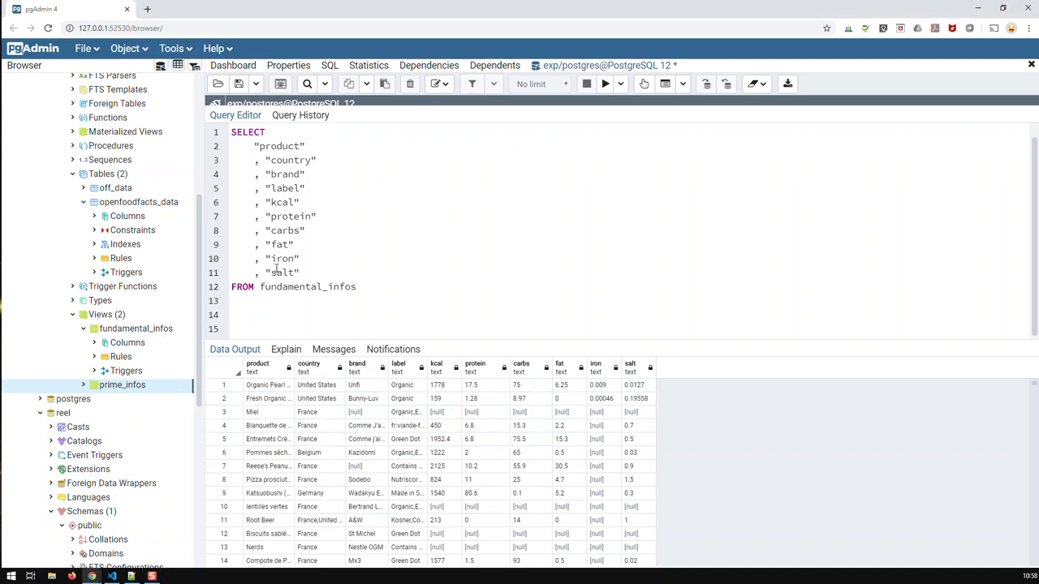
Wrap the iron column as COALESCE("iron", '') with an empty-string fallback.
{"action": "type", "text": "COALESCE"}
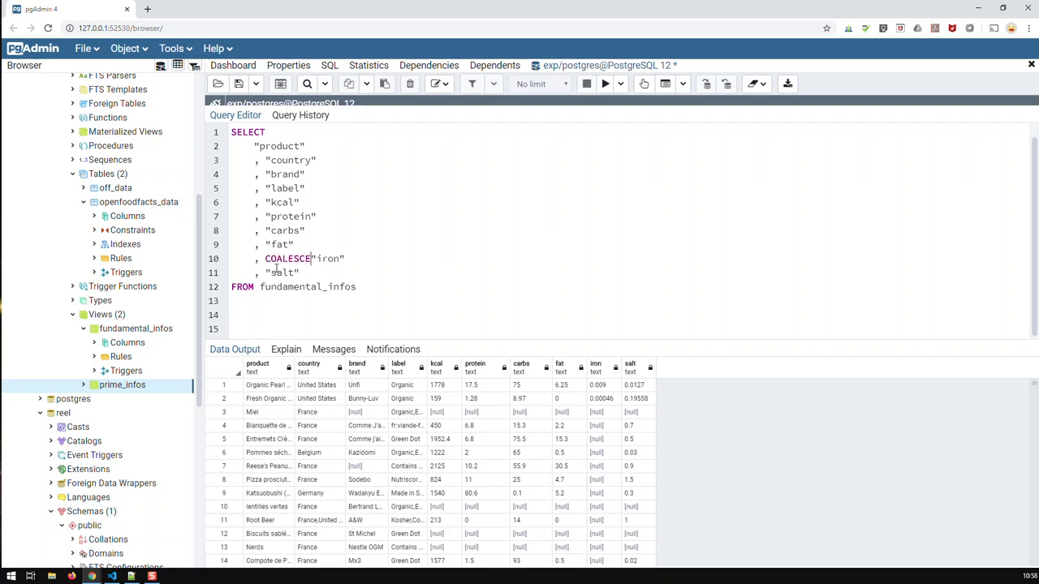
{"action": "type", "text": "("}
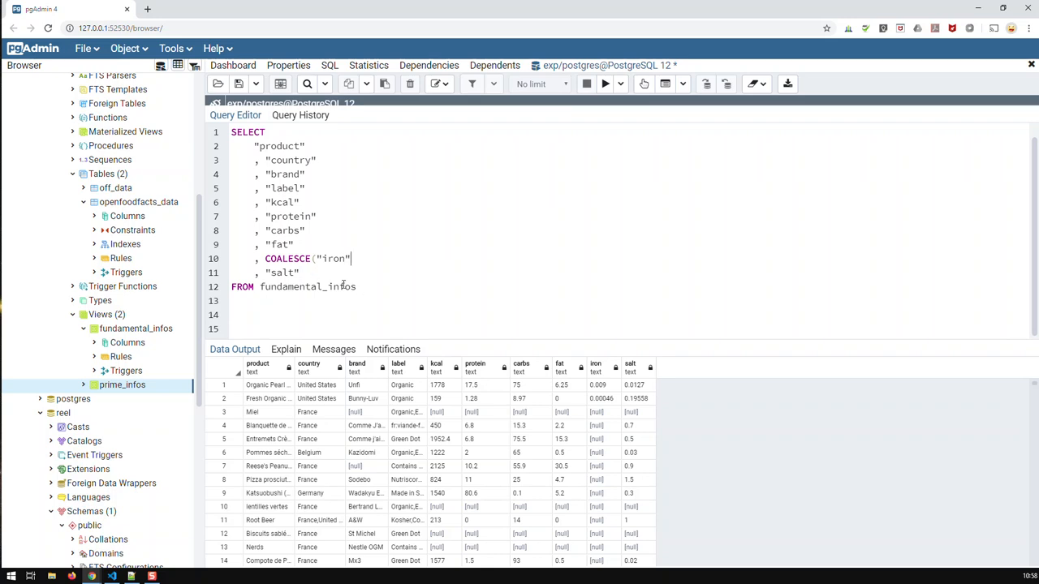
{"action": "mouse_move", "coordinate": [392, 298]}
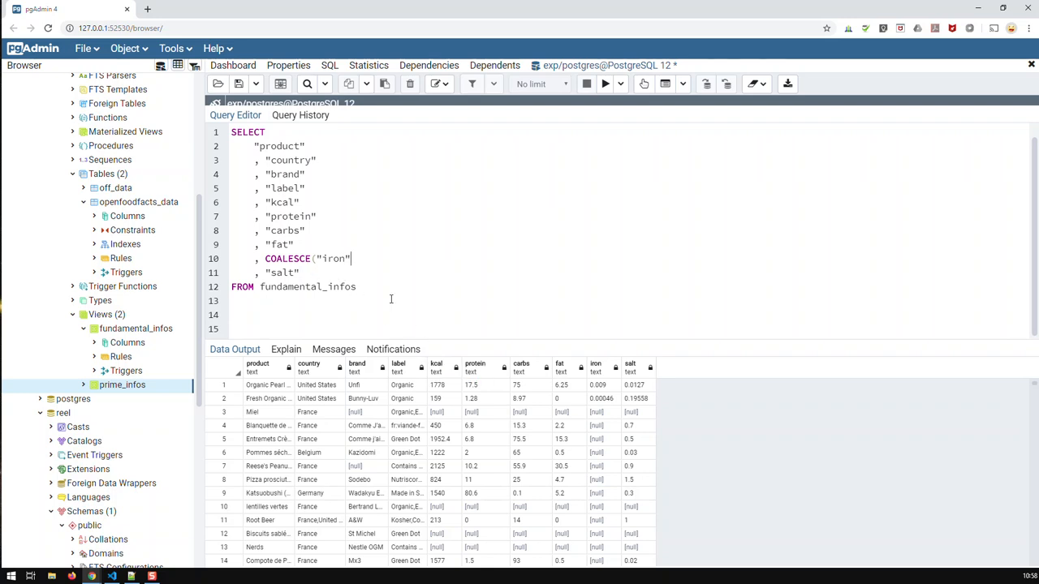
{"action": "type", "text": ","}
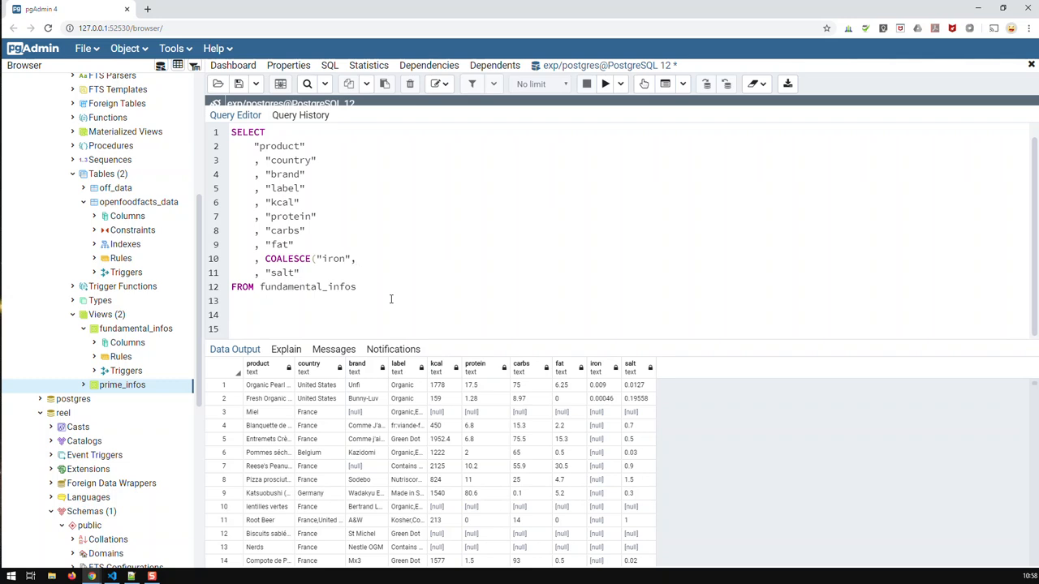
{"action": "type", "text": "''"}
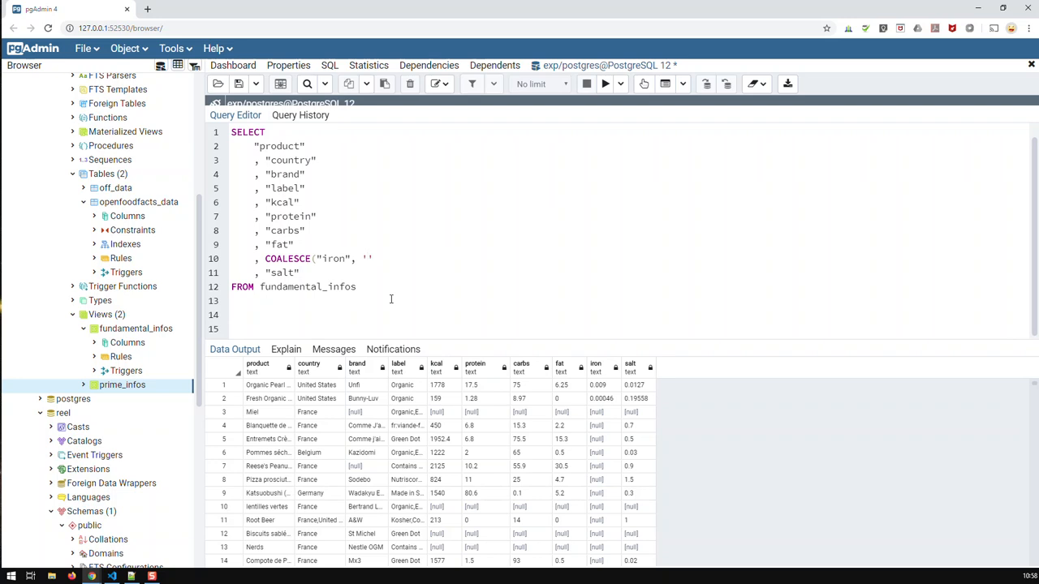
{"action": "mouse_move", "coordinate": [403, 257]}
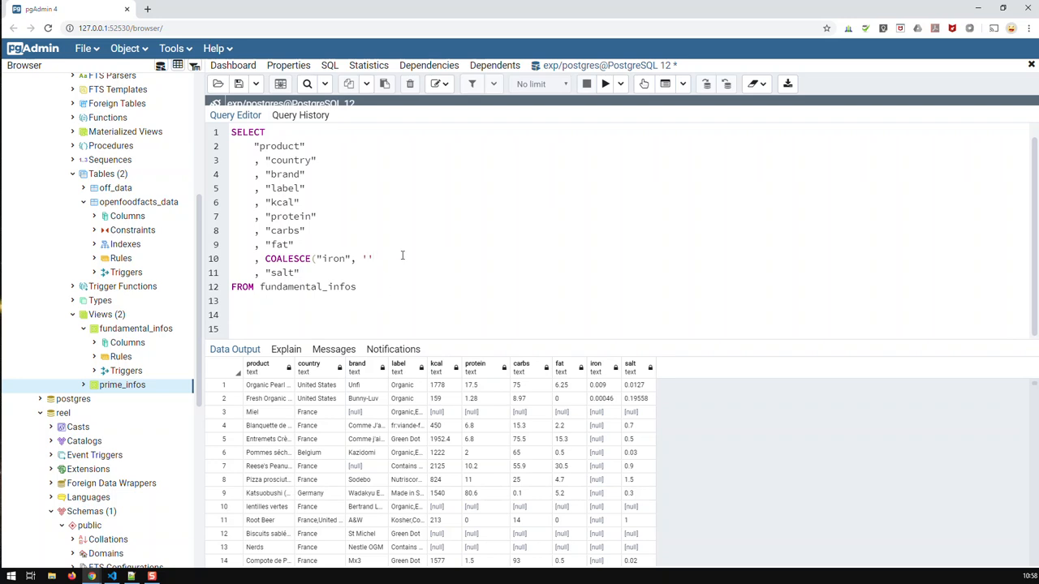
{"action": "type", "text": ")"}
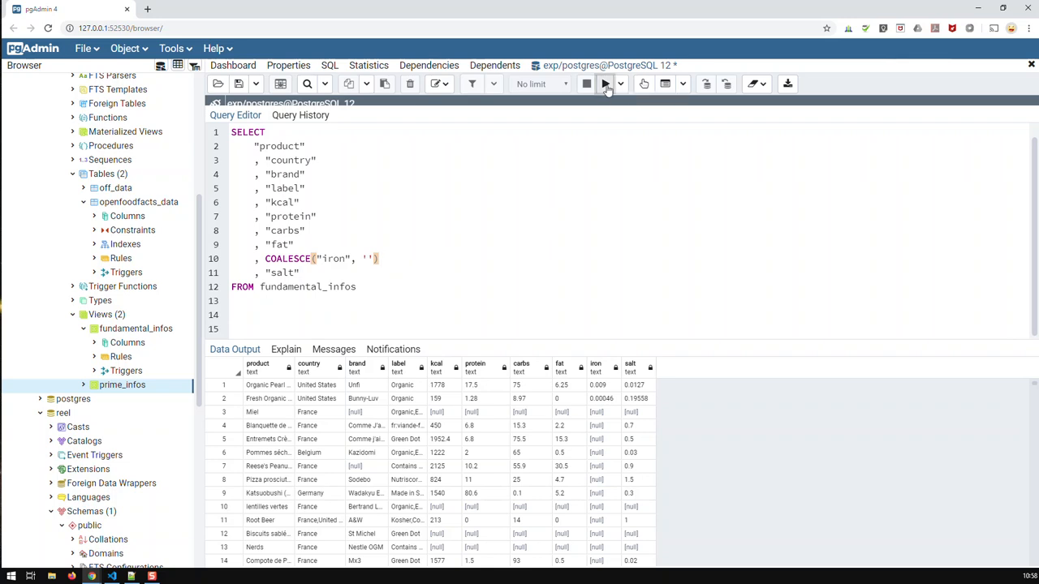
Run the query and scroll the results to inspect the new coalesce column.
{"action": "left_click", "coordinate": [604, 84]}
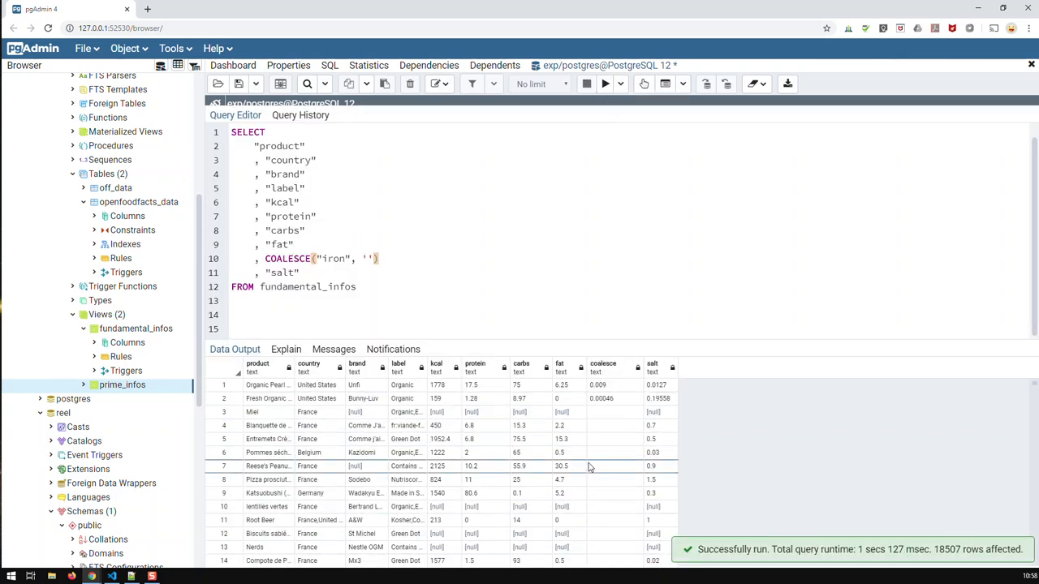
{"action": "scroll", "scroll_direction": "down", "scroll_amount": 3}
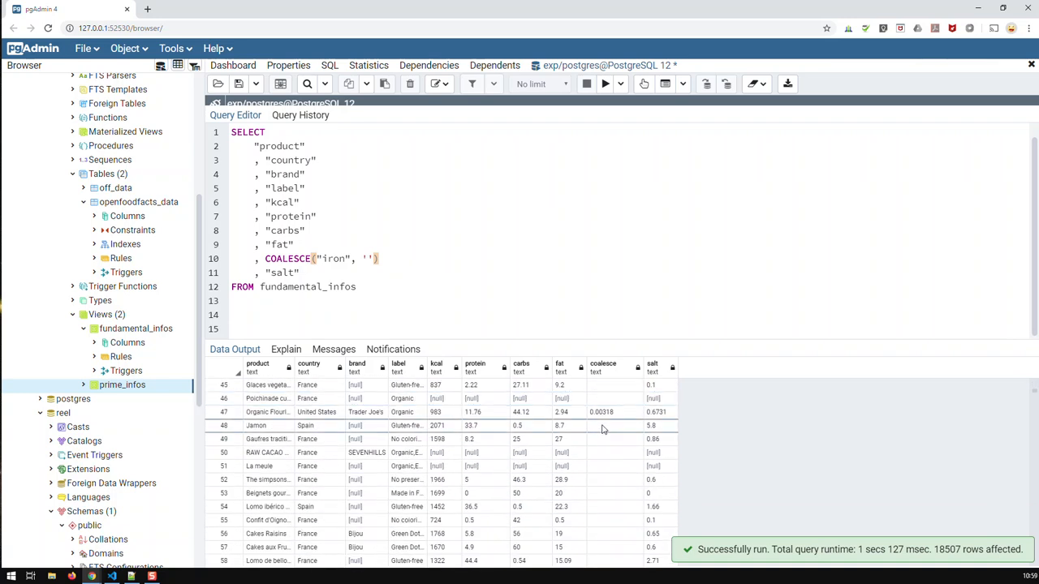
{"action": "scroll", "scroll_direction": "down", "scroll_amount": 3}
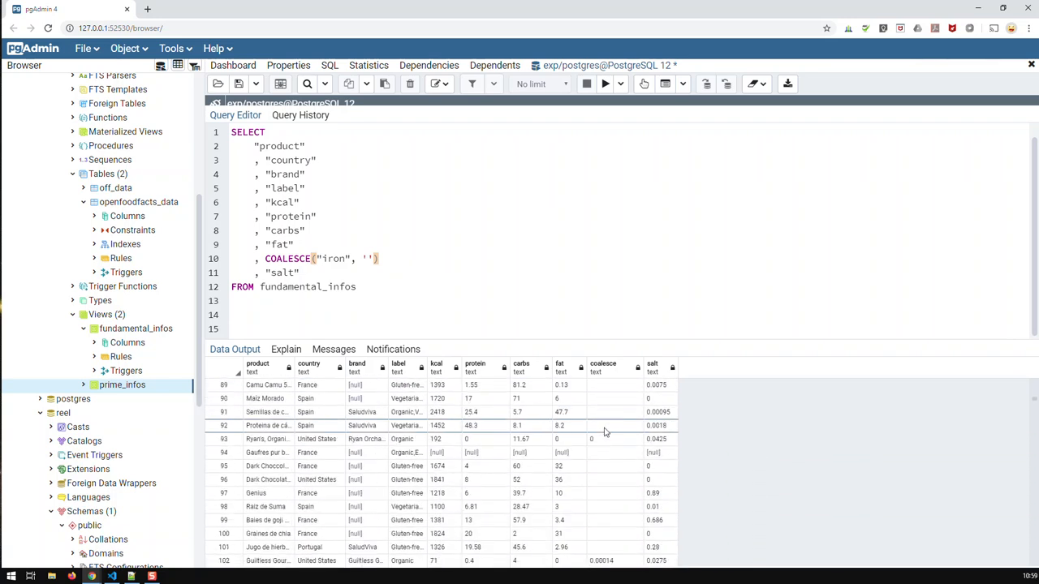
{"action": "scroll", "scroll_direction": "down", "scroll_amount": 3}
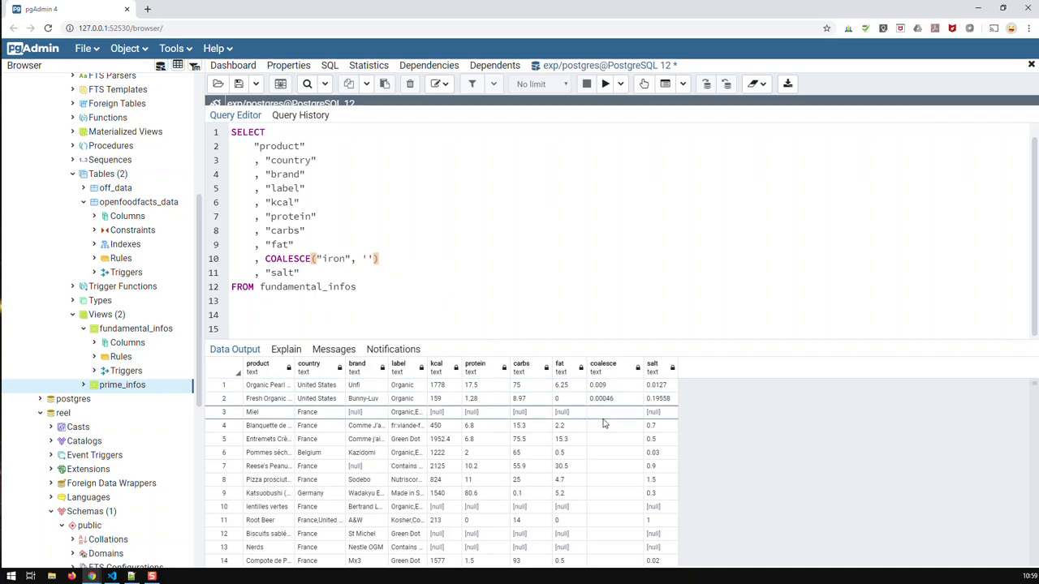
{"action": "mouse_move", "coordinate": [610, 422]}
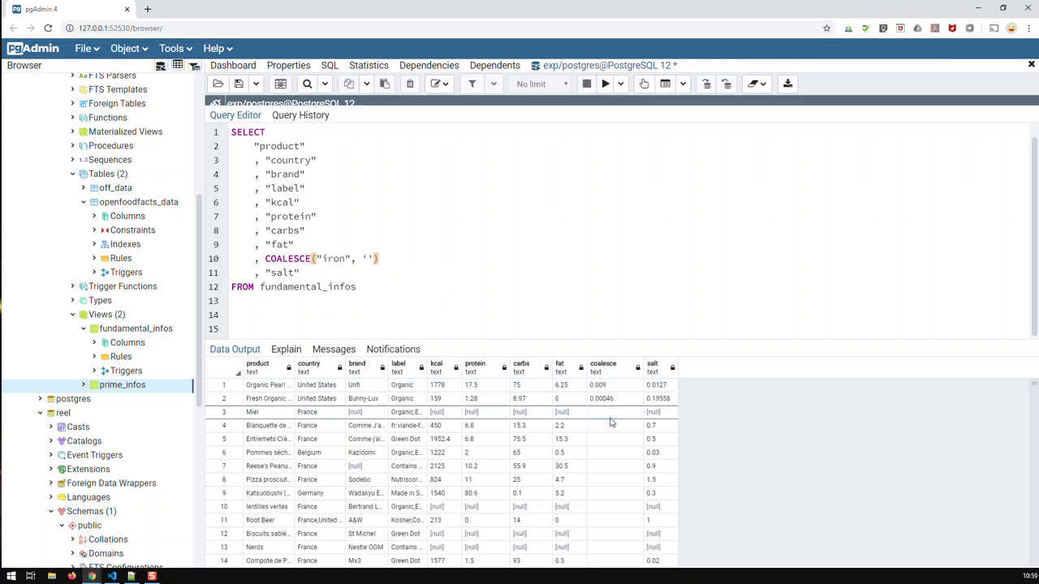
{"action": "mouse_move", "coordinate": [314, 260]}
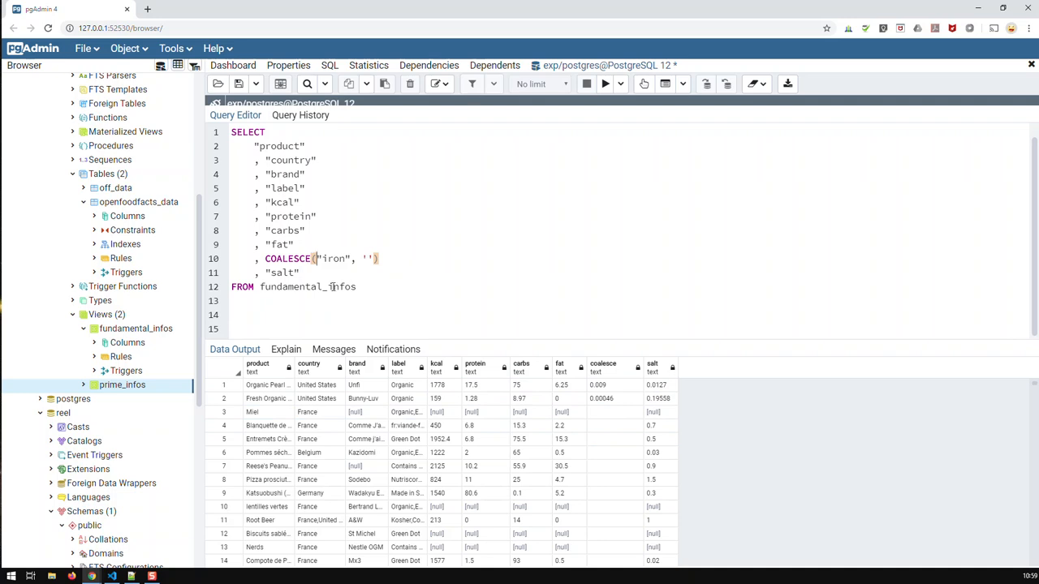
Rewrite the expression as COALESCE(CAST("iron" AS DECIMAL), 0) and rerun the query.
{"action": "type", "text": "CAST"}
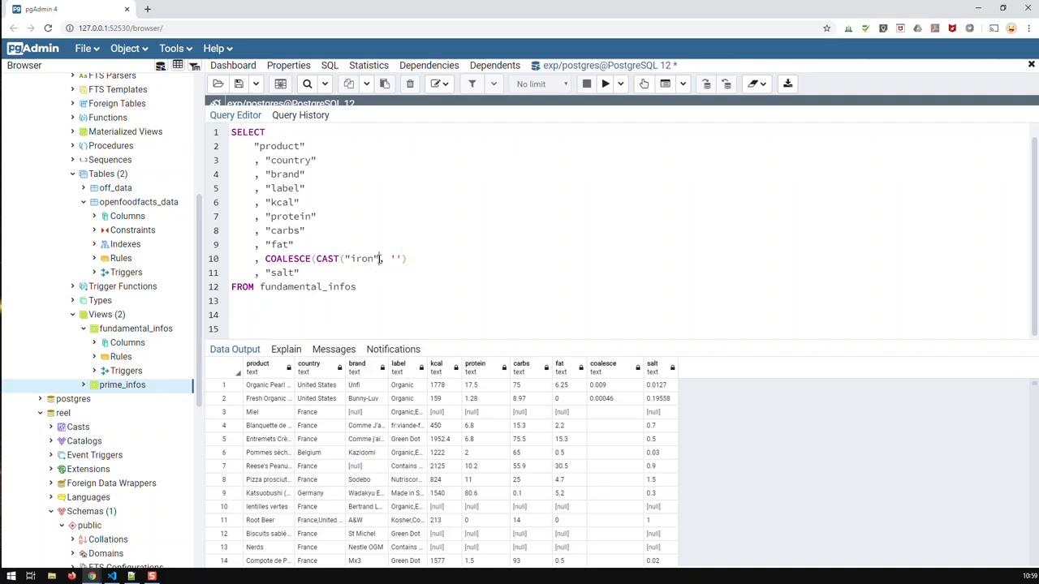
{"action": "type", "text": "AS"}
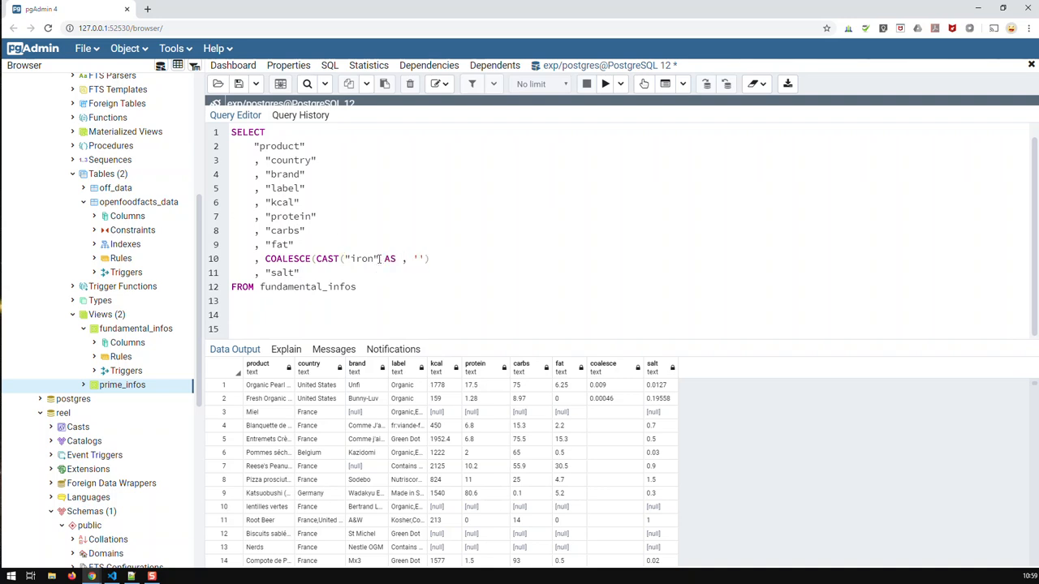
{"action": "type", "text": "DECIMAL)"}
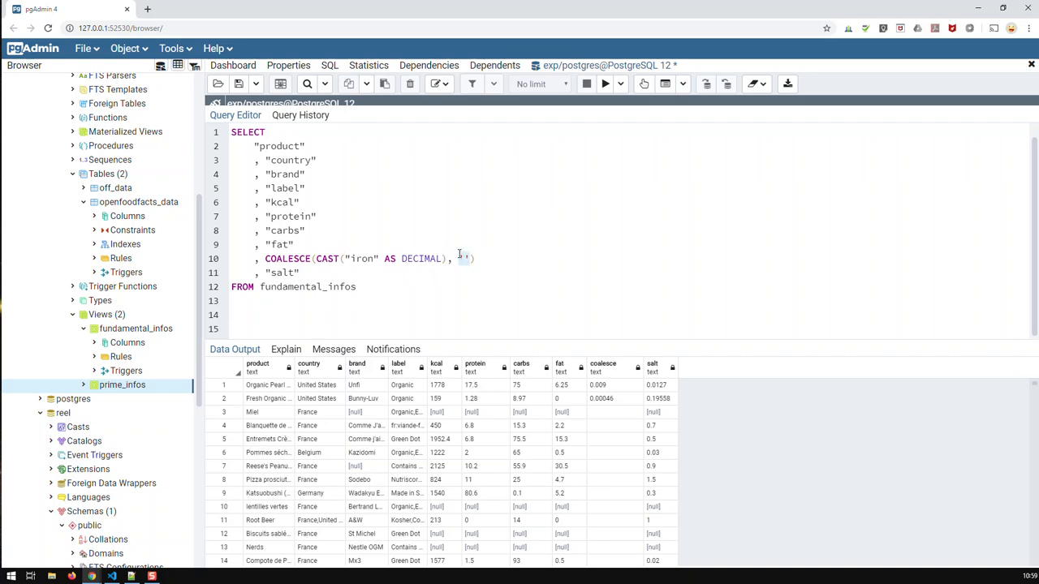
{"action": "type", "text": "0"}
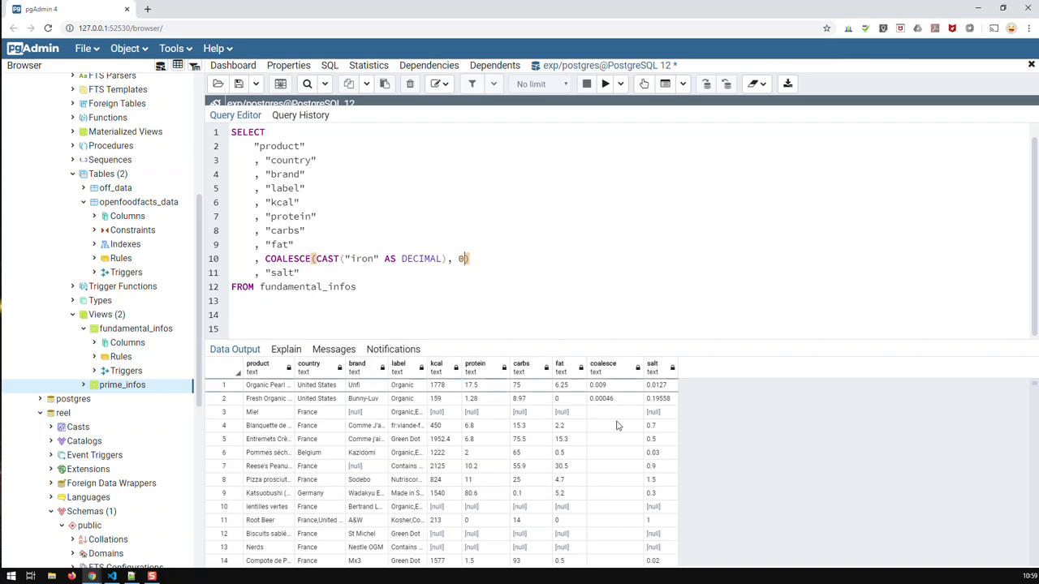
{"action": "mouse_move", "coordinate": [610, 394]}
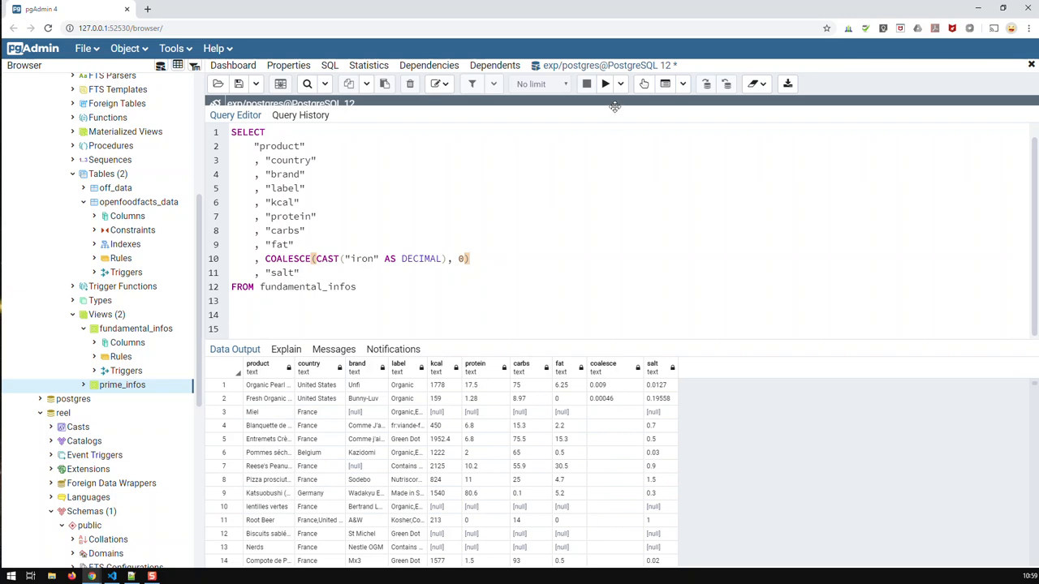
{"action": "mouse_move", "coordinate": [651, 146]}
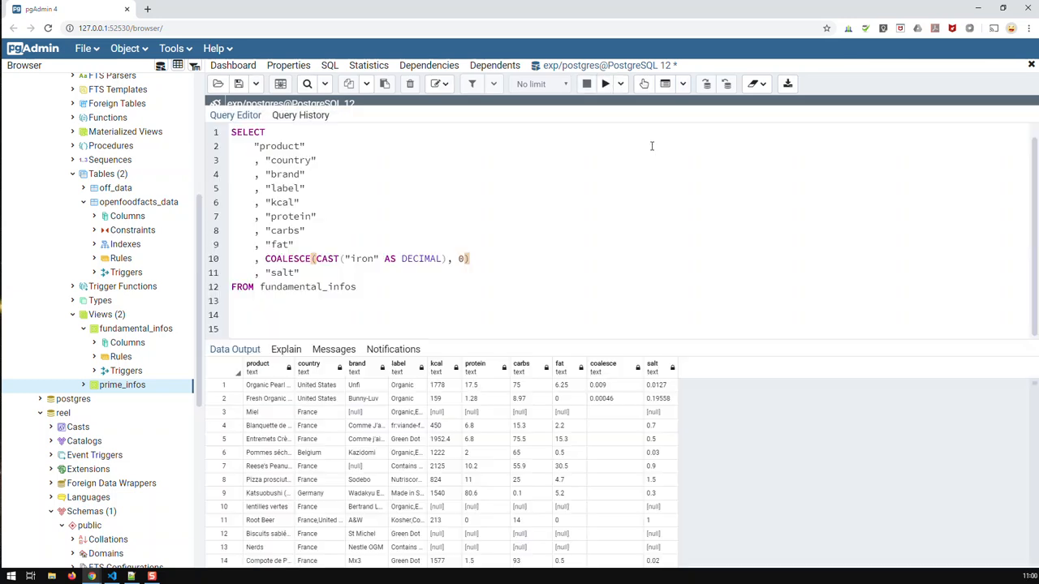
{"action": "left_click", "coordinate": [604, 84]}
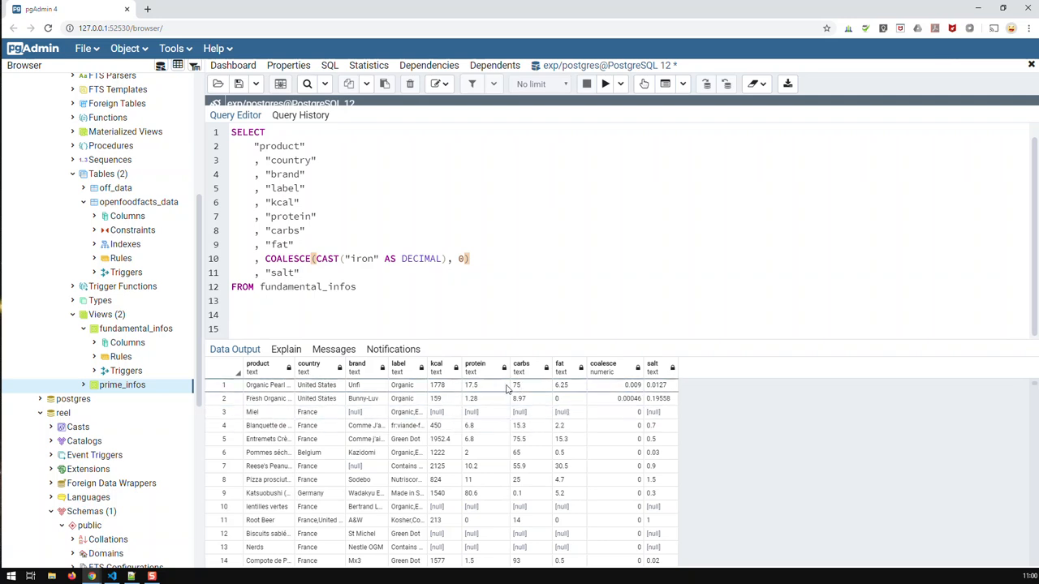
{"action": "mouse_move", "coordinate": [481, 453]}
{"action": "type", "text": "ROUND("}
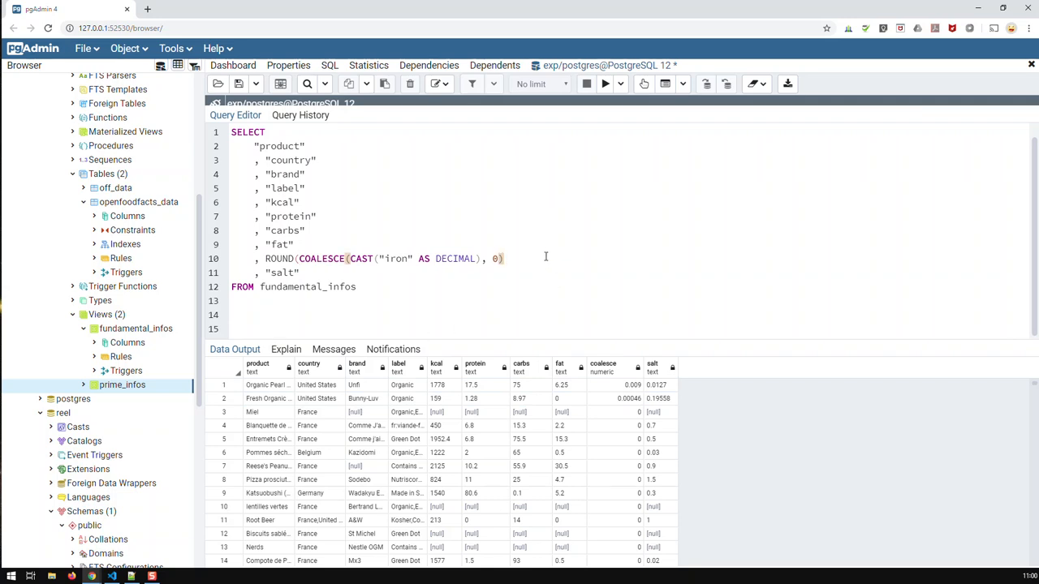
Round iron to 1 decimal with alias AS 'fe' and run, hitting a syntax error.
{"action": "type", "text": ","}
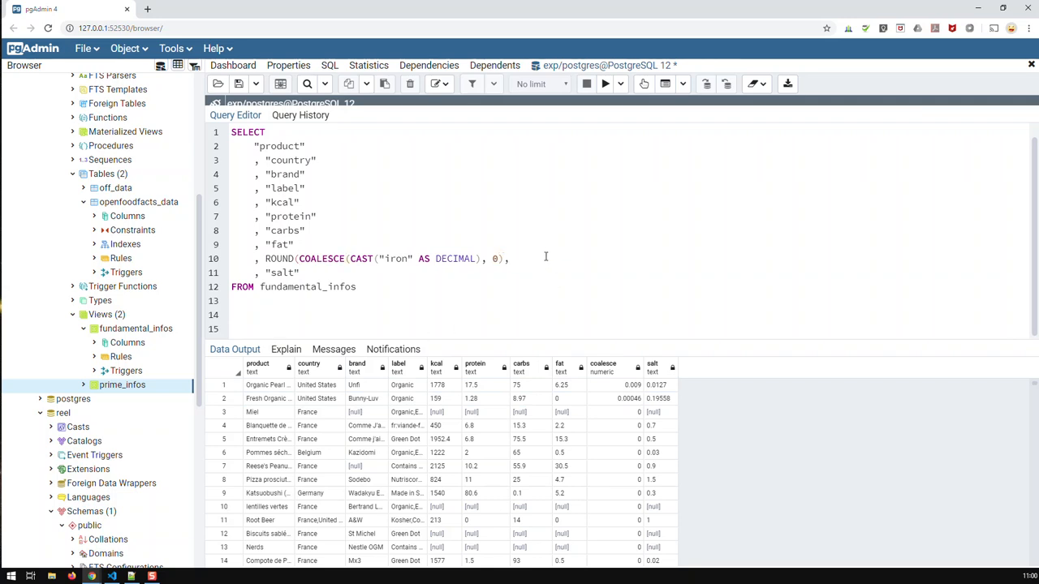
{"action": "type", "text": "1)"}
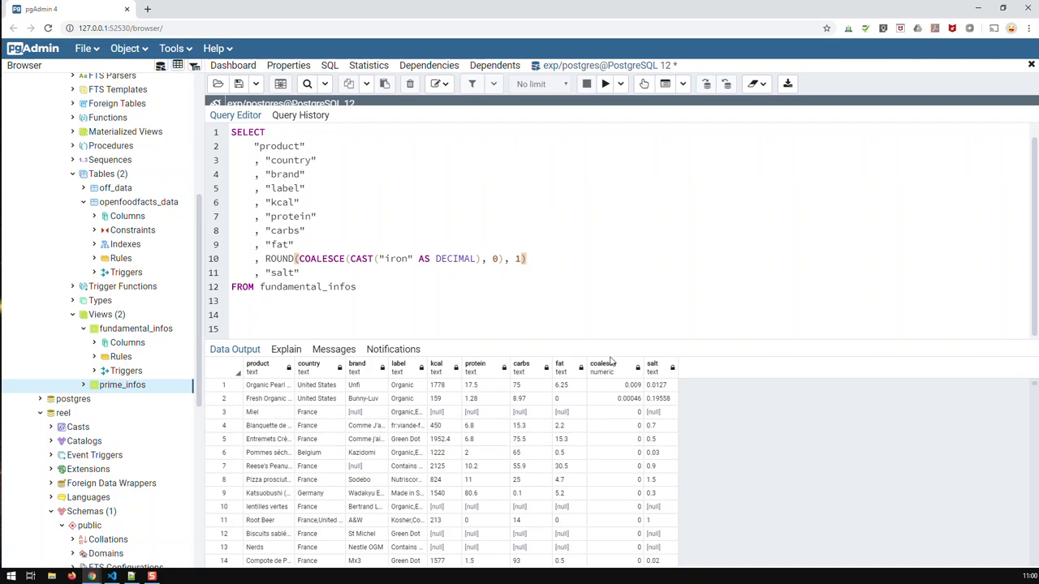
{"action": "mouse_move", "coordinate": [614, 372]}
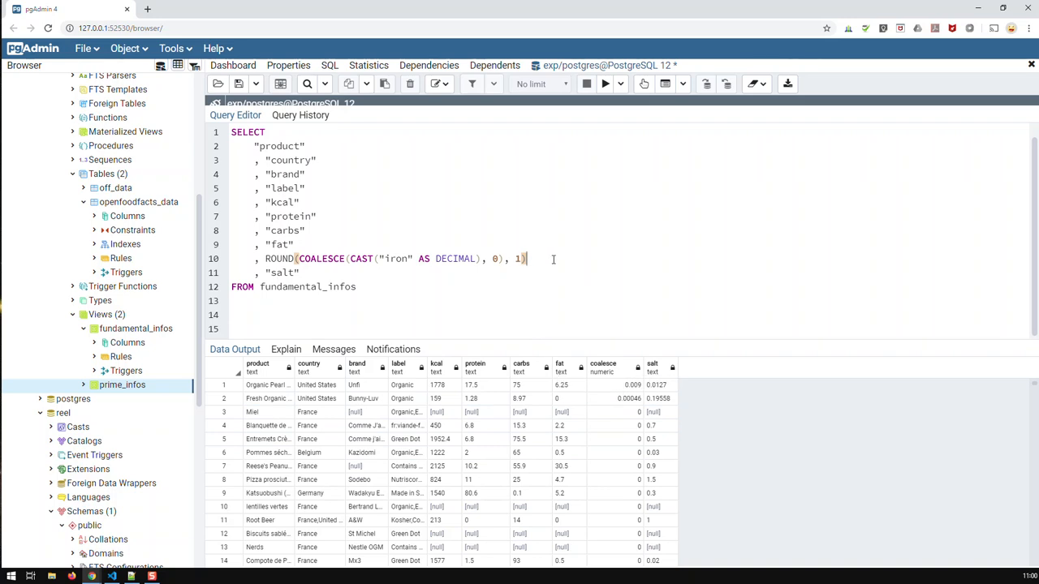
{"action": "type", "text": "AS 'fe"}
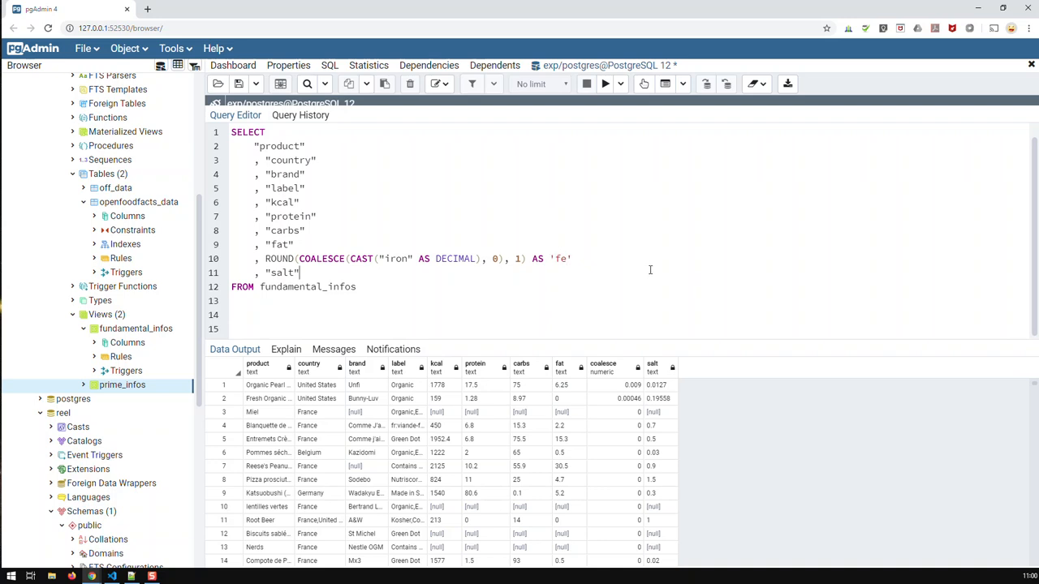
{"action": "left_click", "coordinate": [604, 84]}
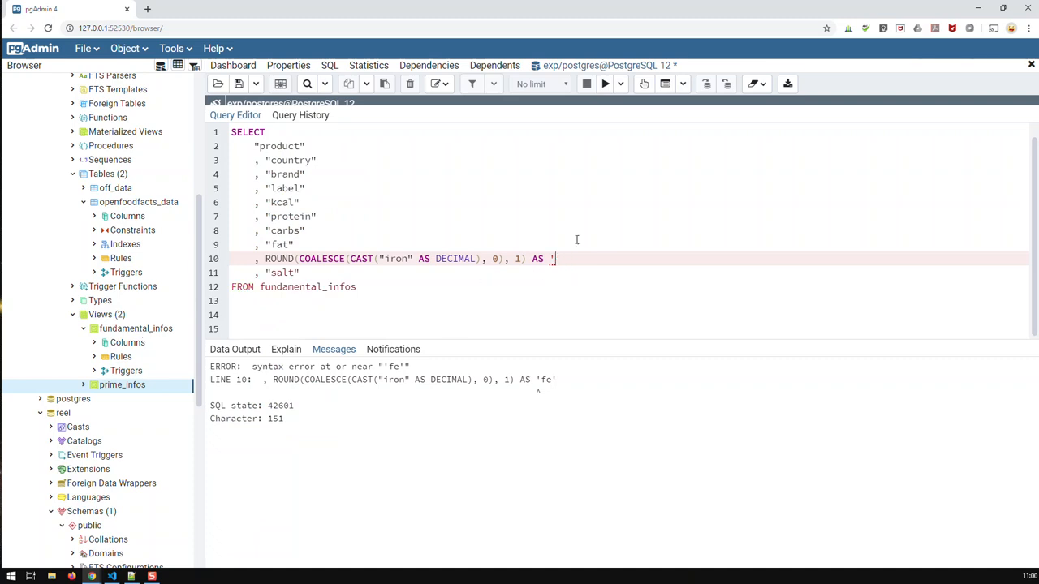
Correct the alias to double-quoted "fe" and rerun the query.
{"action": "key", "text": "BackSpace"}
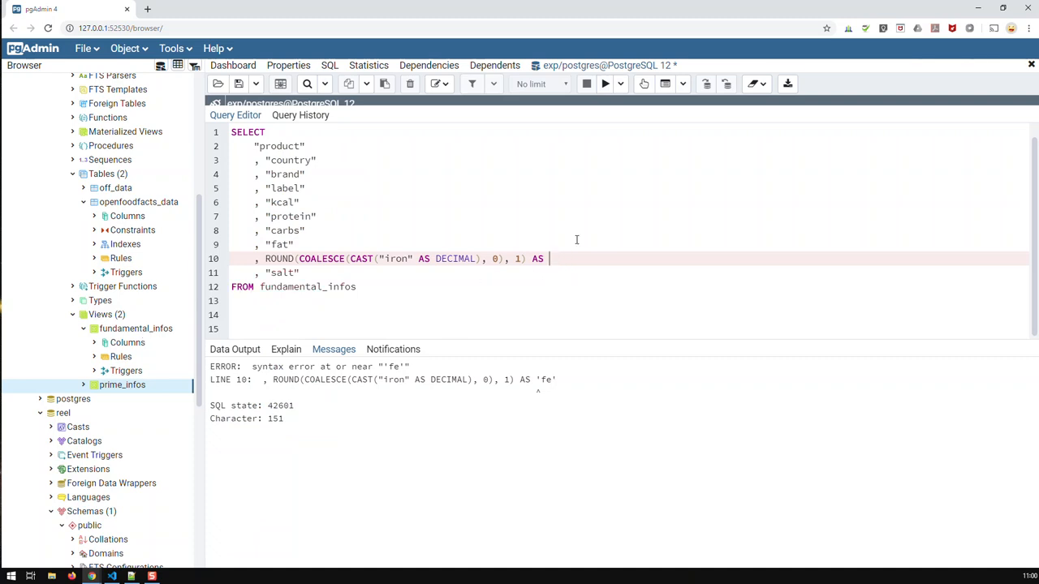
{"action": "type", "text": "\"fe\""}
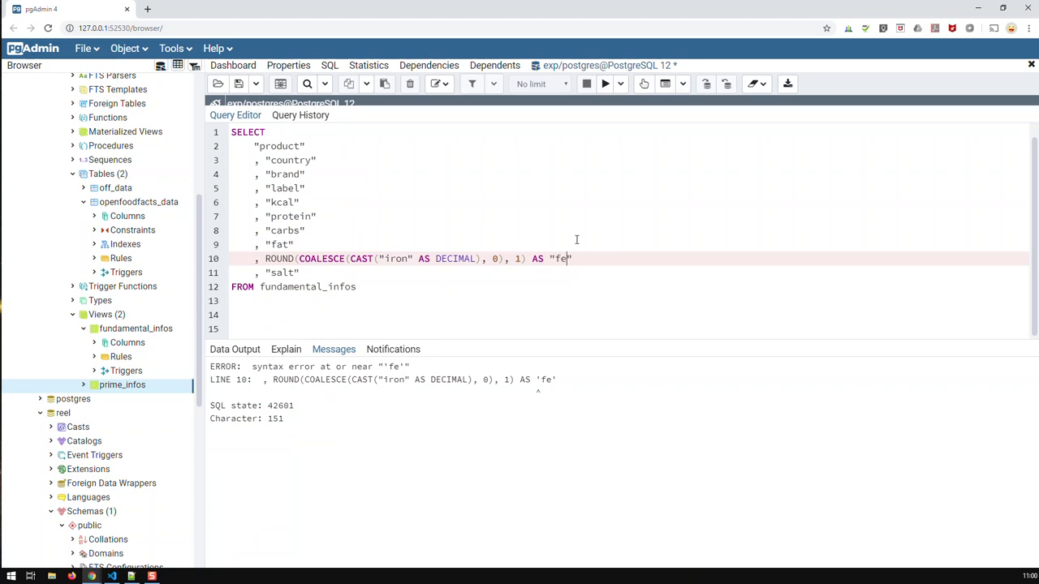
{"action": "left_click", "coordinate": [604, 84]}
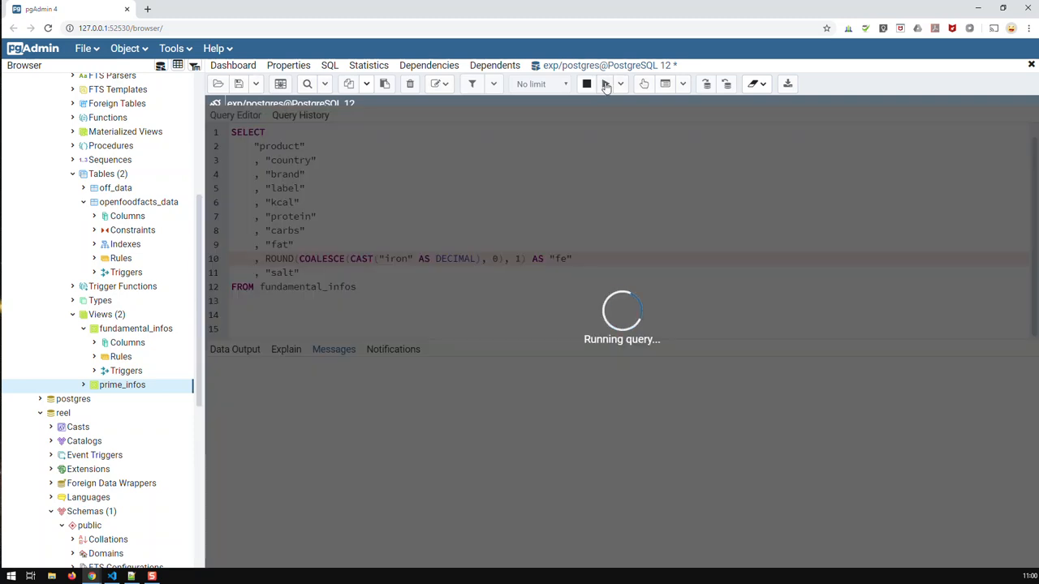
Run the query and browse the fe results down the output grid.
{"action": "left_click", "coordinate": [588, 84]}
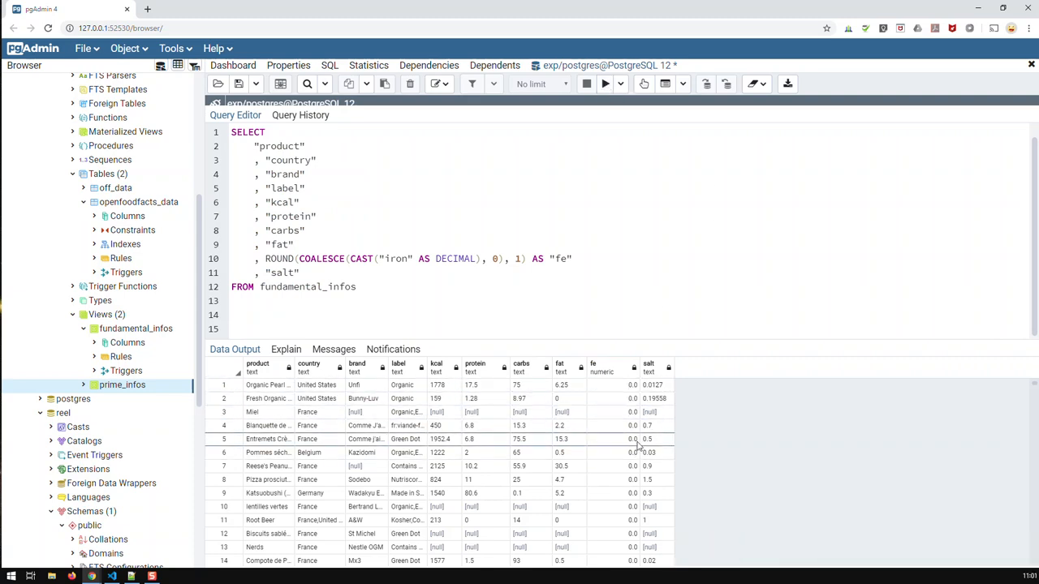
{"action": "scroll", "scroll_direction": "down", "scroll_amount": 3}
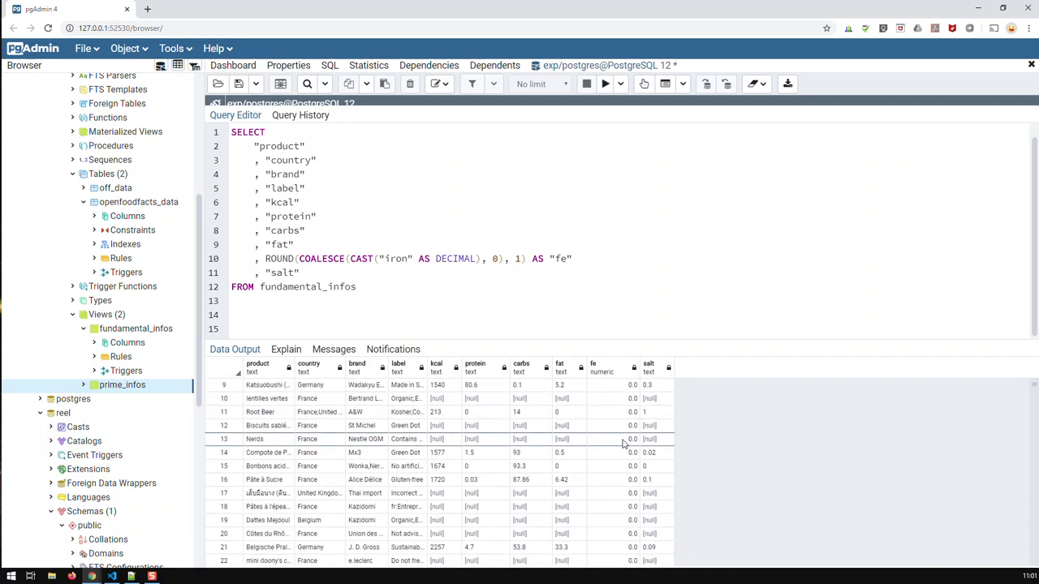
{"action": "scroll", "scroll_direction": "down", "scroll_amount": 3}
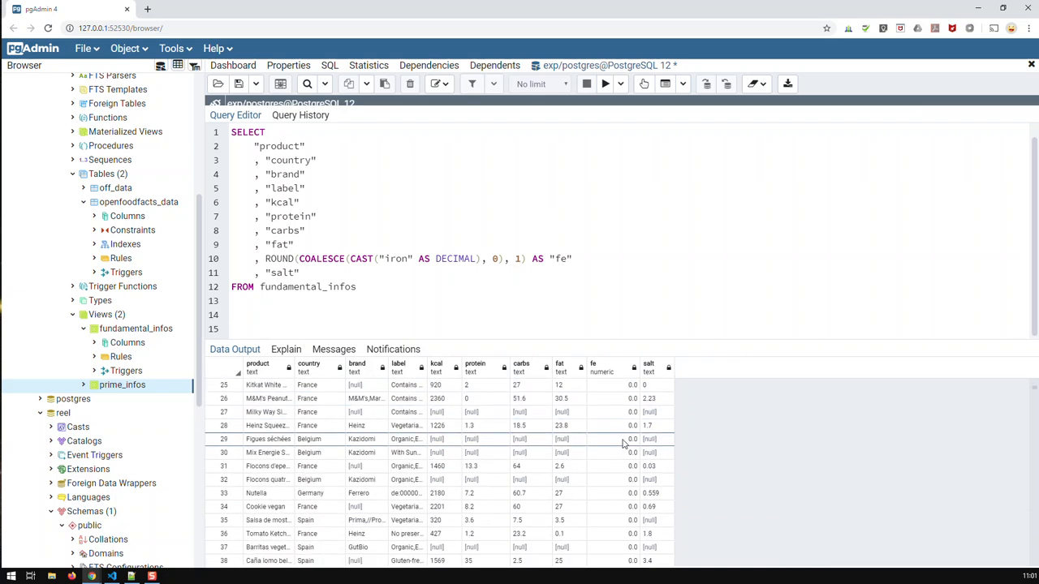
{"action": "scroll", "scroll_direction": "down", "scroll_amount": 3}
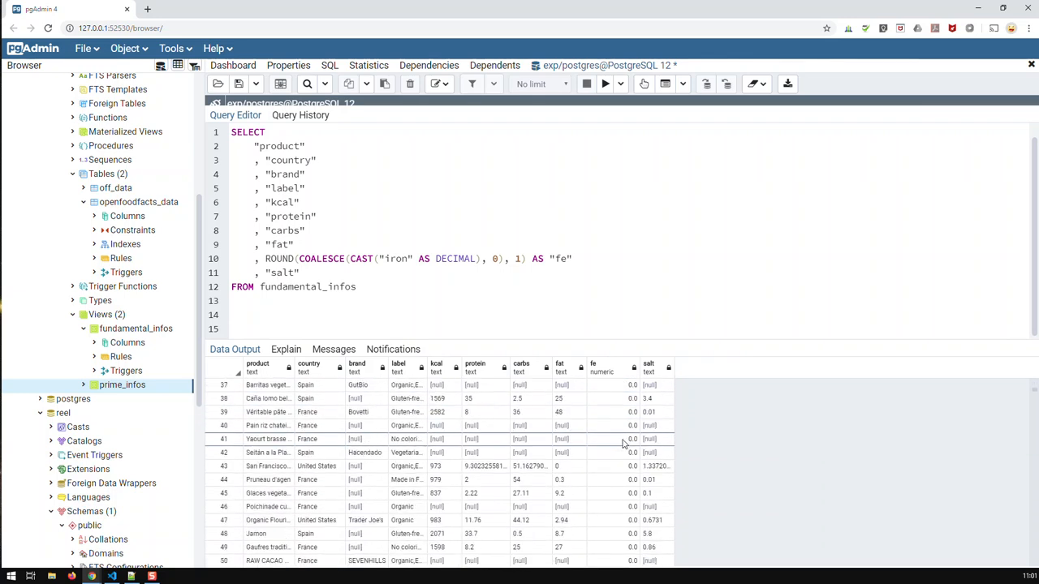
{"action": "scroll", "scroll_direction": "down", "scroll_amount": 3}
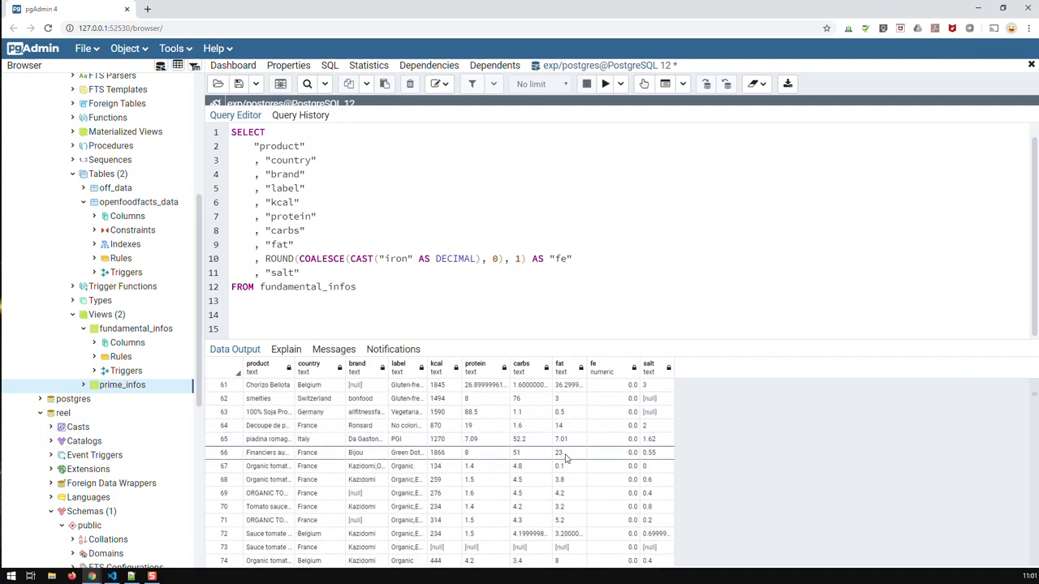
{"action": "scroll", "scroll_direction": "down", "scroll_amount": 3}
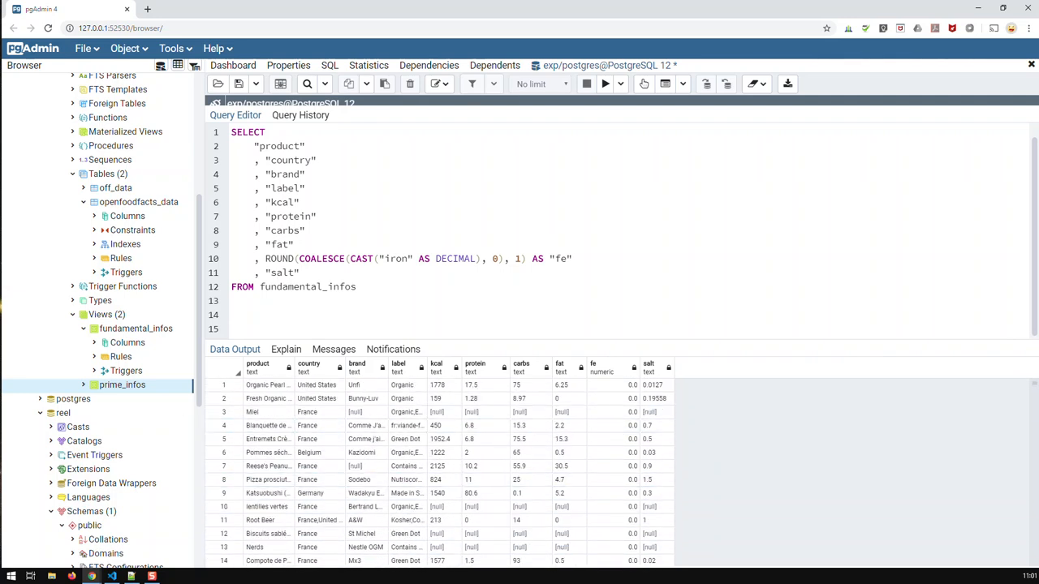
Change iron's ROUND precision to 3 decimals and rerun, returning 18,507 rows.
{"action": "left_click", "coordinate": [604, 85]}
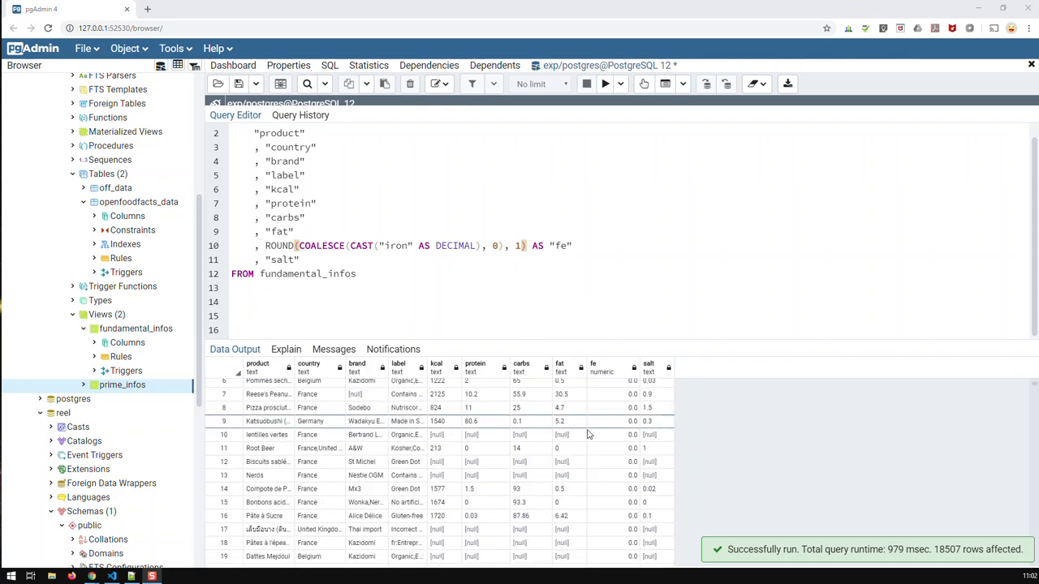
{"action": "scroll", "scroll_direction": "down", "scroll_amount": 3}
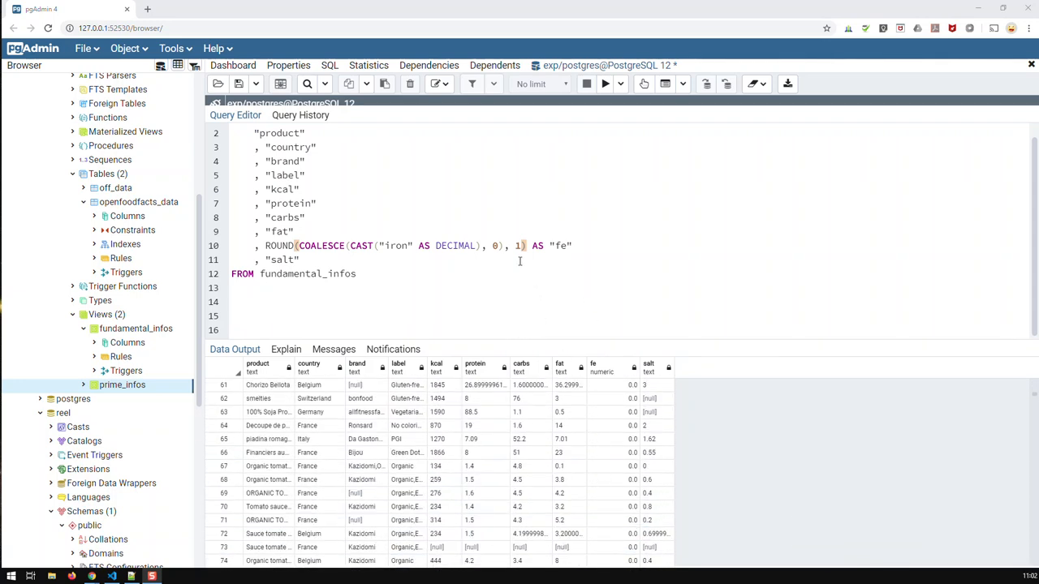
{"action": "key", "text": "Backspace"}
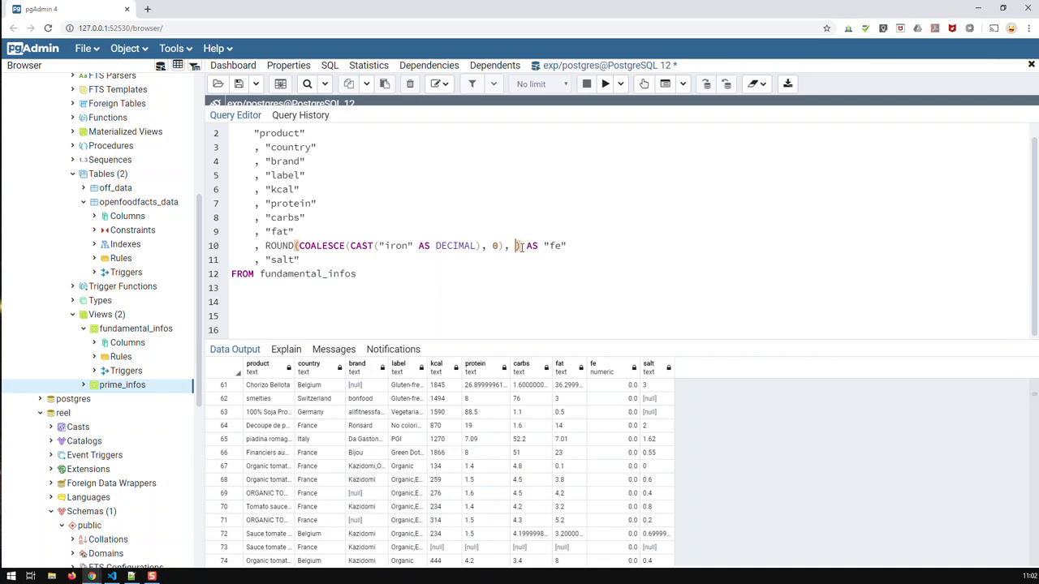
{"action": "left_click", "coordinate": [606, 84]}
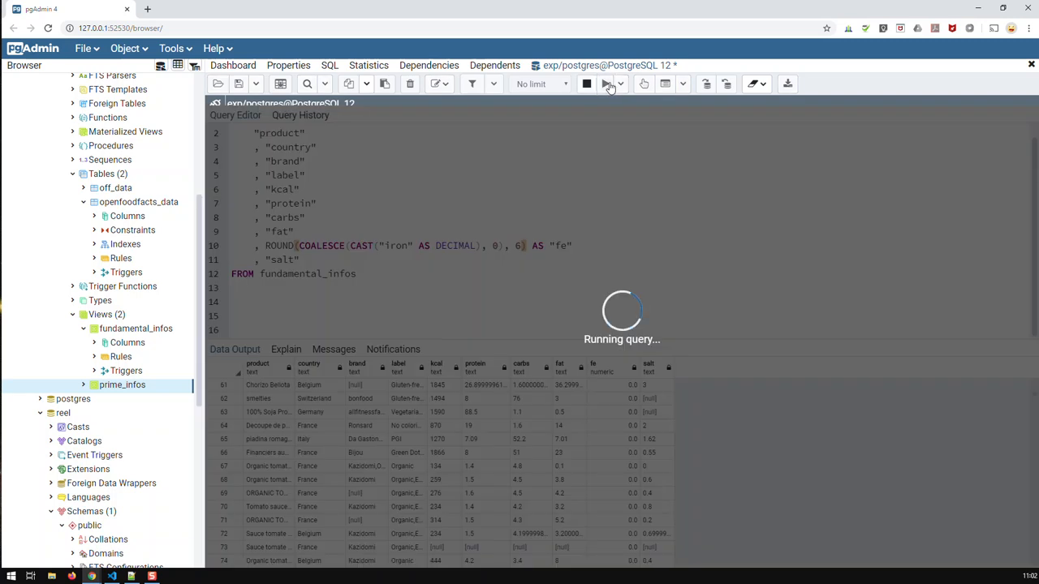
{"action": "left_click", "coordinate": [605, 85]}
{"action": "type", "text": "3"}
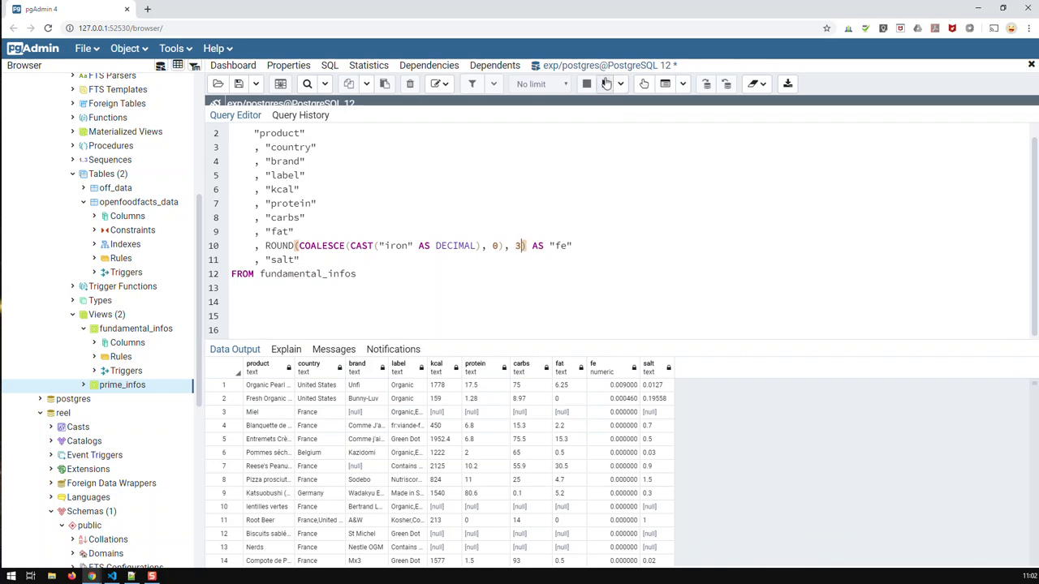
{"action": "left_click", "coordinate": [604, 85]}
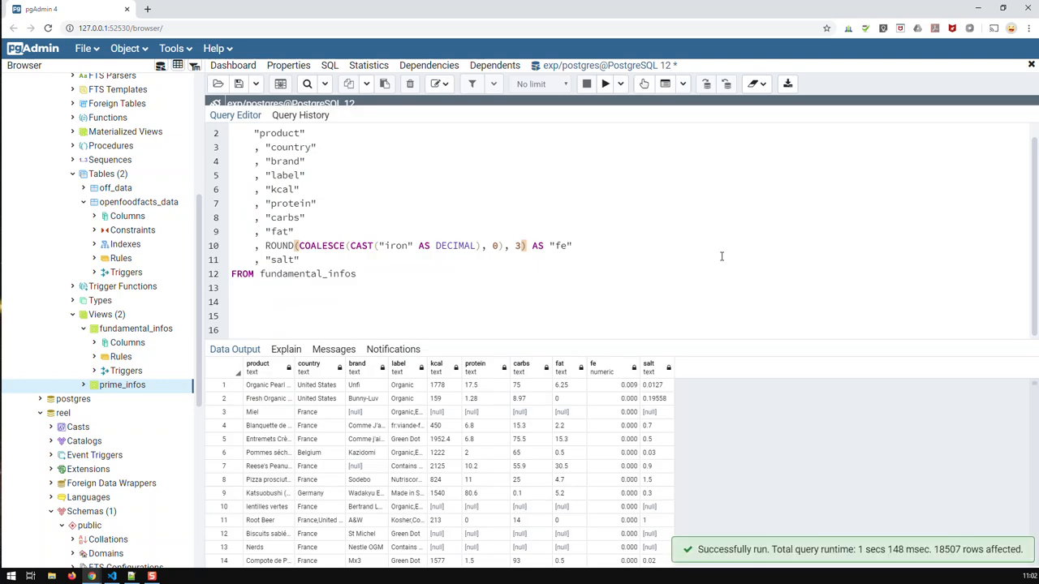
{"action": "mouse_move", "coordinate": [724, 344]}
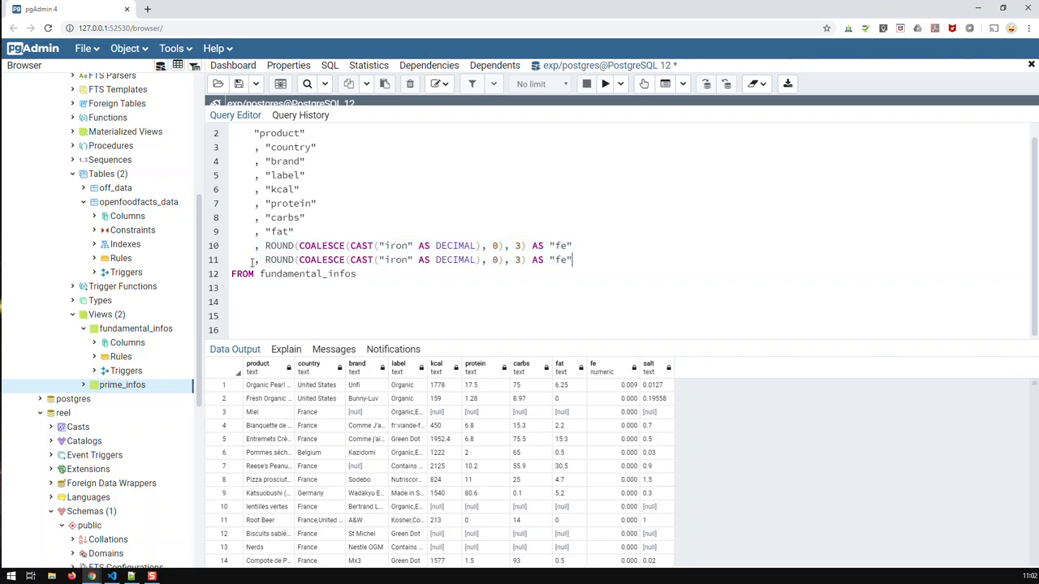
Duplicate the rounded expression for salt aliased nacl and fat aliased fats.
{"action": "double_click", "coordinate": [396, 259]}
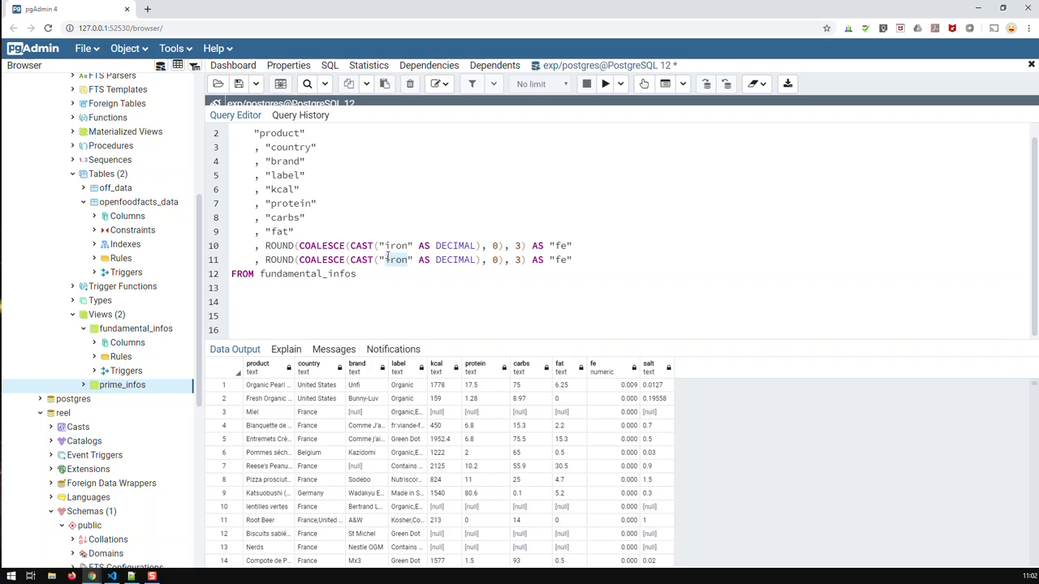
{"action": "type", "text": "salt"}
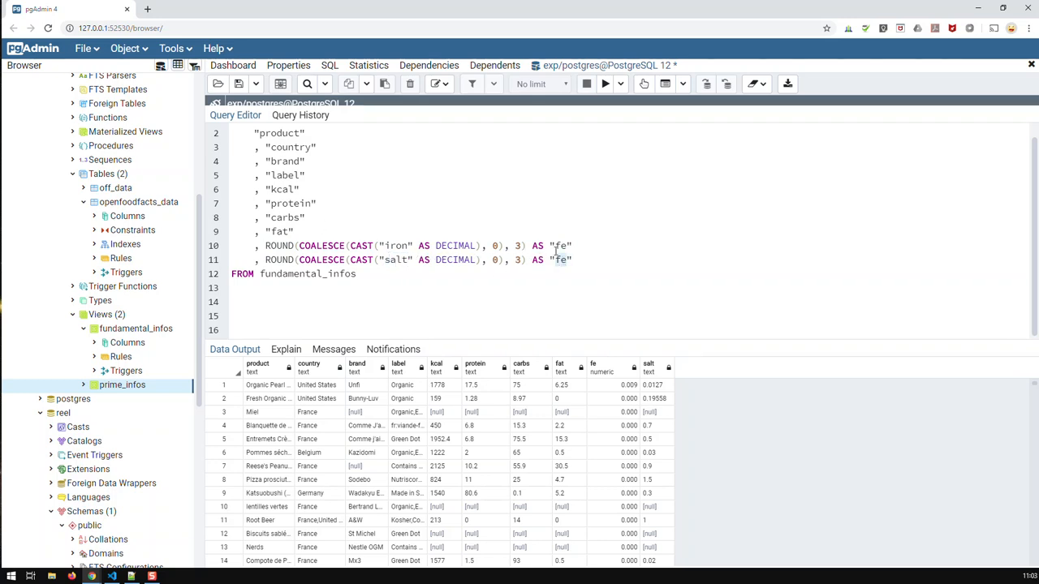
{"action": "type", "text": "nacl"}
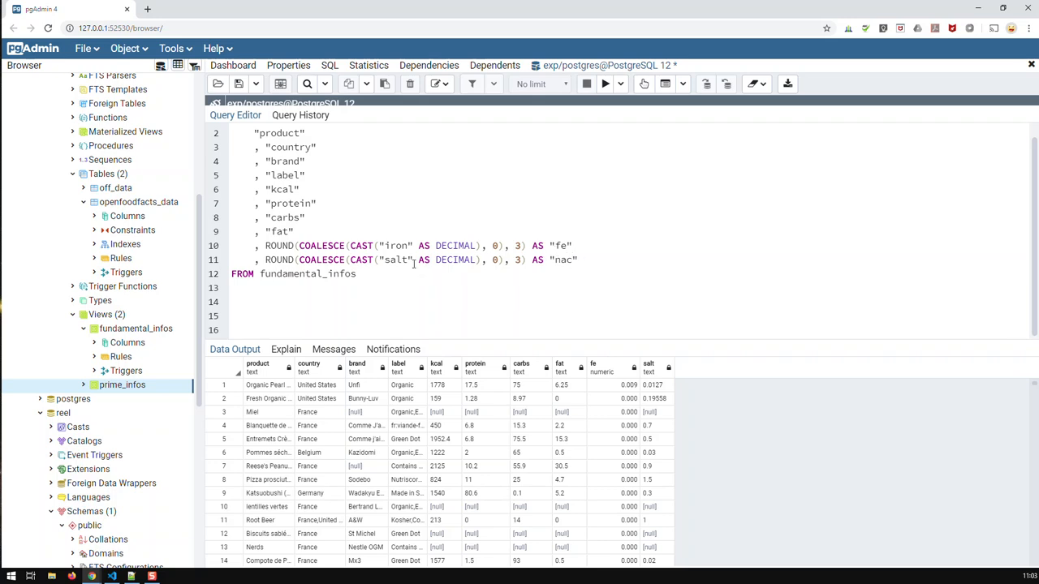
{"action": "type", "text": "l"}
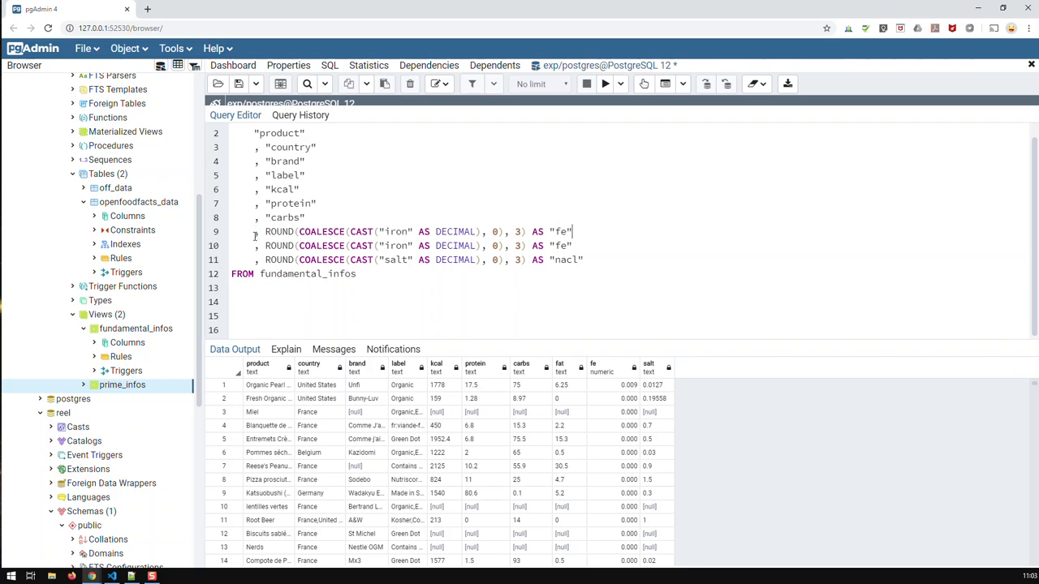
{"action": "double_click", "coordinate": [396, 230]}
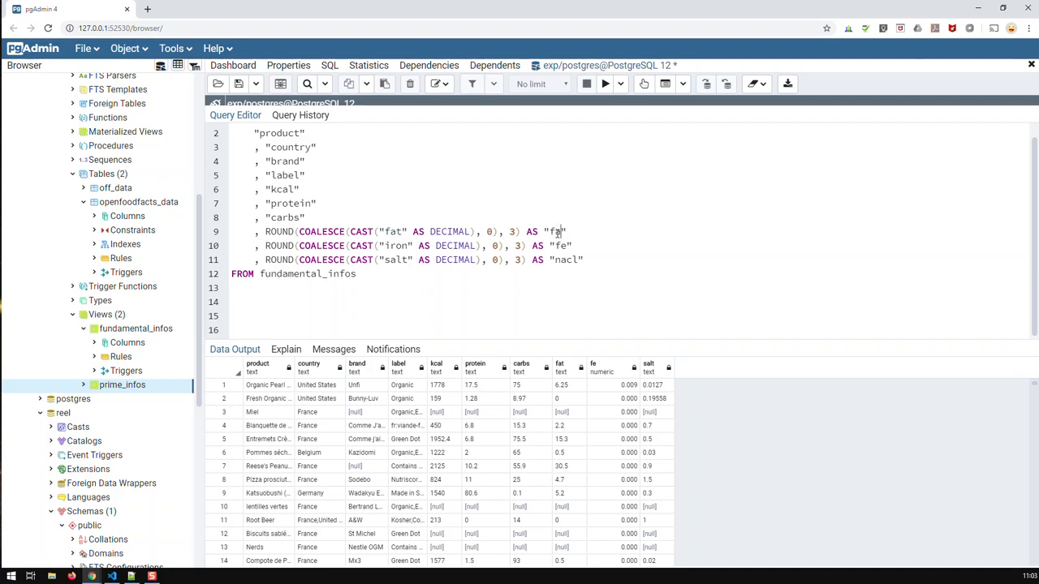
{"action": "type", "text": "s"}
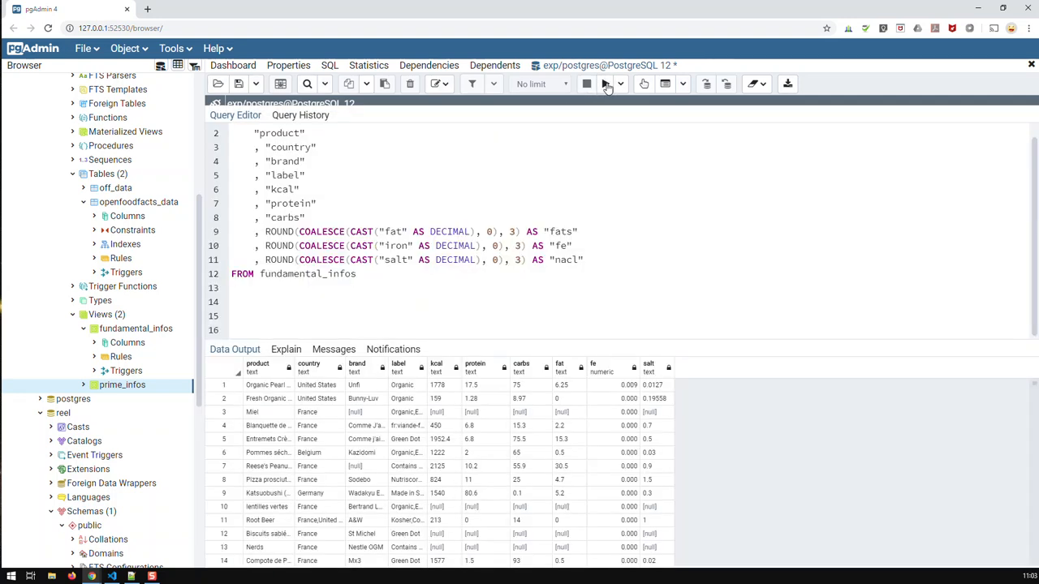
Run the query showing fats, fe, nacl, then switch fat and salt rounding to 1 decimal and rerun.
{"action": "left_click", "coordinate": [604, 84]}
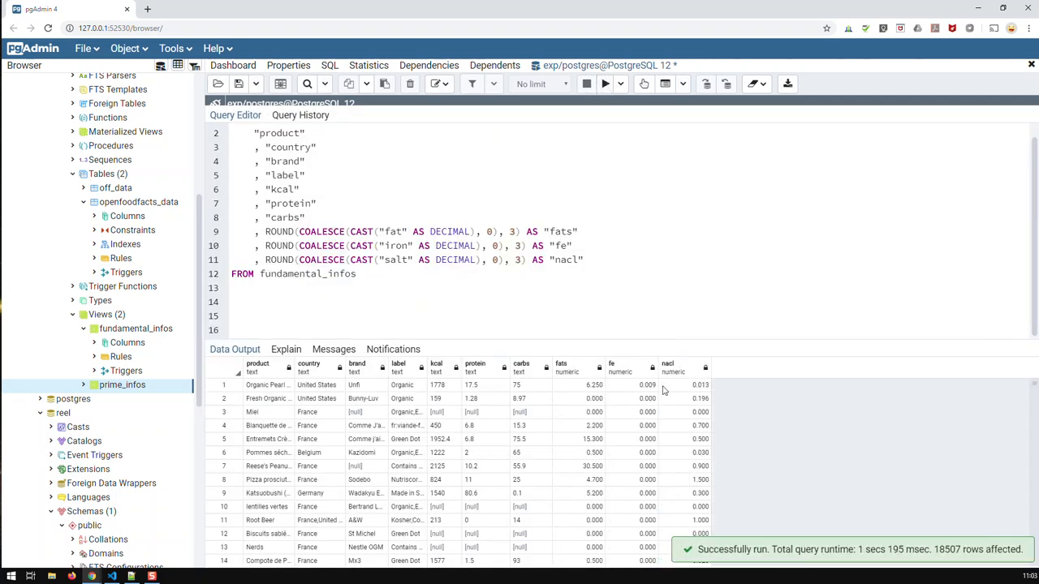
{"action": "mouse_move", "coordinate": [622, 425]}
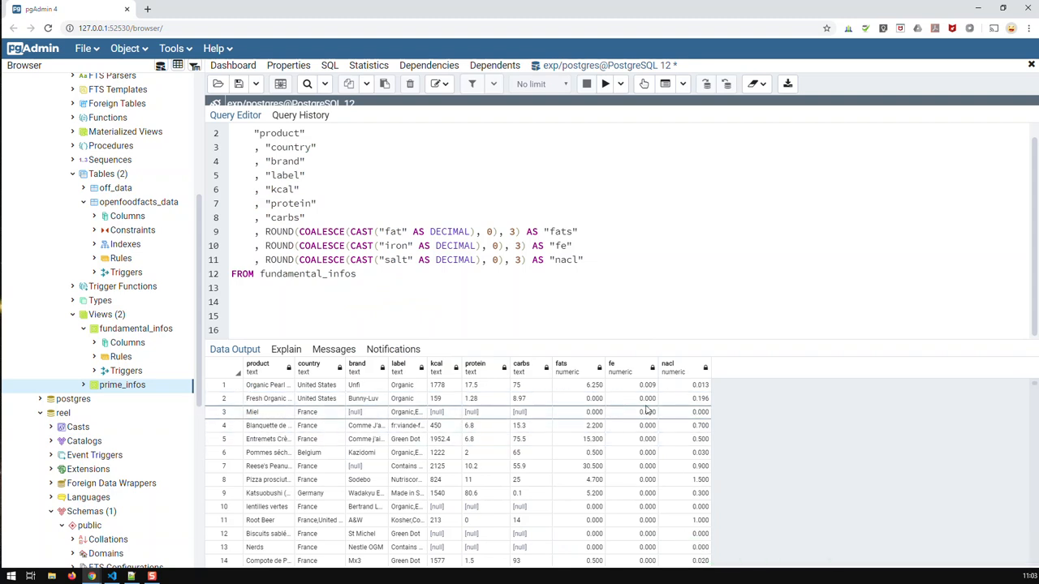
{"action": "mouse_move", "coordinate": [609, 396]}
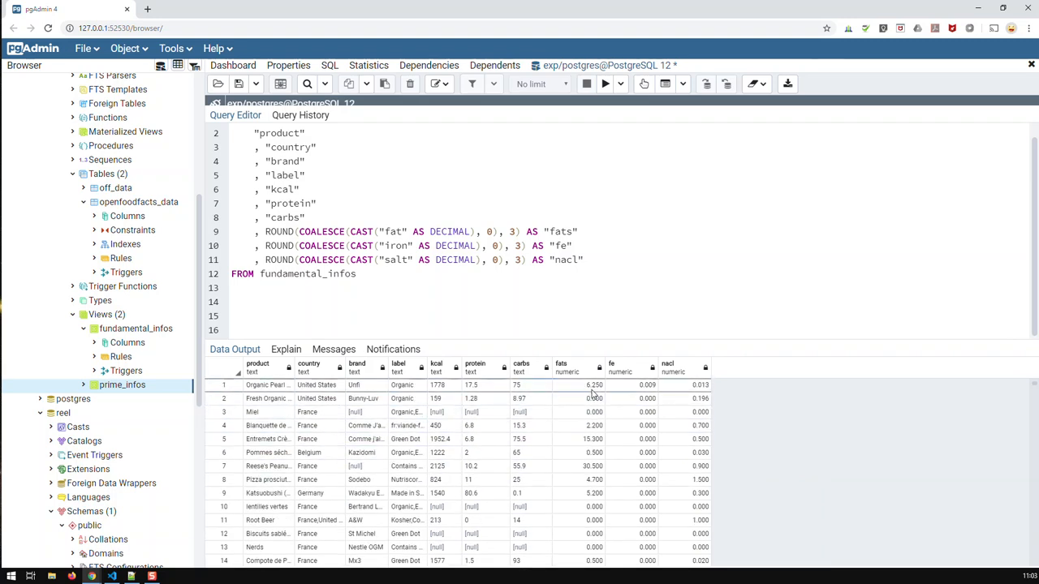
{"action": "mouse_move", "coordinate": [611, 396]}
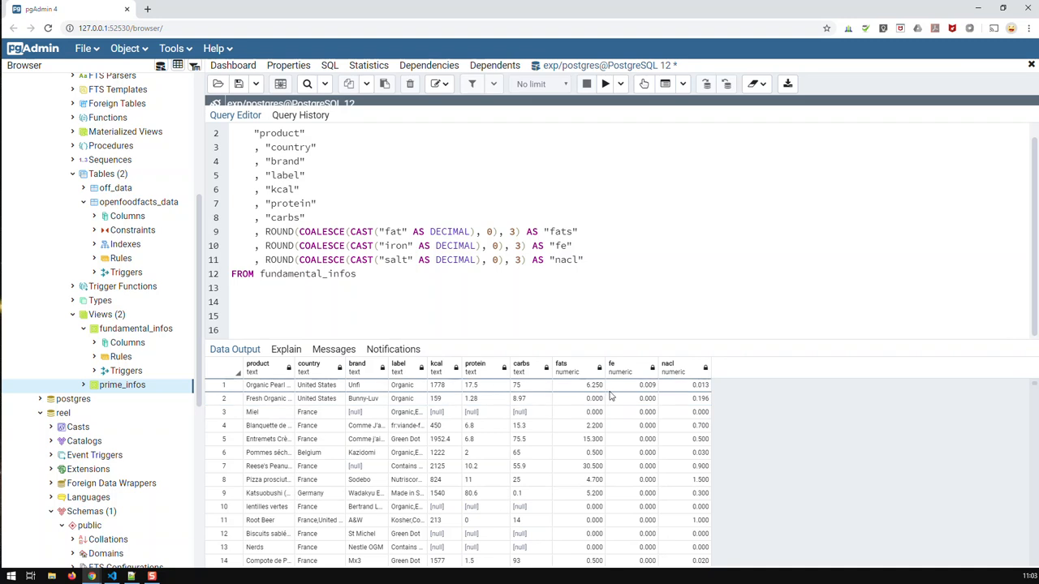
{"action": "scroll", "scroll_direction": "down", "scroll_amount": 3}
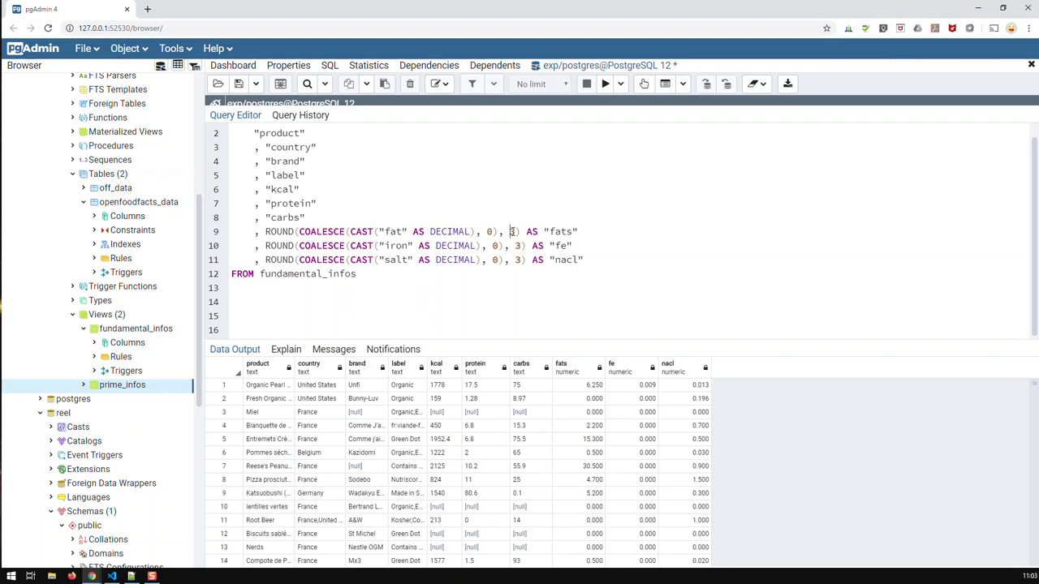
{"action": "type", "text": "1"}
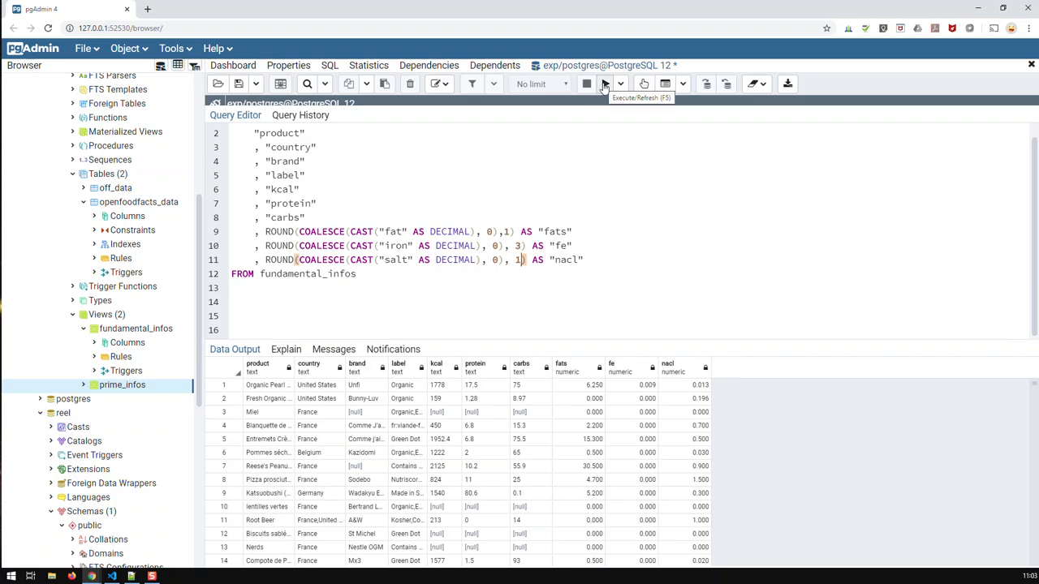
{"action": "left_click", "coordinate": [603, 85]}
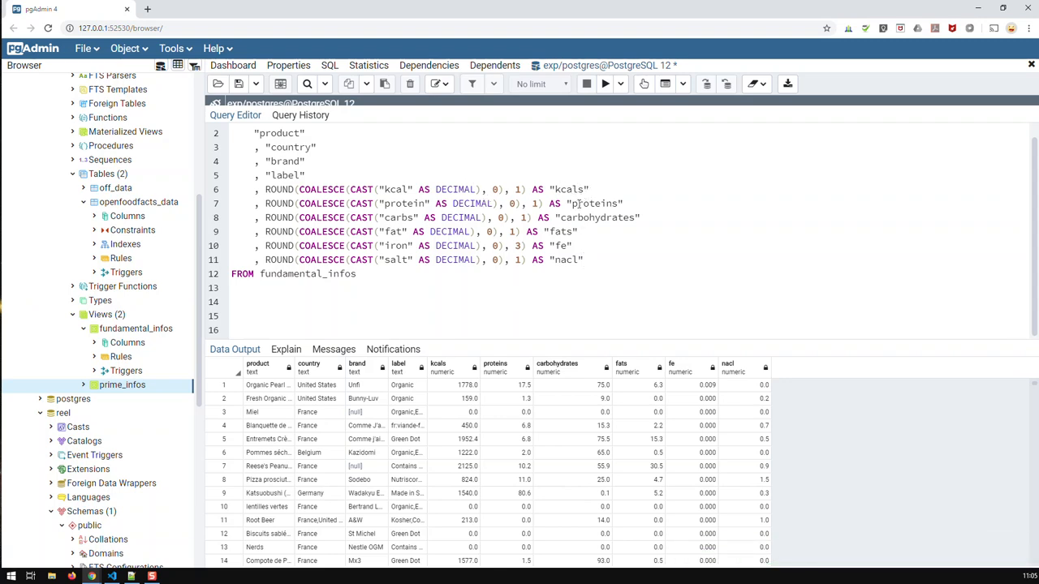
{"action": "mouse_move", "coordinate": [558, 217]}
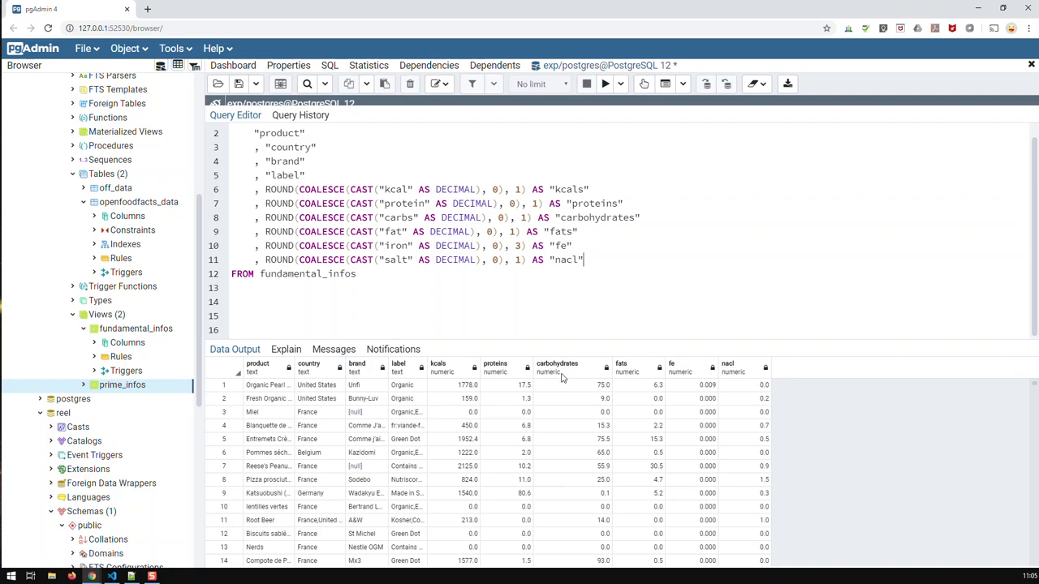
{"action": "mouse_move", "coordinate": [604, 315]}
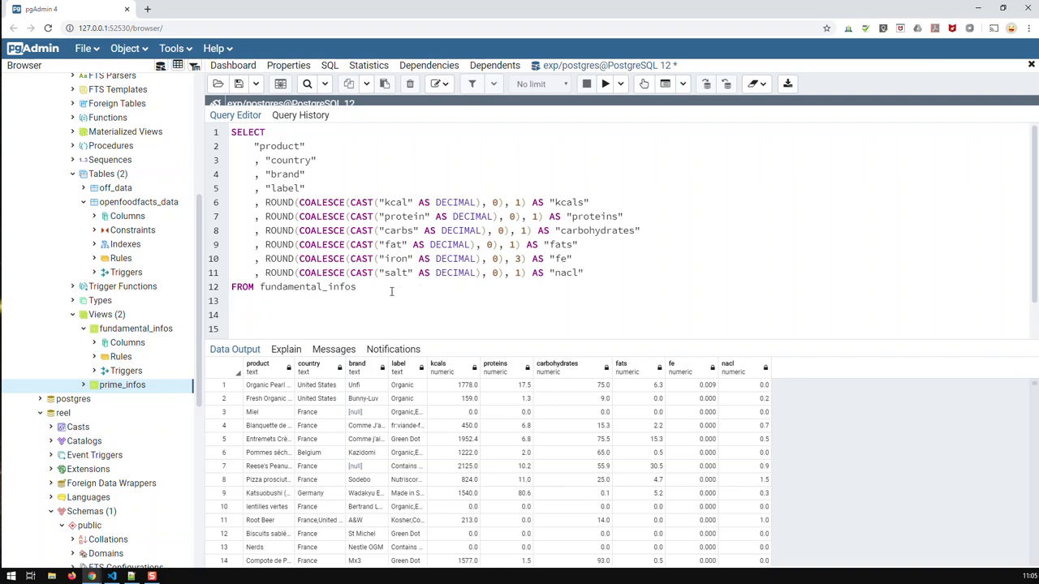
Add WHERE kcals = 0 below FROM fundamental_infos and run, failing on unknown column kcals.
{"action": "type", "text": "WHERE"}
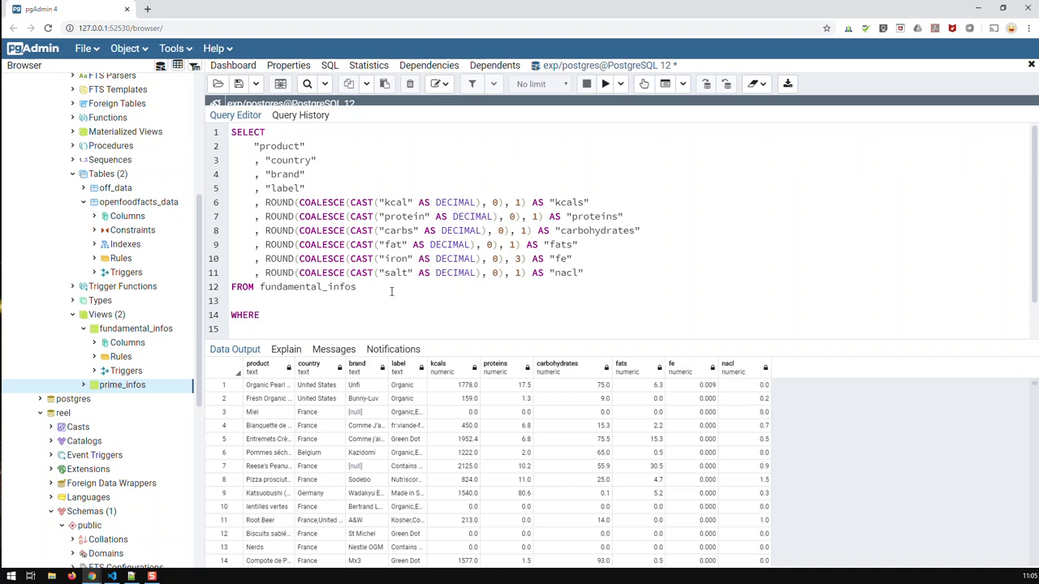
{"action": "type", "text": "kc"}
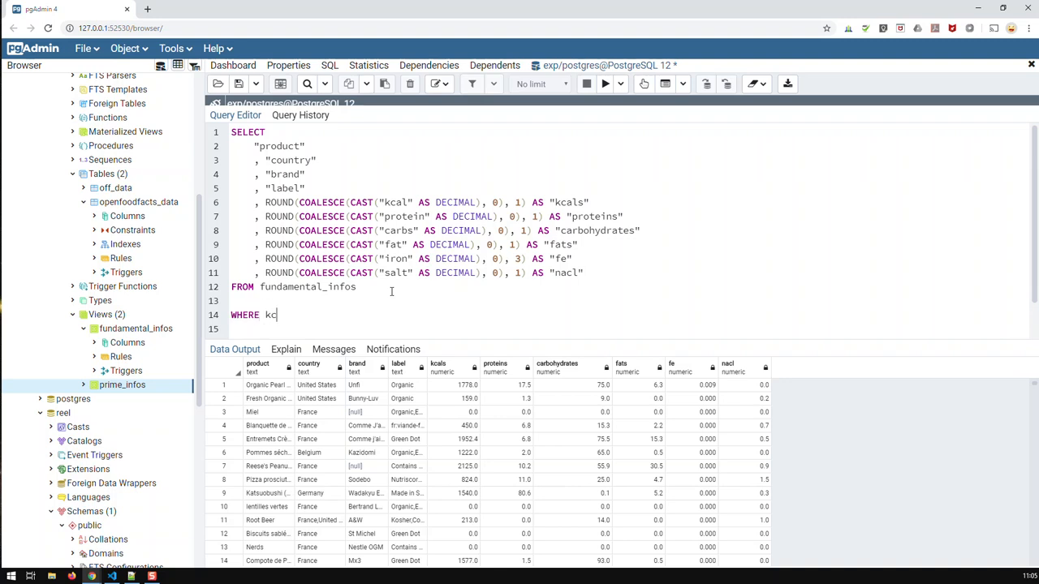
{"action": "type", "text": "als"}
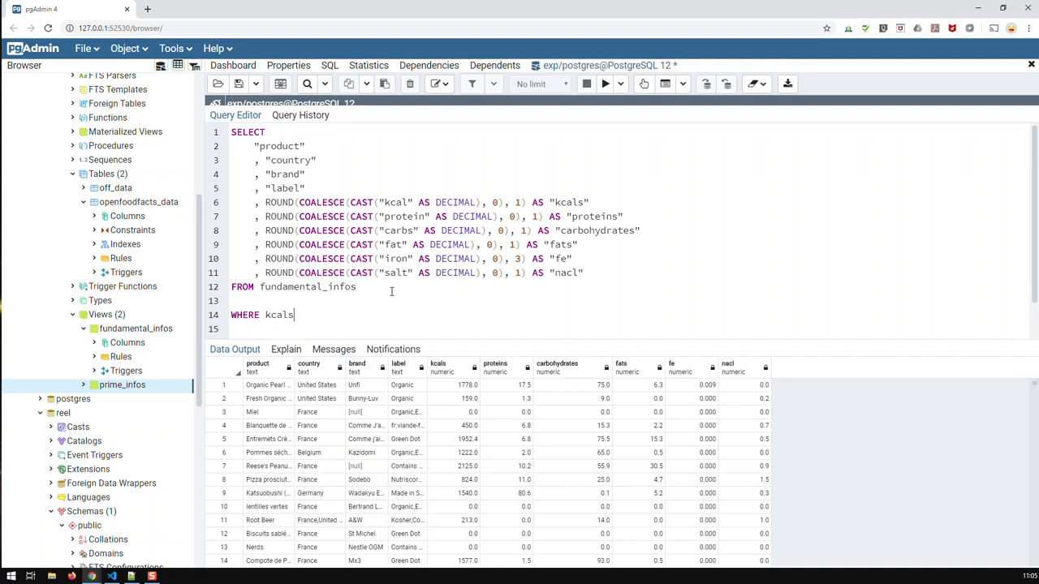
{"action": "type", "text": "= 0"}
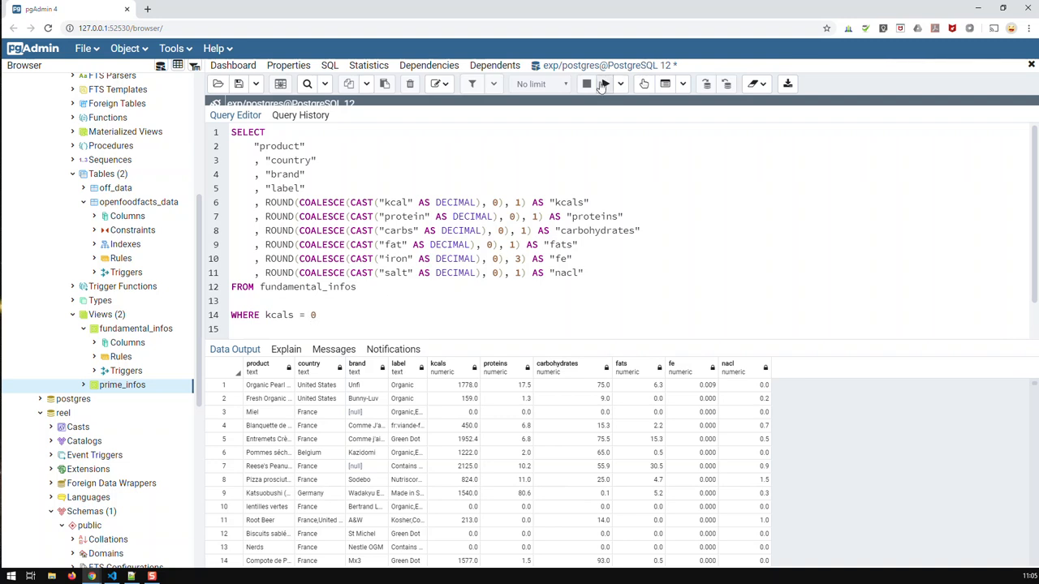
{"action": "left_click", "coordinate": [587, 85]}
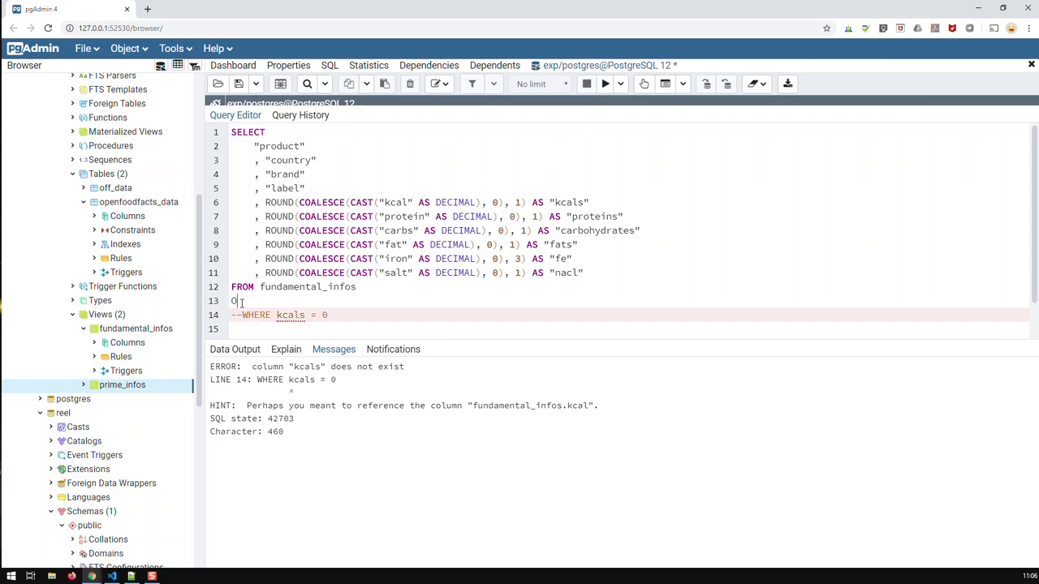
Add ORDER BY kcals DESC, fixing the DS typo, and run to list highest-calorie products first.
{"action": "type", "text": "ORDER BY kcals"}
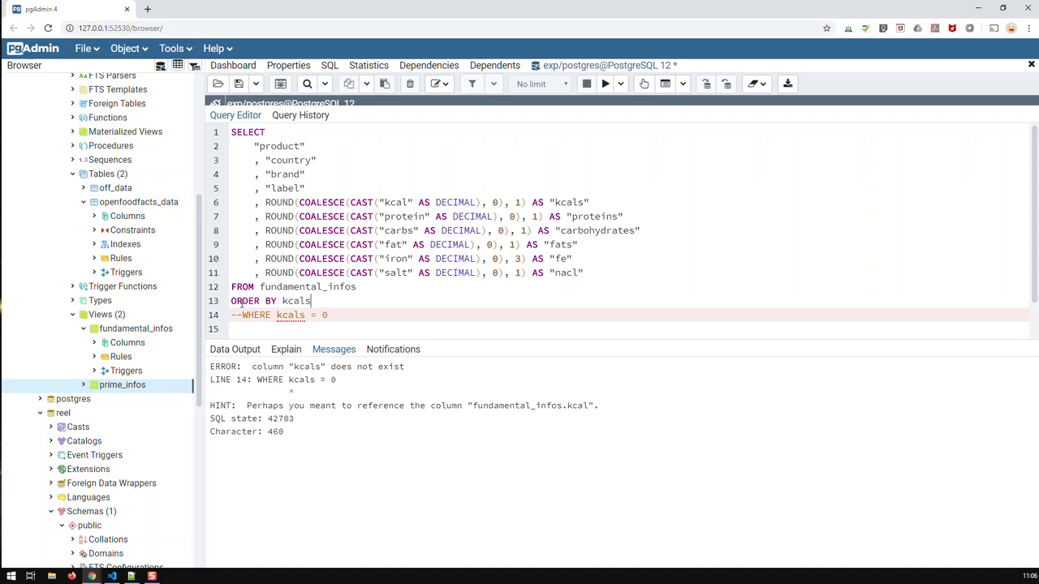
{"action": "type", "text": "DS"}
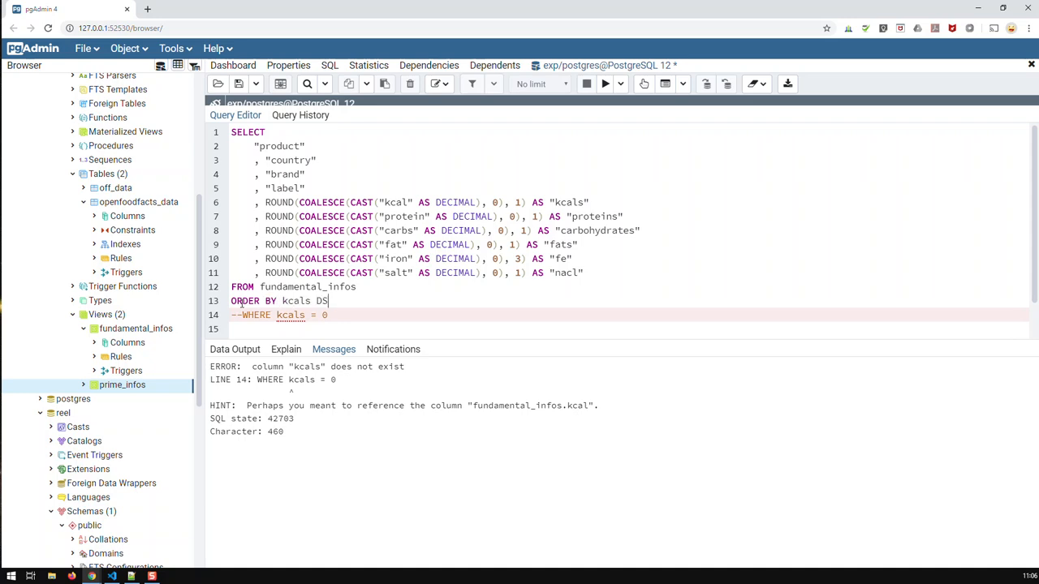
{"action": "key", "text": "Backspace"}
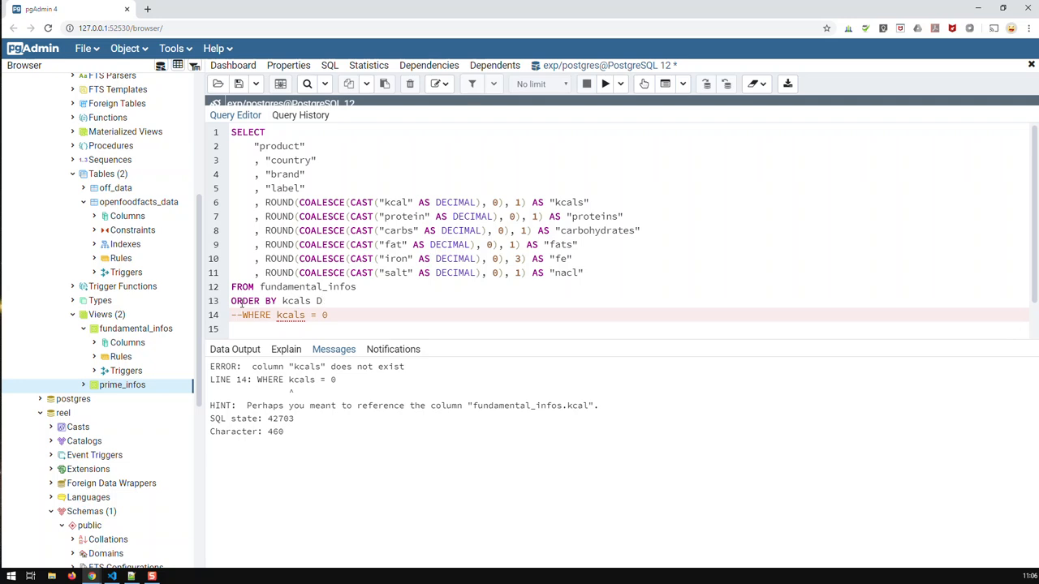
{"action": "type", "text": "ESC"}
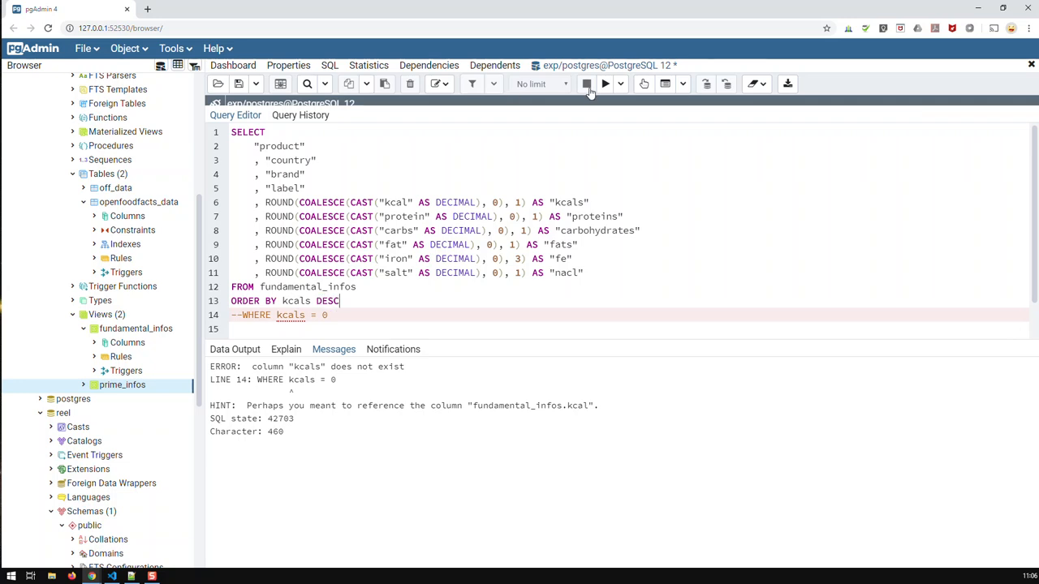
{"action": "left_click", "coordinate": [604, 85]}
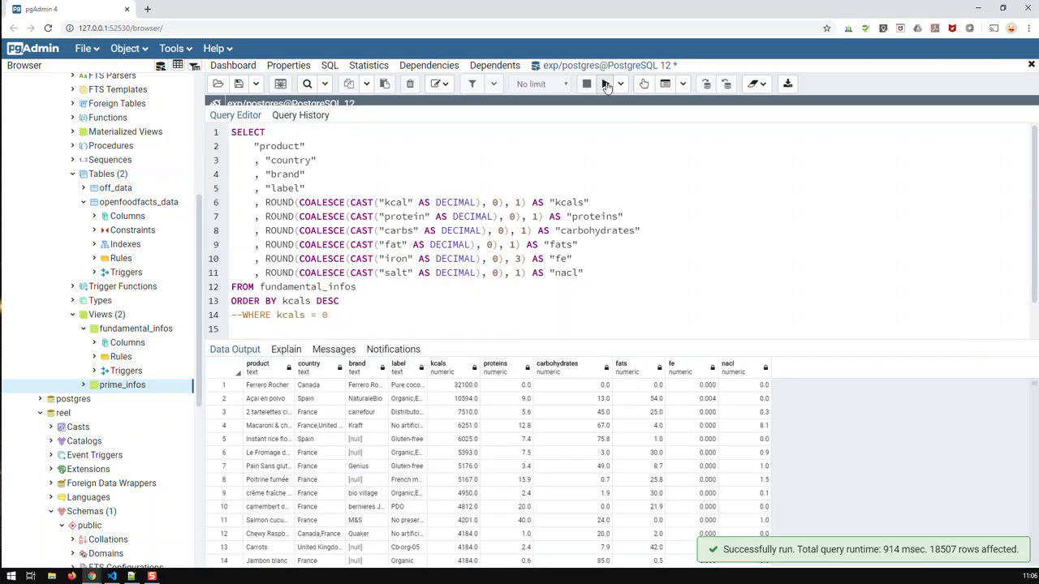
{"action": "left_click", "coordinate": [603, 84]}
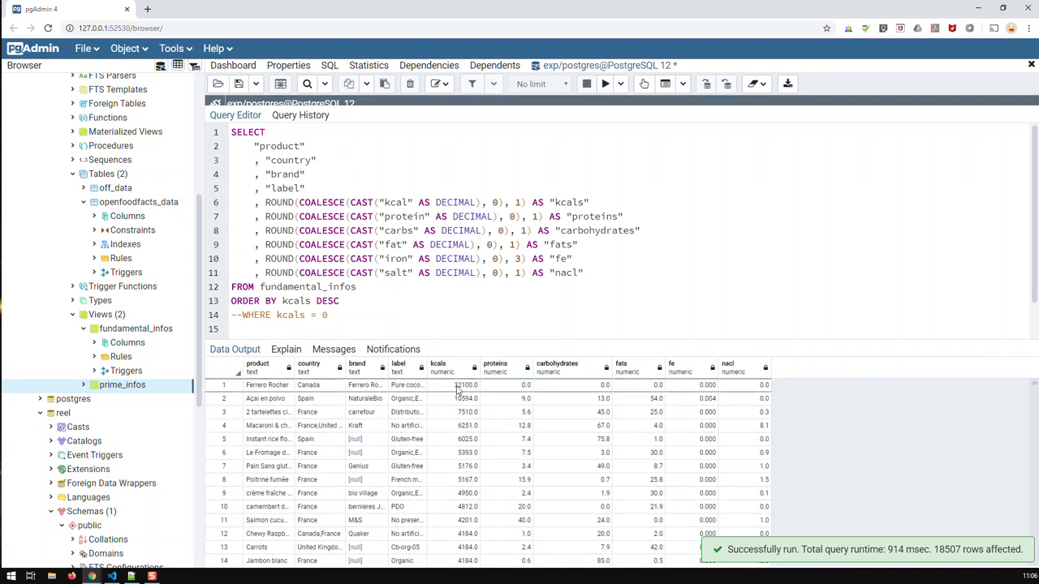
{"action": "scroll", "scroll_direction": "down", "scroll_amount": 3}
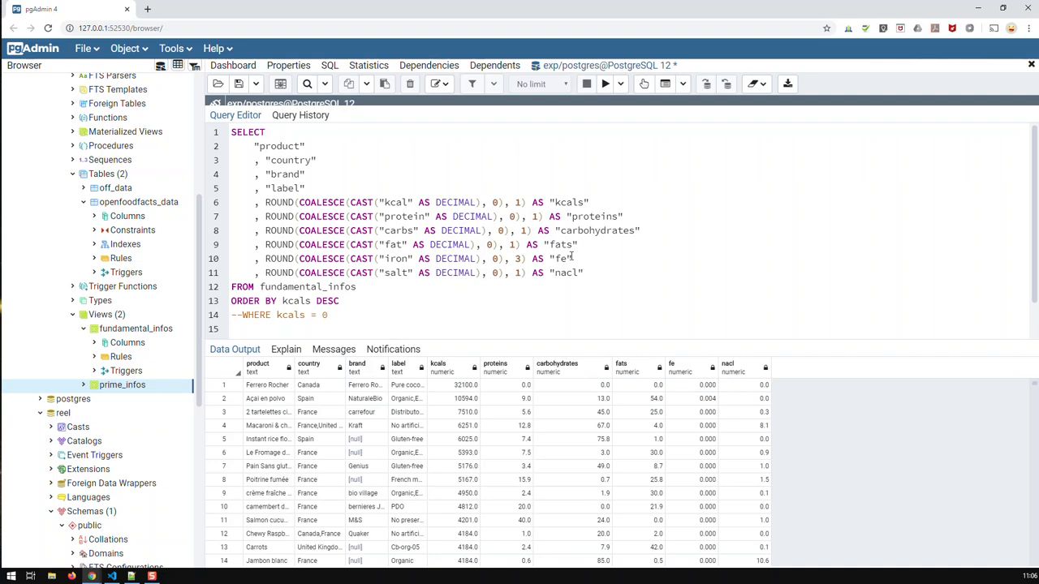
{"action": "mouse_move", "coordinate": [598, 202]}
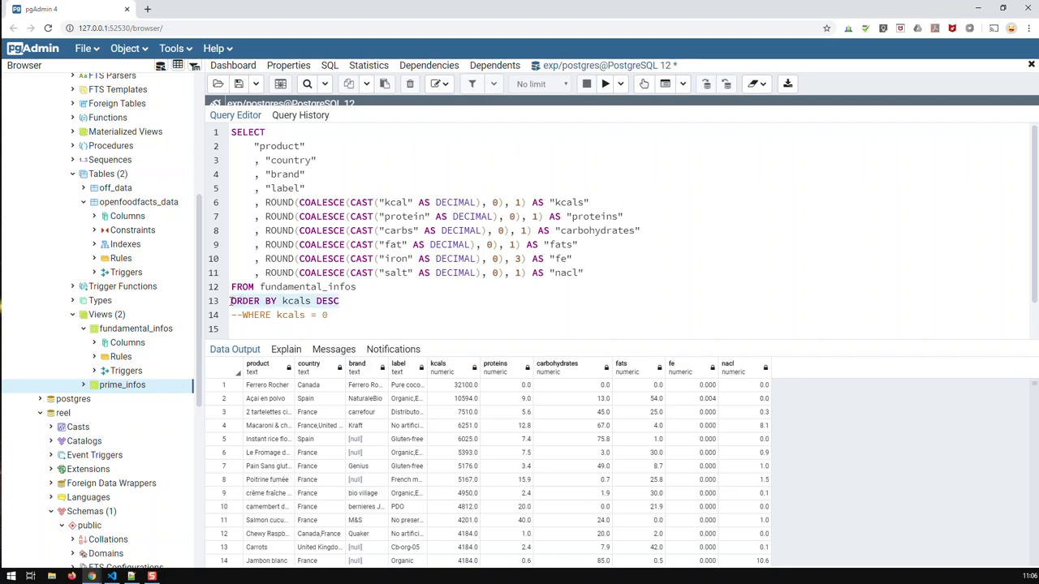
Comment out ORDER BY, filter WHERE the rounded kcal expression = 0, run, then restore kcals.
{"action": "type", "text": "--"}
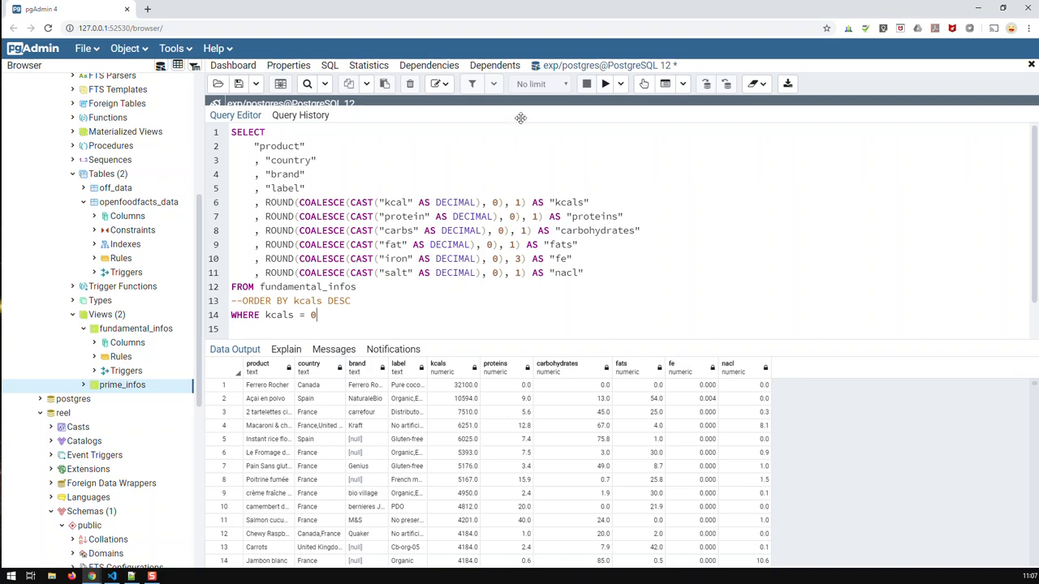
{"action": "mouse_move", "coordinate": [555, 202]}
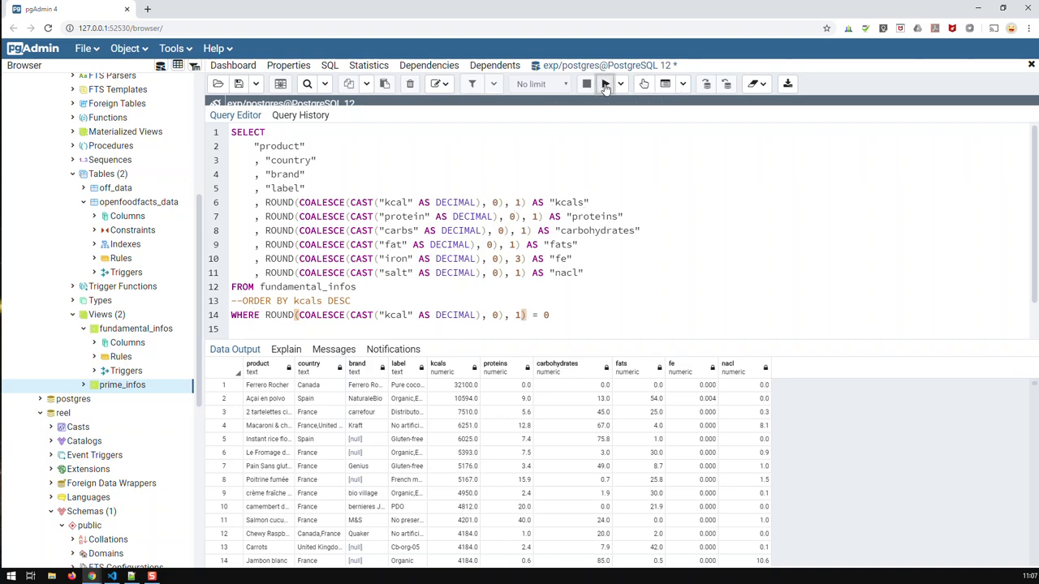
{"action": "left_click", "coordinate": [604, 84]}
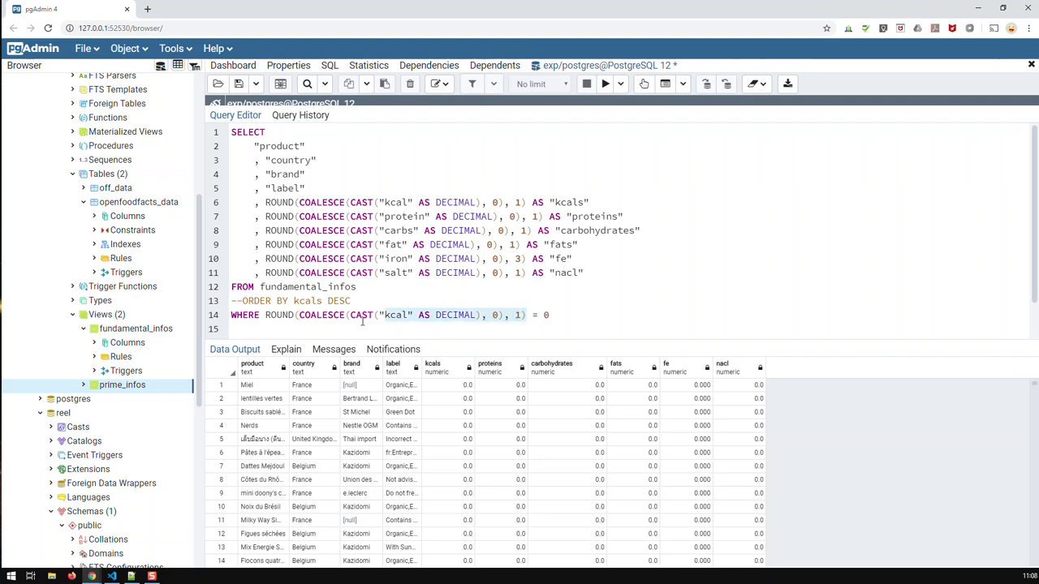
{"action": "key", "text": "Delete"}
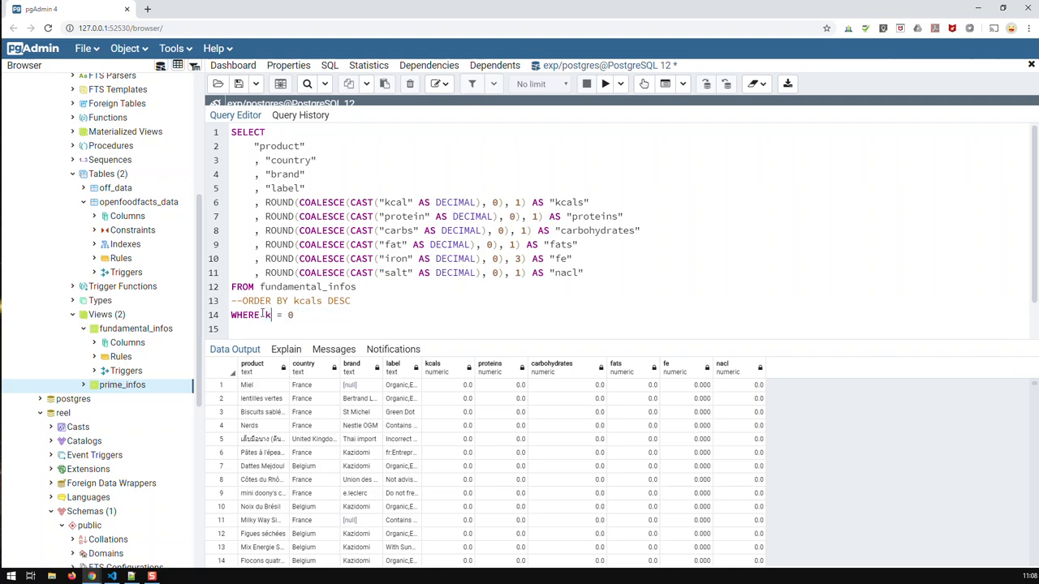
{"action": "type", "text": "kcals"}
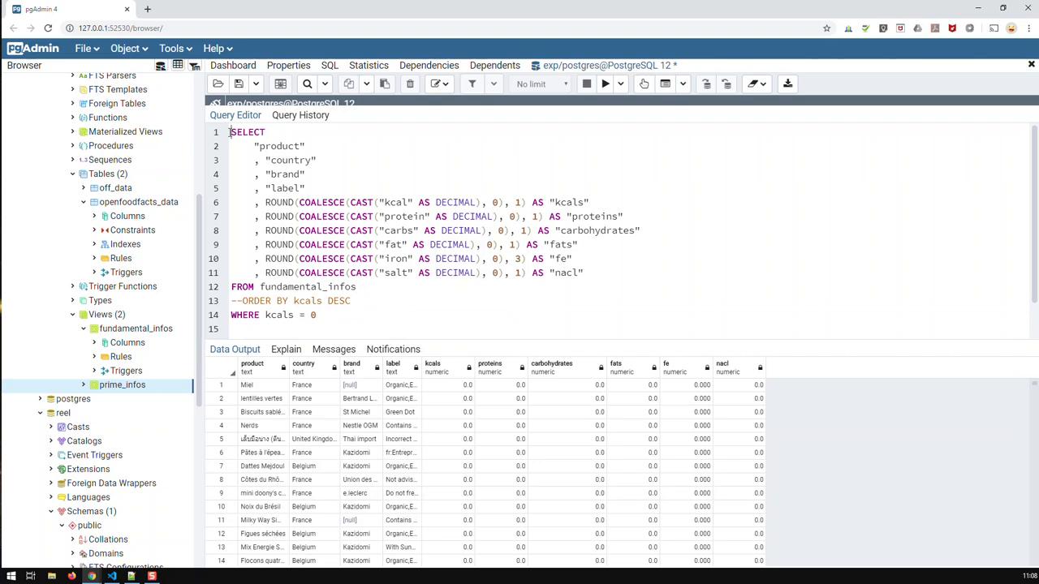
Nest the rounded SELECT as subquery gen_infos inside SELECT * FROM ( ... ), leaving WHERE kcals = 0 outside.
{"action": "type", "text": "SELECT"}
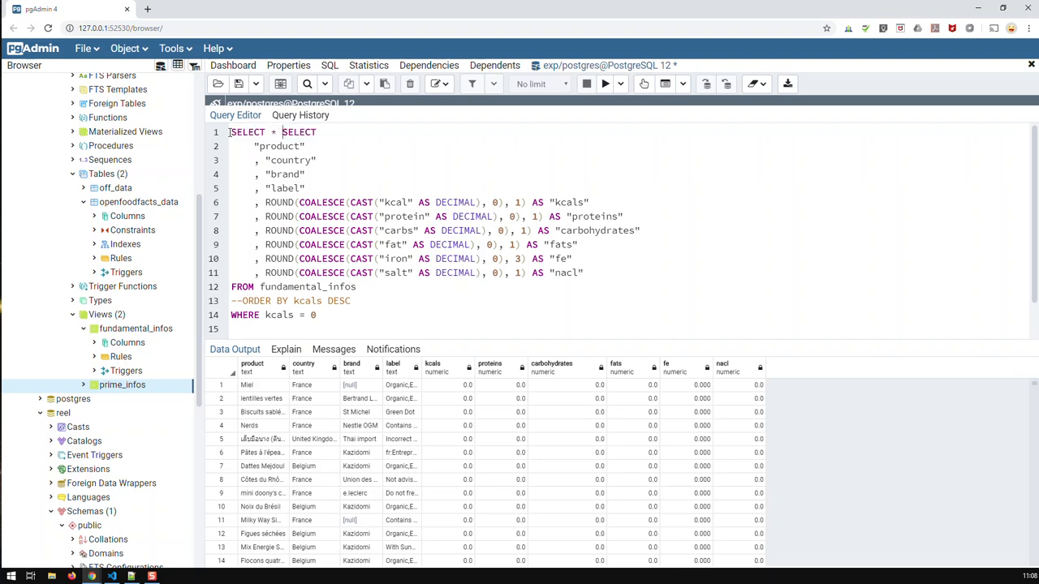
{"action": "type", "text": "FROM"}
{"action": "type", "text": ")"}
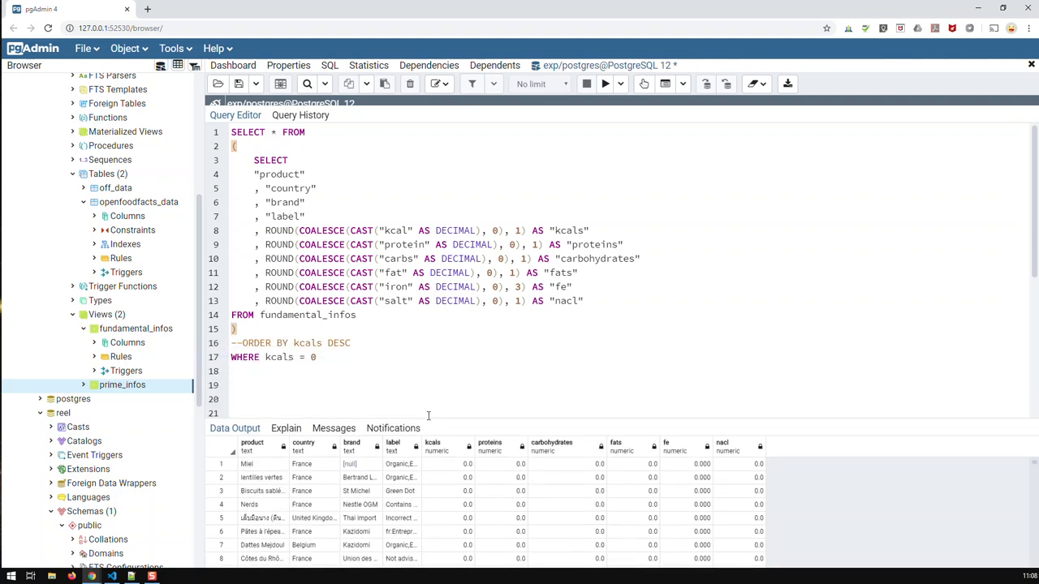
{"action": "mouse_move", "coordinate": [218, 315]}
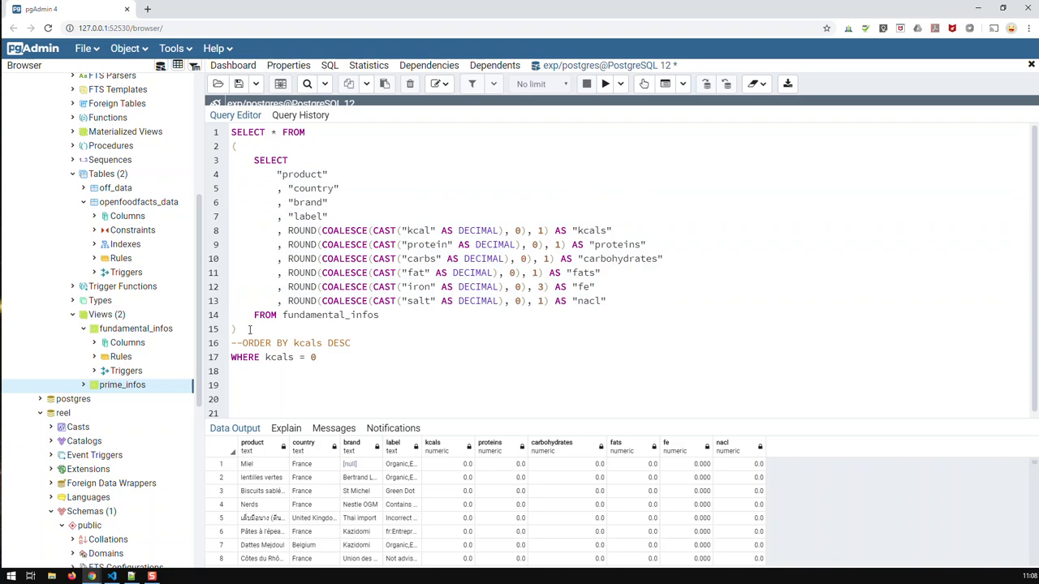
{"action": "type", "text": "AS"}
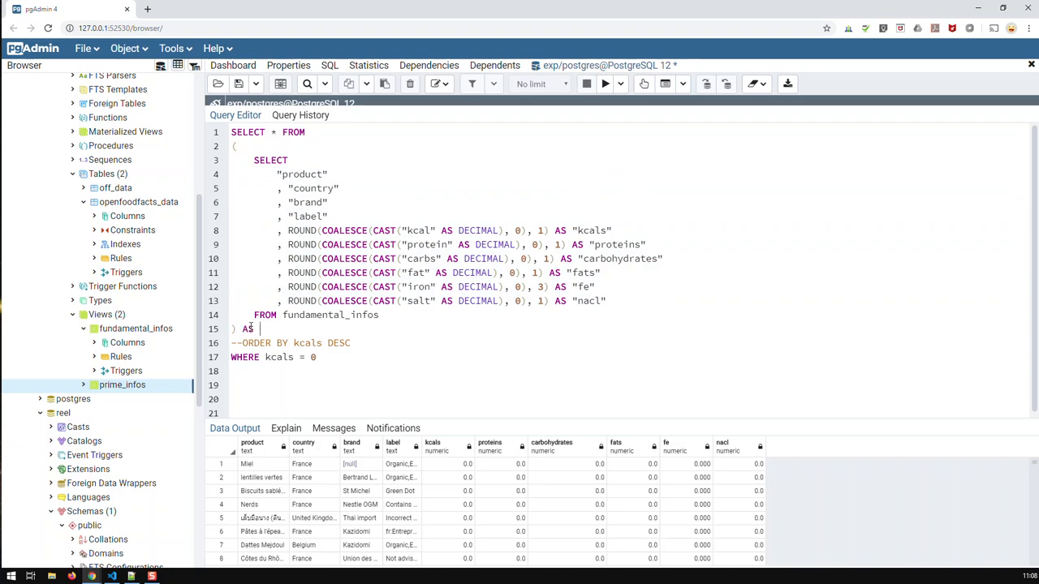
{"action": "type", "text": "gen"}
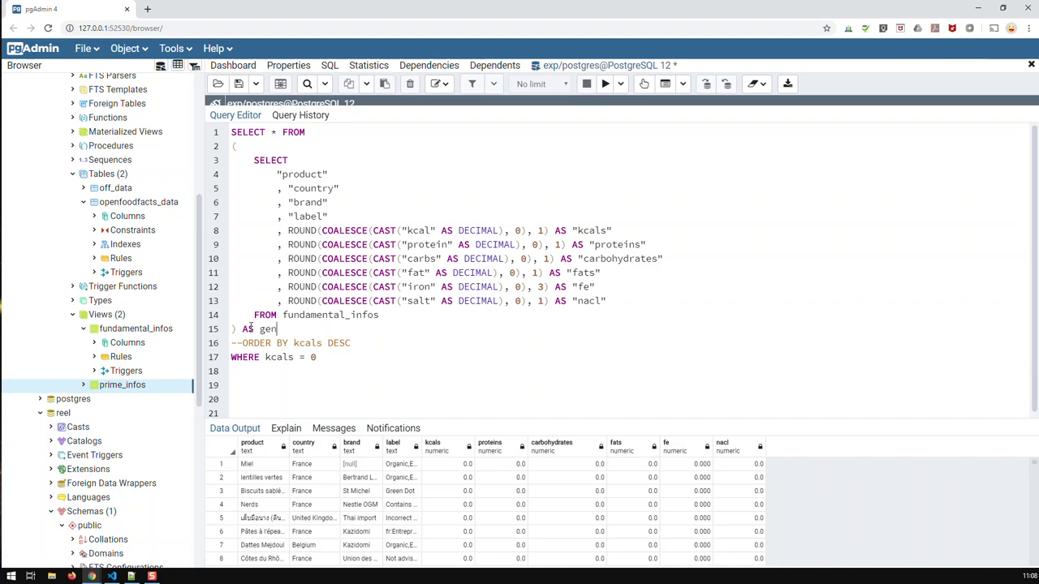
{"action": "type", "text": "_infos"}
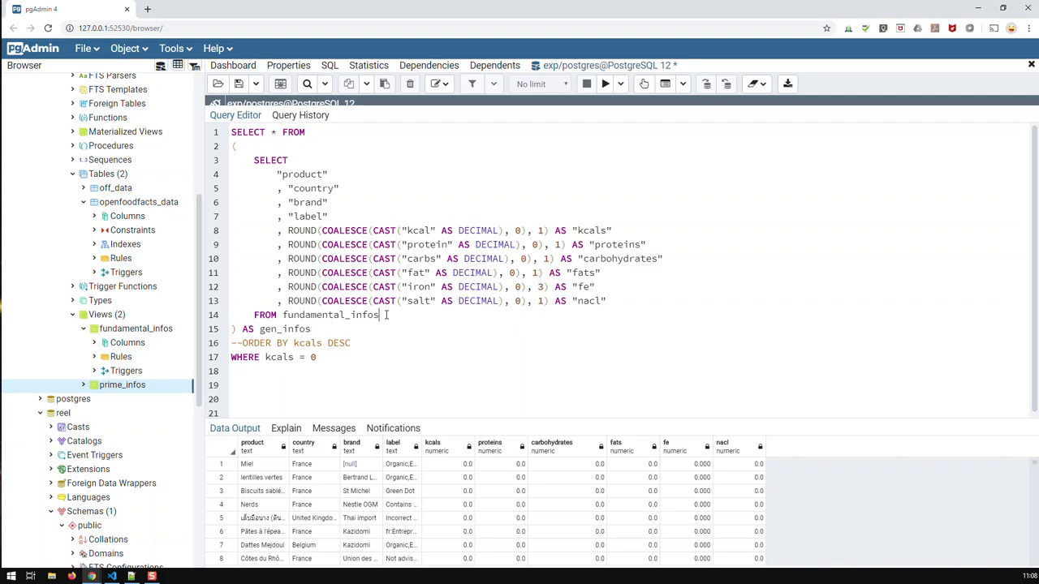
{"action": "left_click_drag", "start_coordinate": [253, 160], "coordinate": [377, 315]}
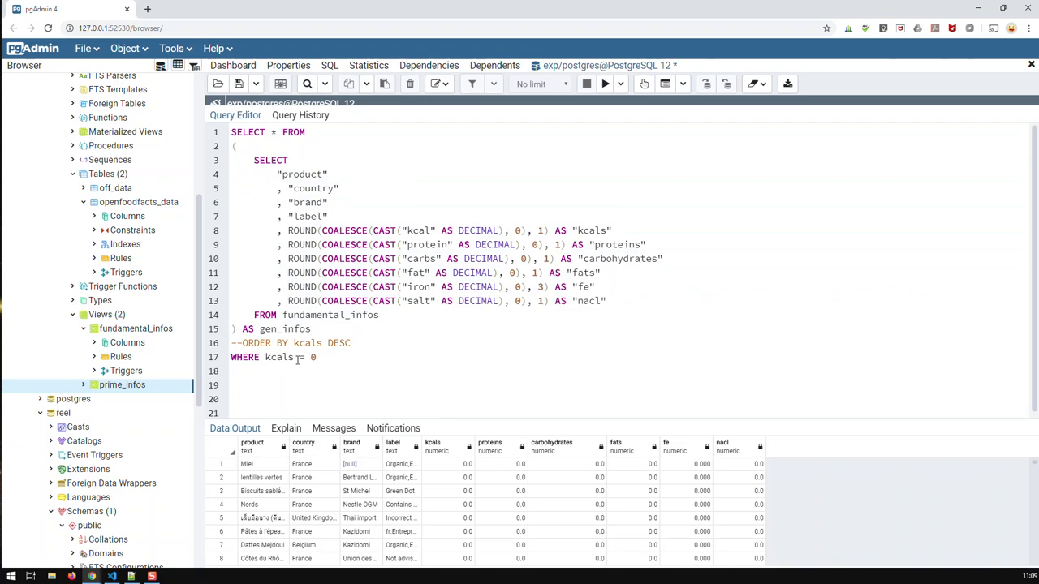
{"action": "double_click", "coordinate": [286, 328]}
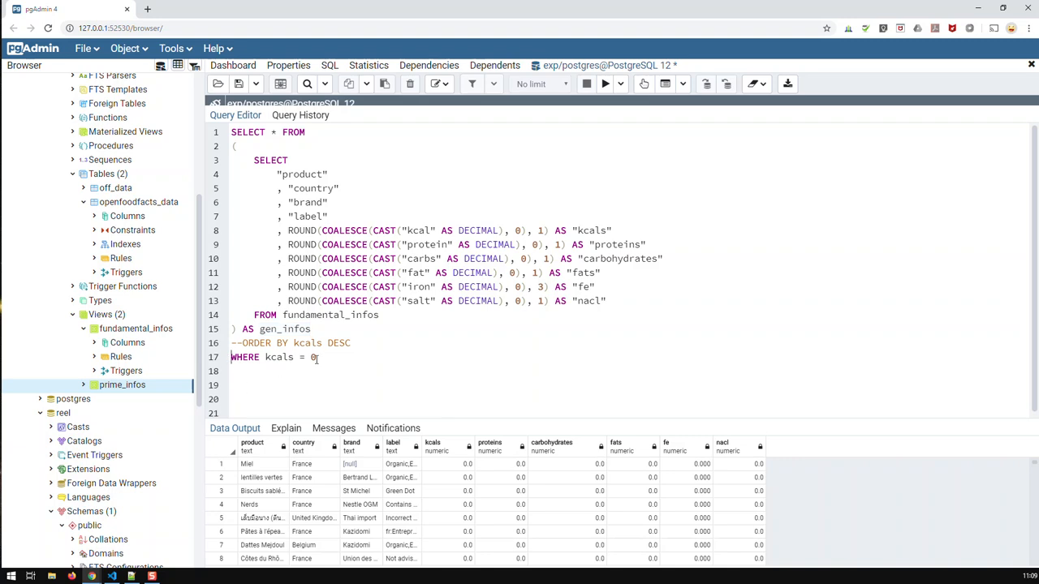
{"action": "left_click", "coordinate": [604, 85]}
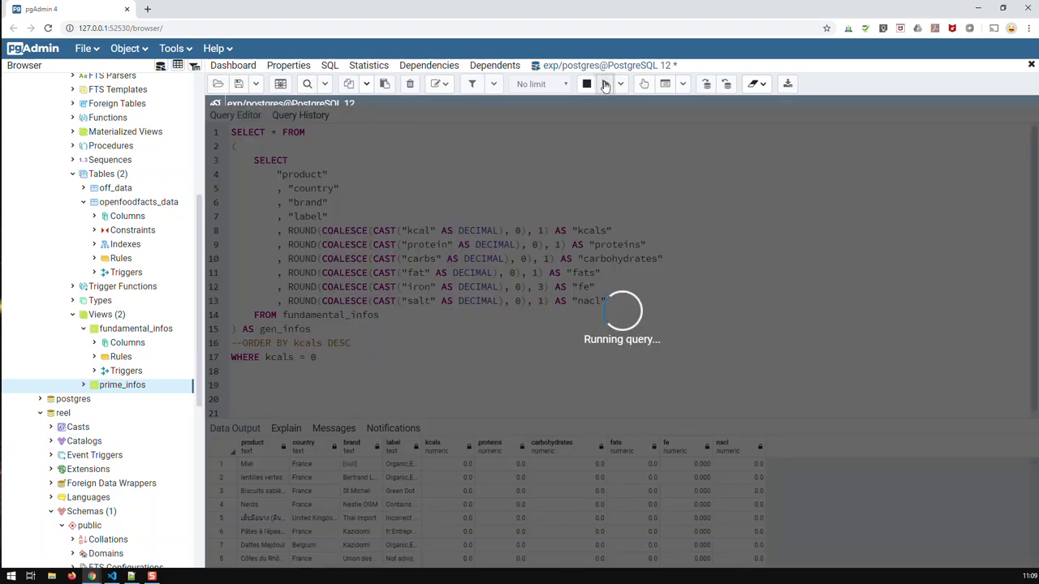
{"action": "left_click", "coordinate": [604, 84]}
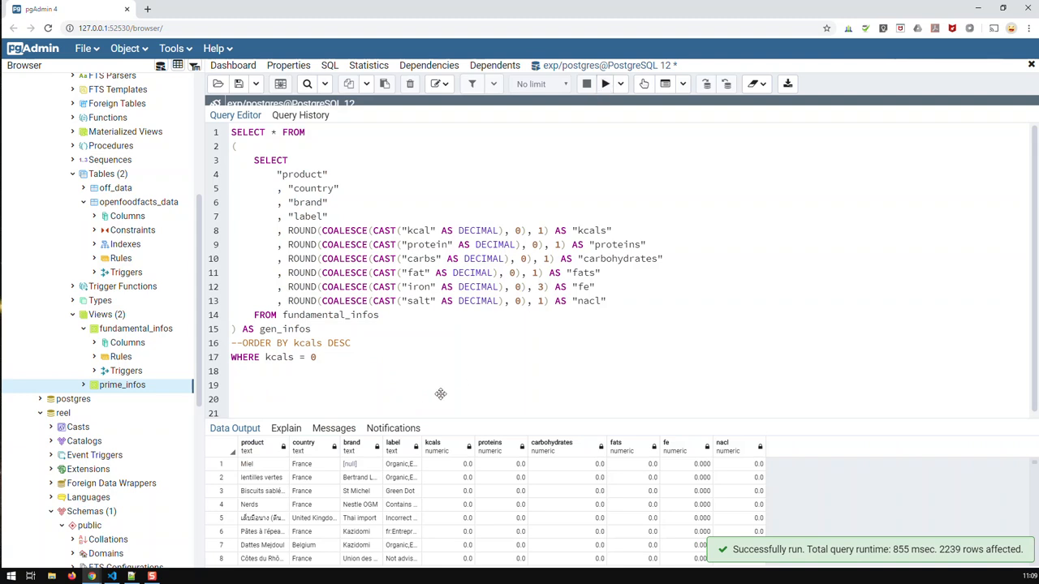
{"action": "mouse_move", "coordinate": [374, 388]}
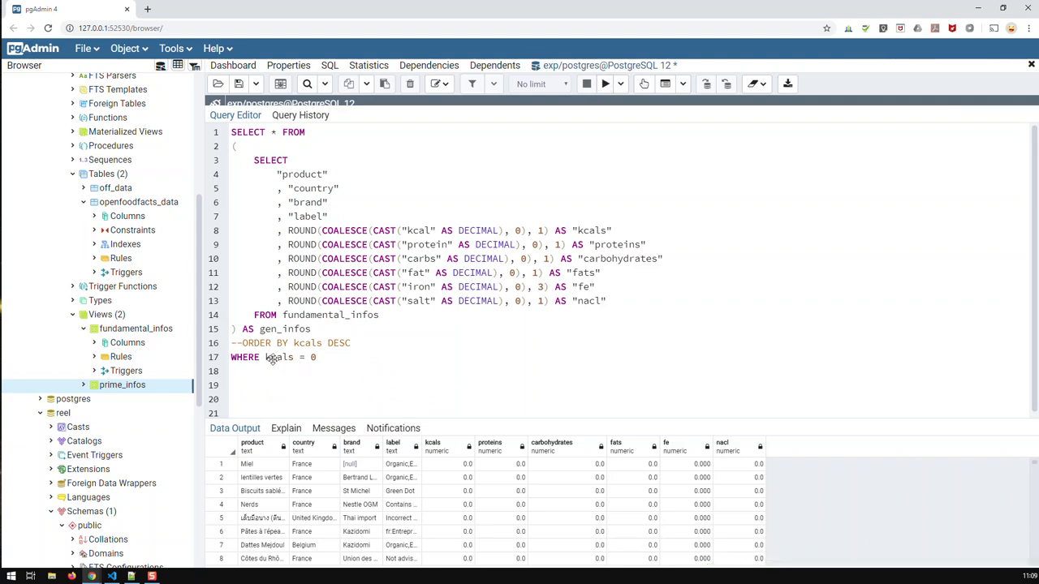
{"action": "mouse_move", "coordinate": [591, 233]}
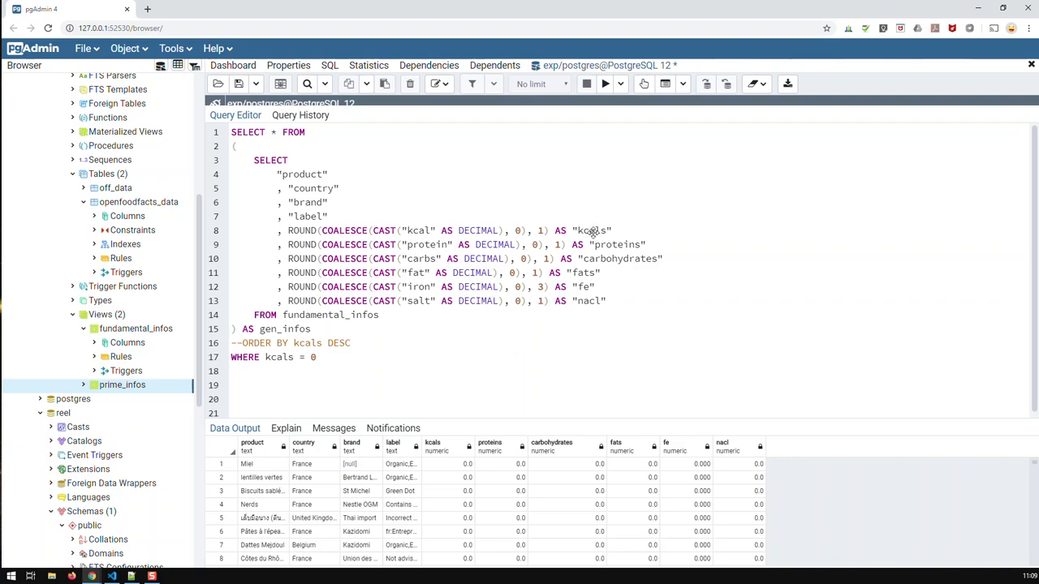
{"action": "mouse_move", "coordinate": [600, 273]}
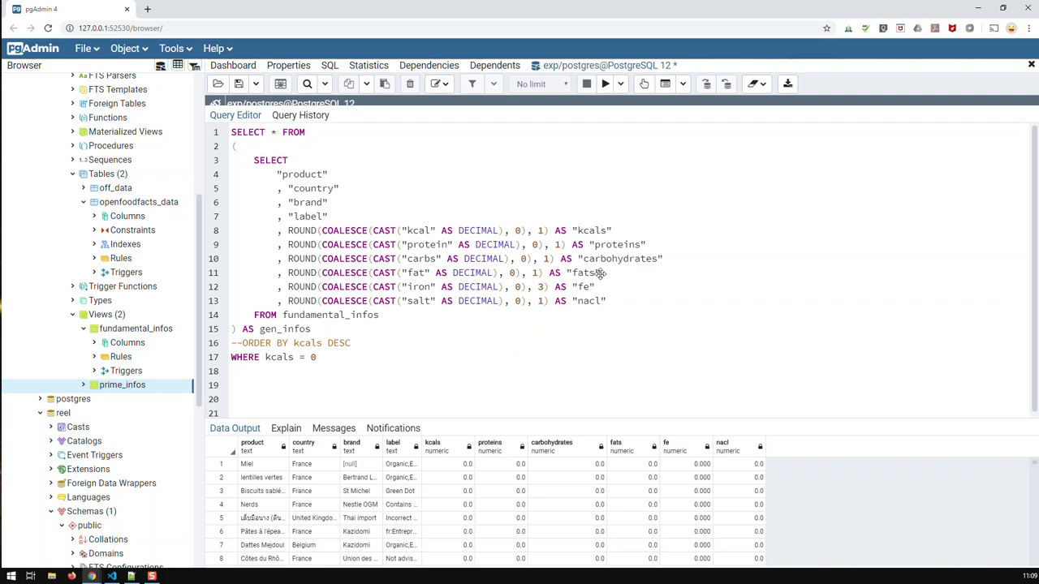
{"action": "mouse_move", "coordinate": [594, 286]}
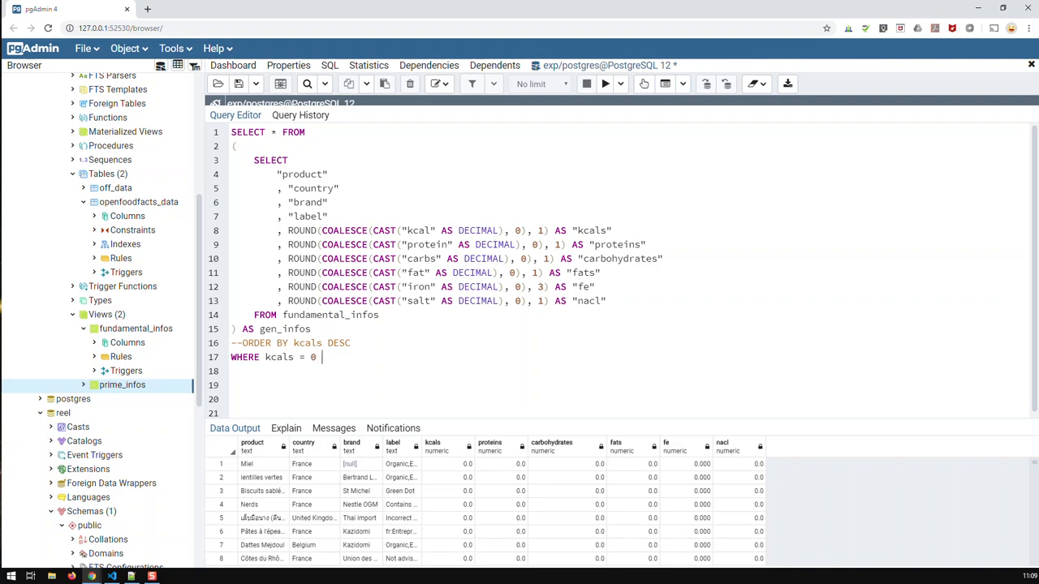
{"action": "type", "text": "AND"}
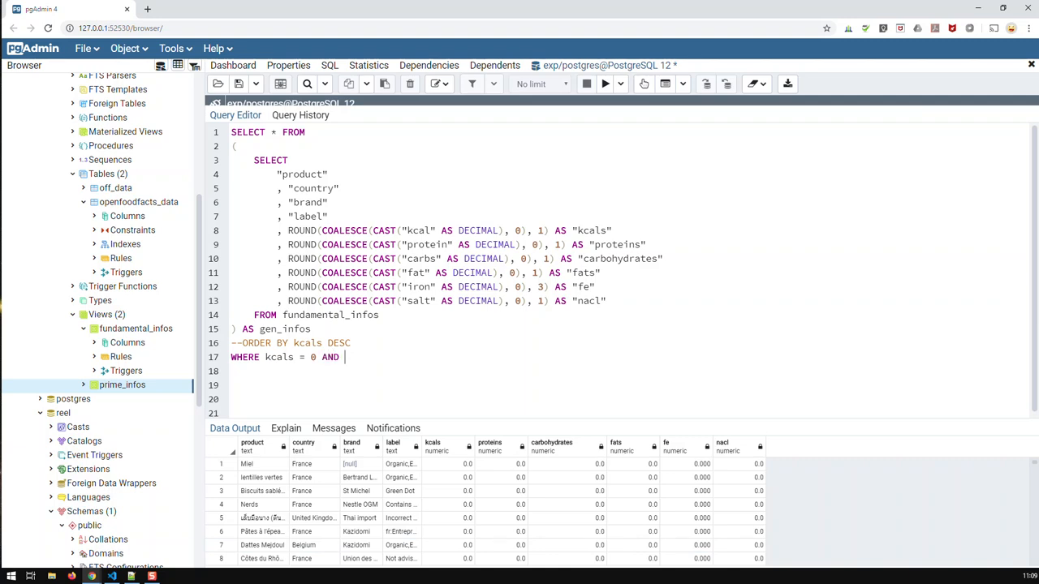
{"action": "type", "text": "proteins ="}
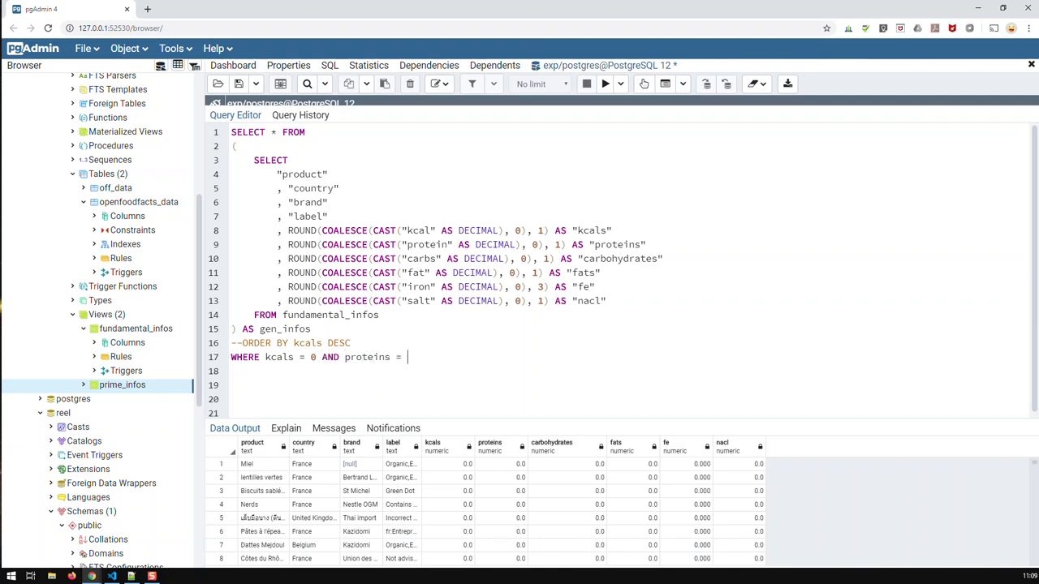
{"action": "type", "text": "0"}
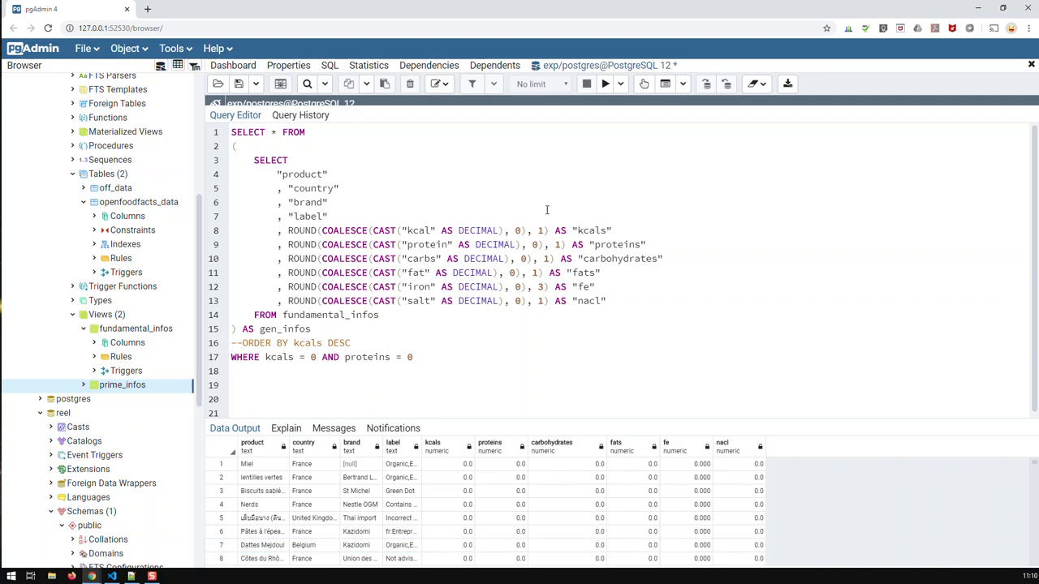
{"action": "left_click", "coordinate": [604, 84]}
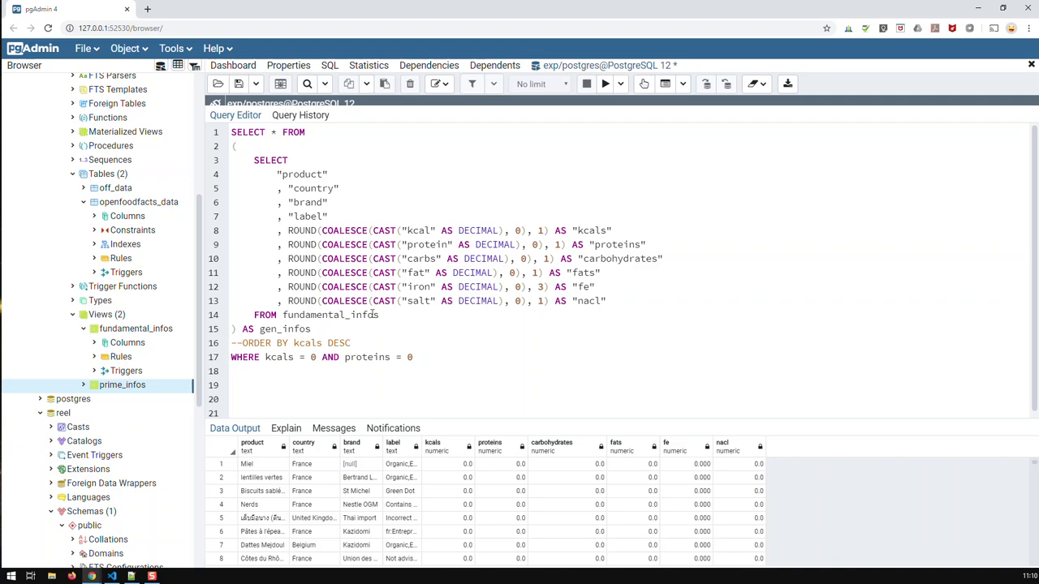
{"action": "left_click_drag", "start_coordinate": [253, 161], "coordinate": [377, 315]}
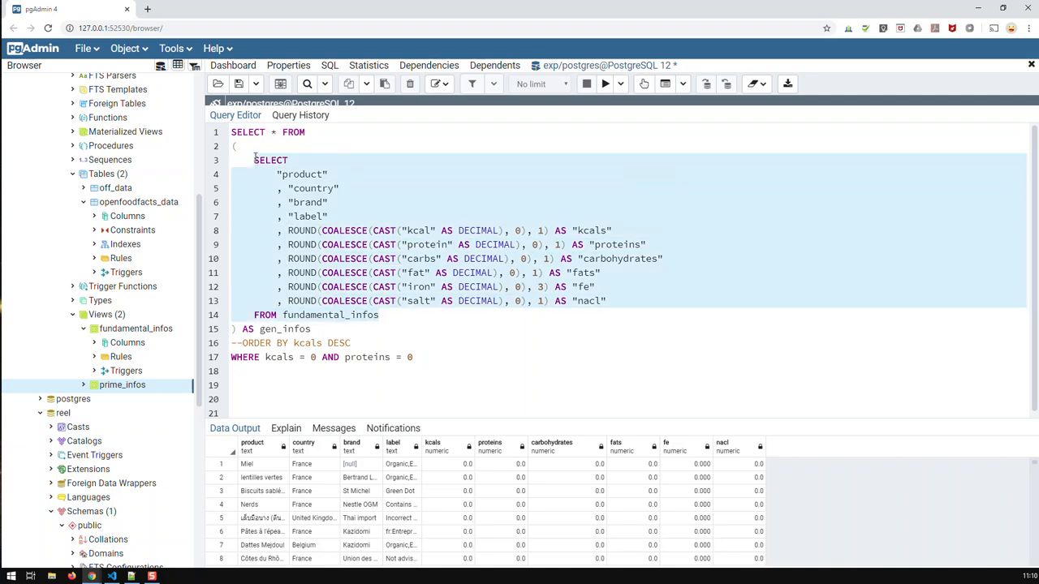
{"action": "mouse_move", "coordinate": [387, 322]}
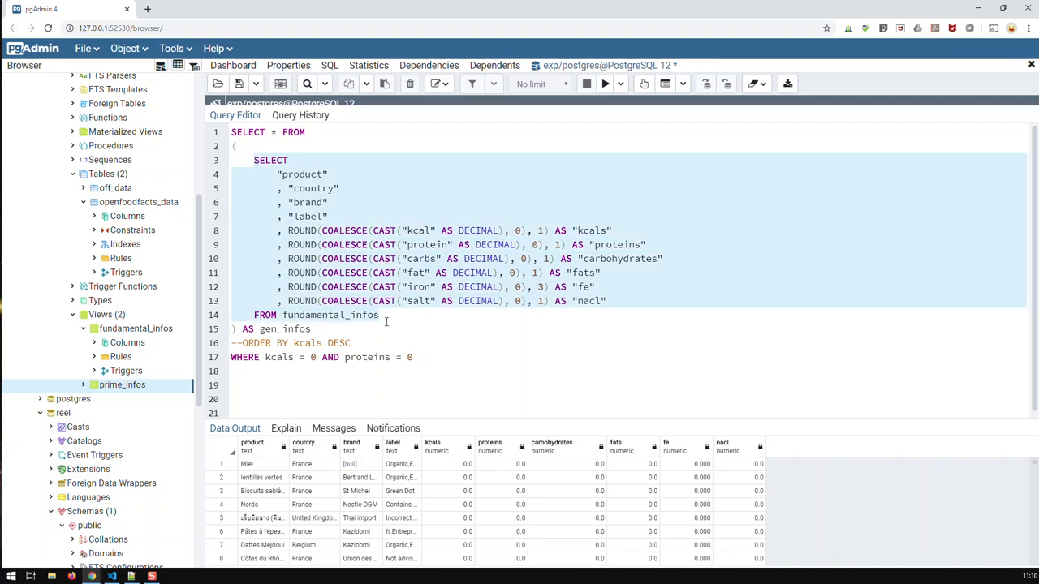
{"action": "left_click", "coordinate": [384, 315]}
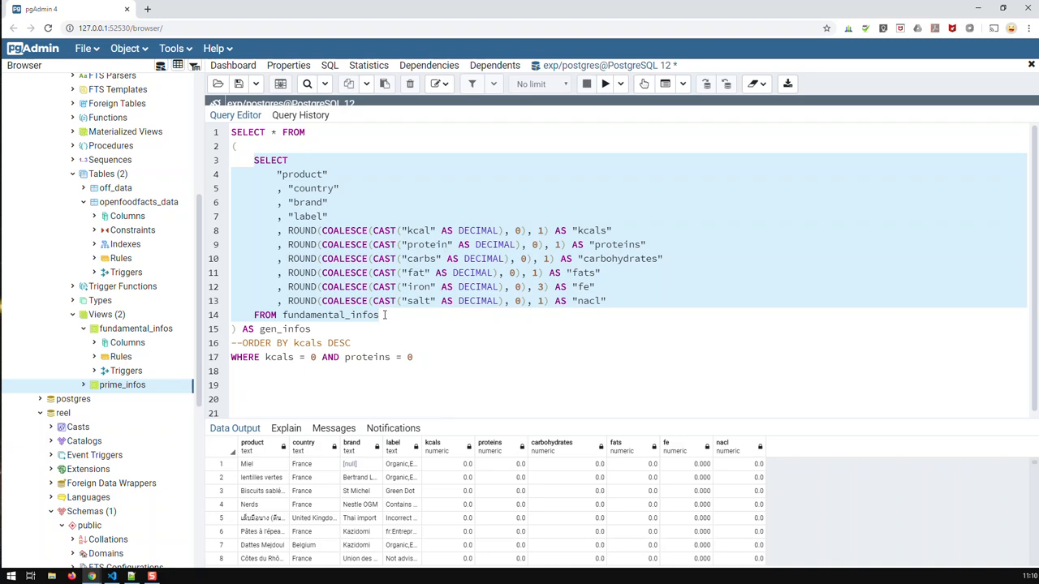
{"action": "left_click", "coordinate": [432, 357]}
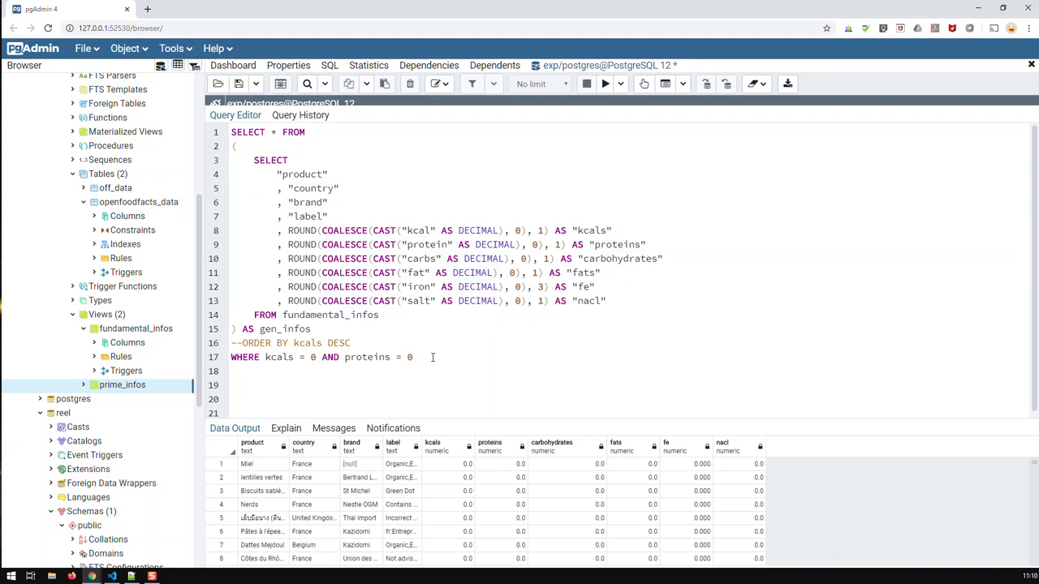
{"action": "mouse_move", "coordinate": [429, 354]}
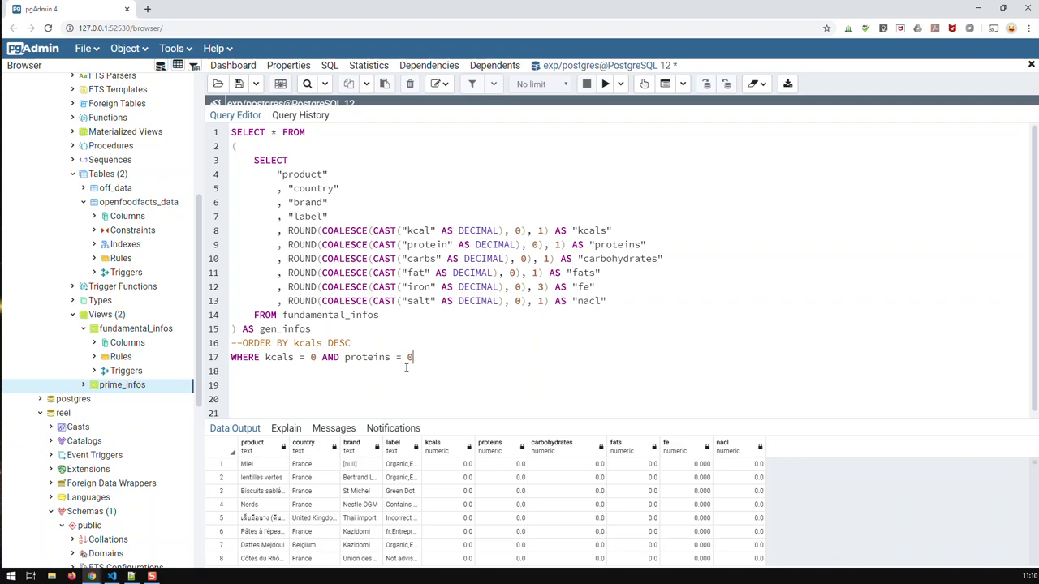
{"action": "mouse_move", "coordinate": [436, 409]}
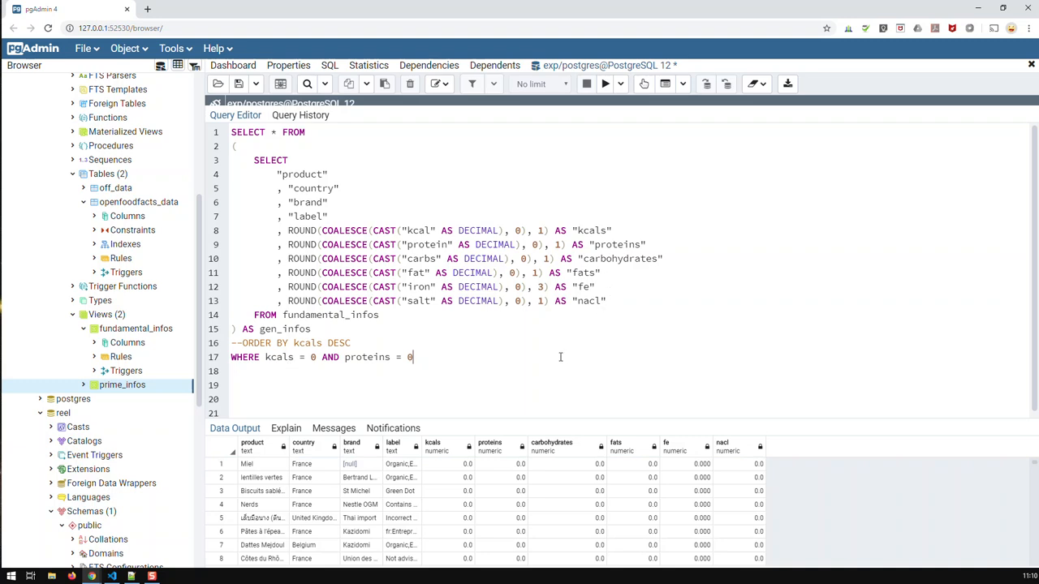
{"action": "mouse_move", "coordinate": [594, 419]}
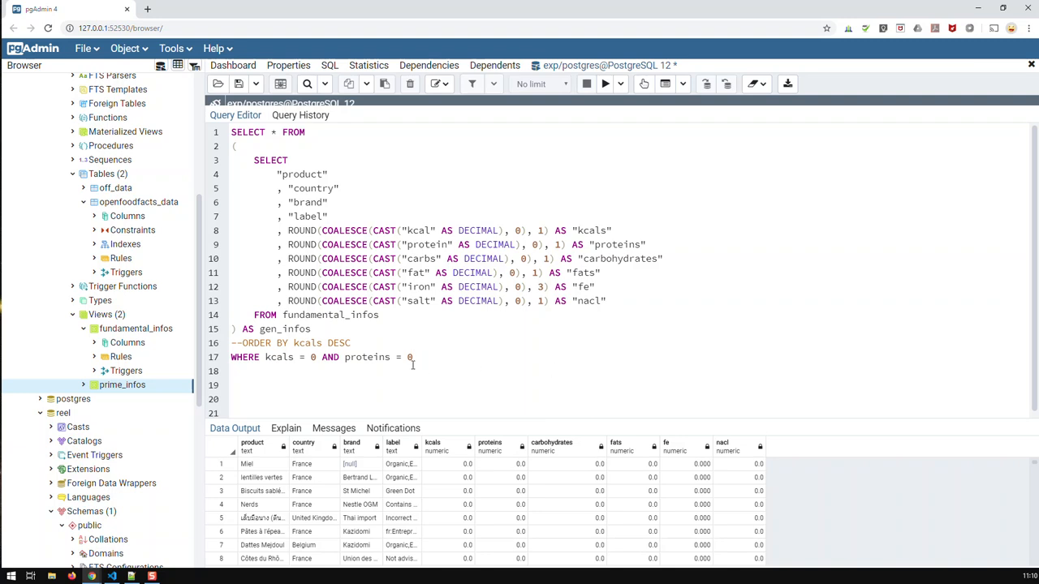
Extend the WHERE clause with carbohydrates = 0 AND fats = 0 AND fe = 0 AND nacl = 0.
{"action": "type", "text": "AND"}
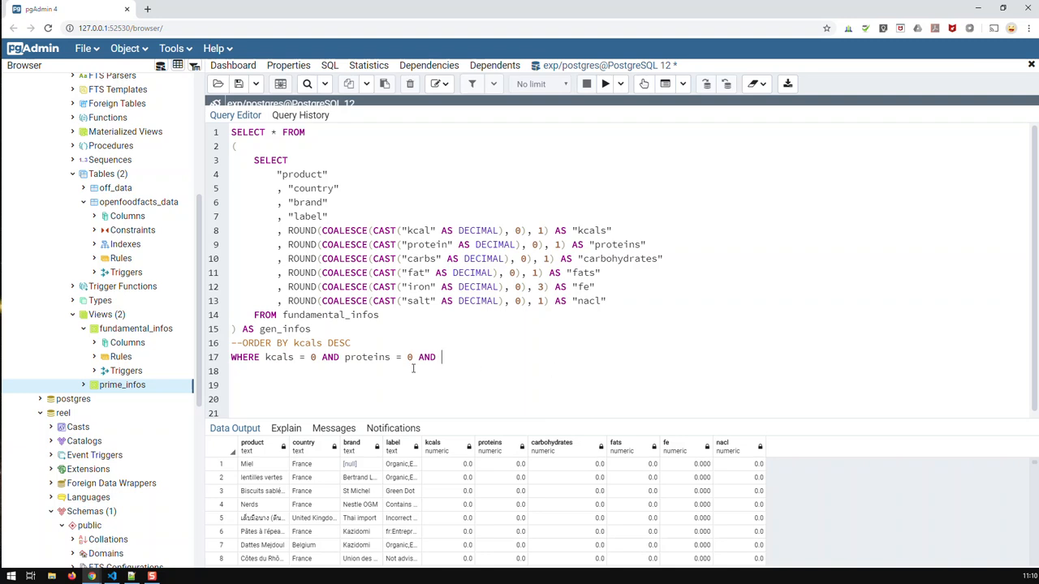
{"action": "type", "text": "carbo"}
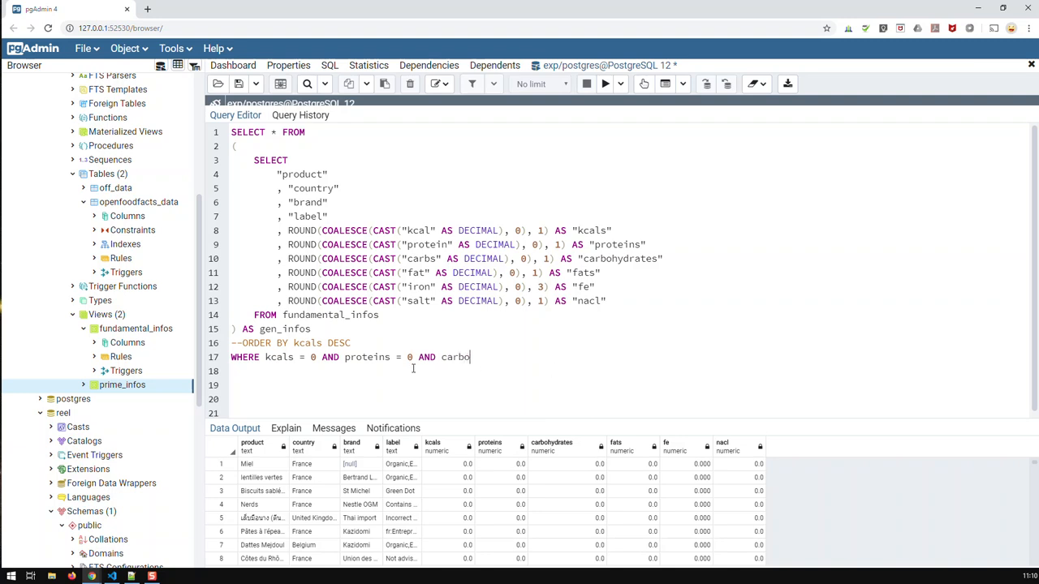
{"action": "type", "text": "hydrates = 0 AND"}
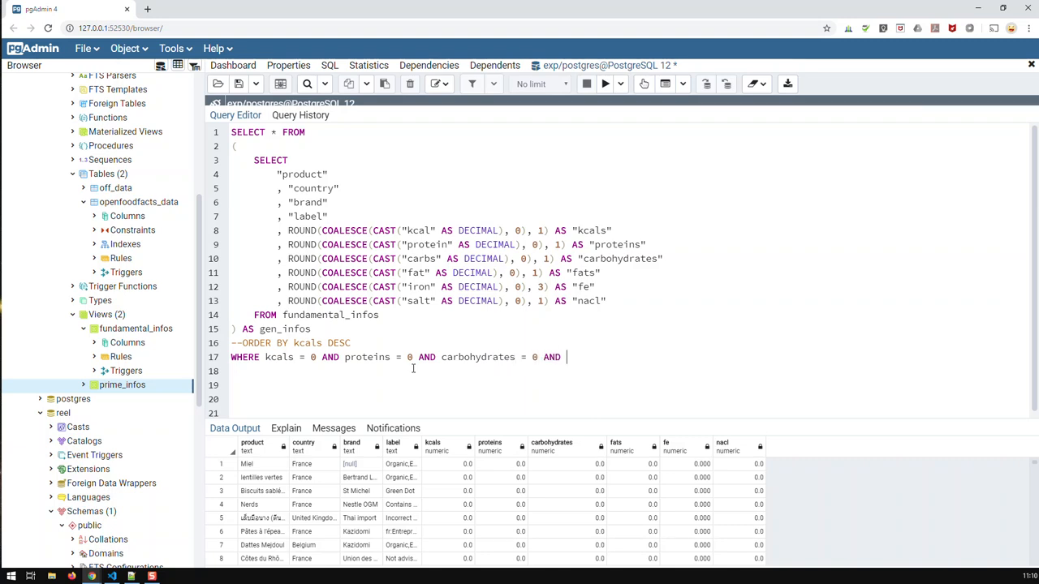
{"action": "type", "text": "fatzs"}
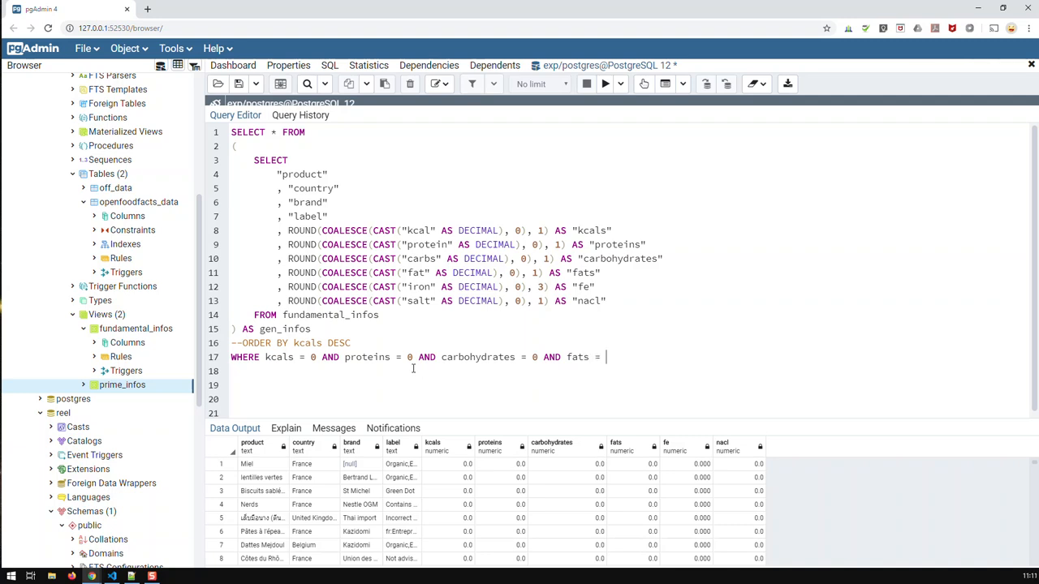
{"action": "type", "text": "0 AND"}
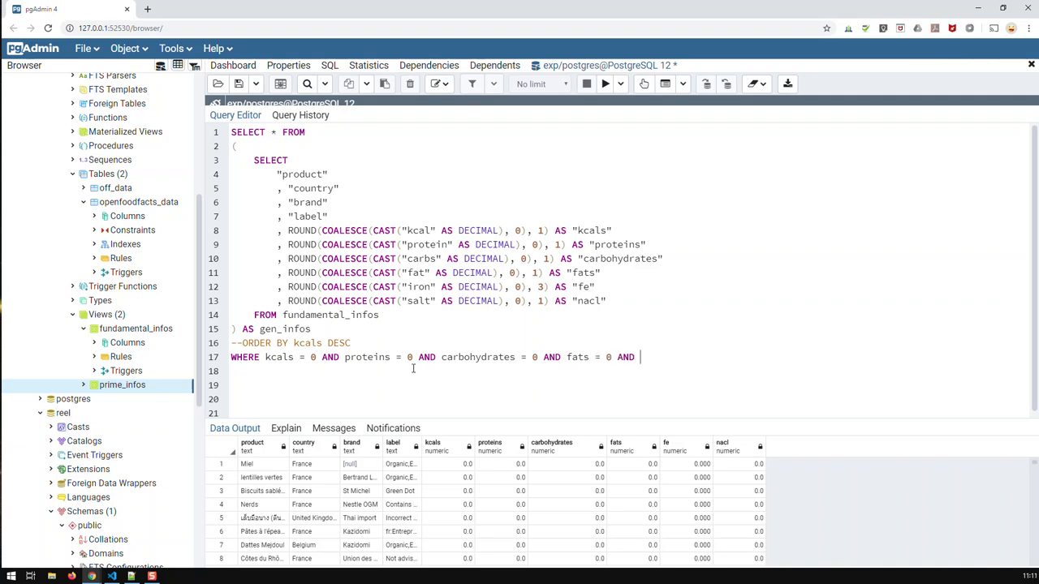
{"action": "type", "text": "fe = 0 AND nac"}
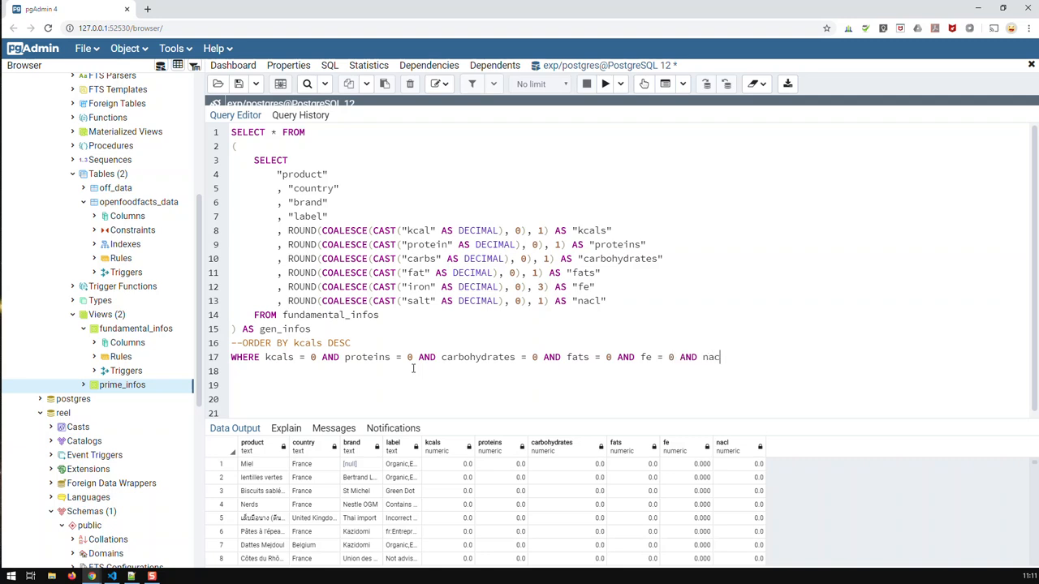
{"action": "type", "text": "l ="}
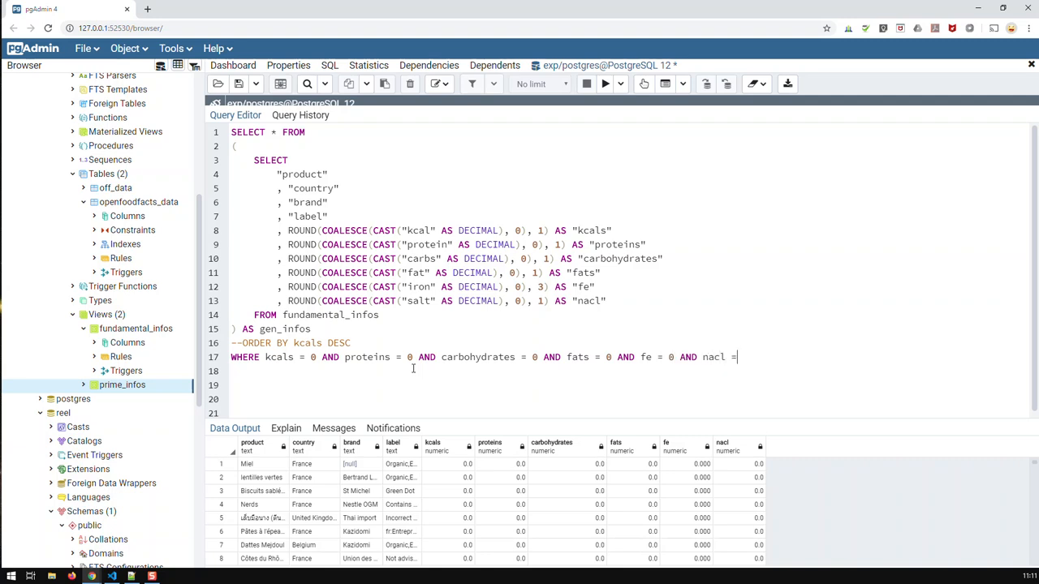
{"action": "type", "text": "0"}
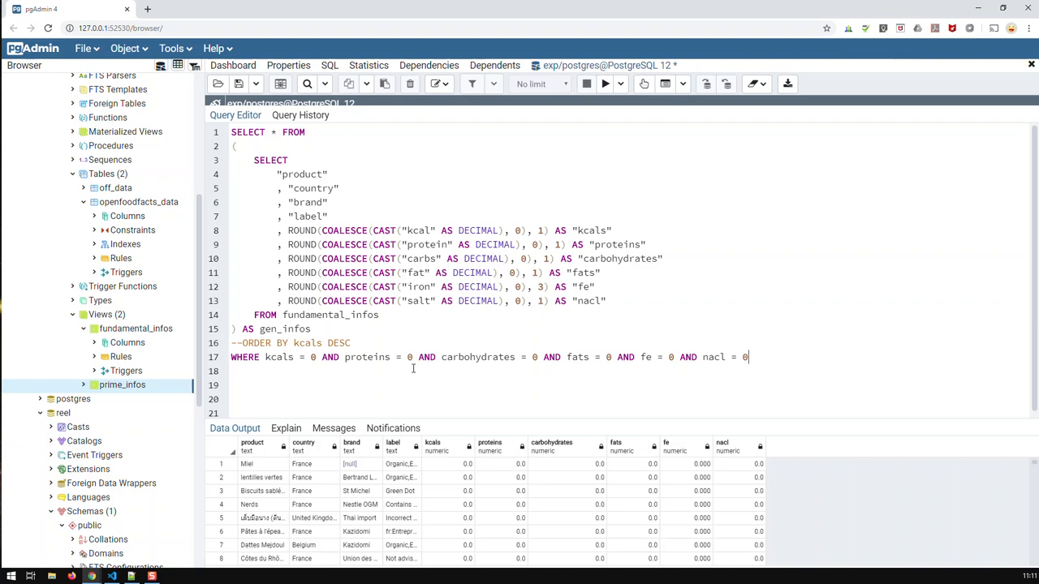
Run the all-zero filter and browse the 1911 matching product rows.
{"action": "left_click", "coordinate": [604, 85]}
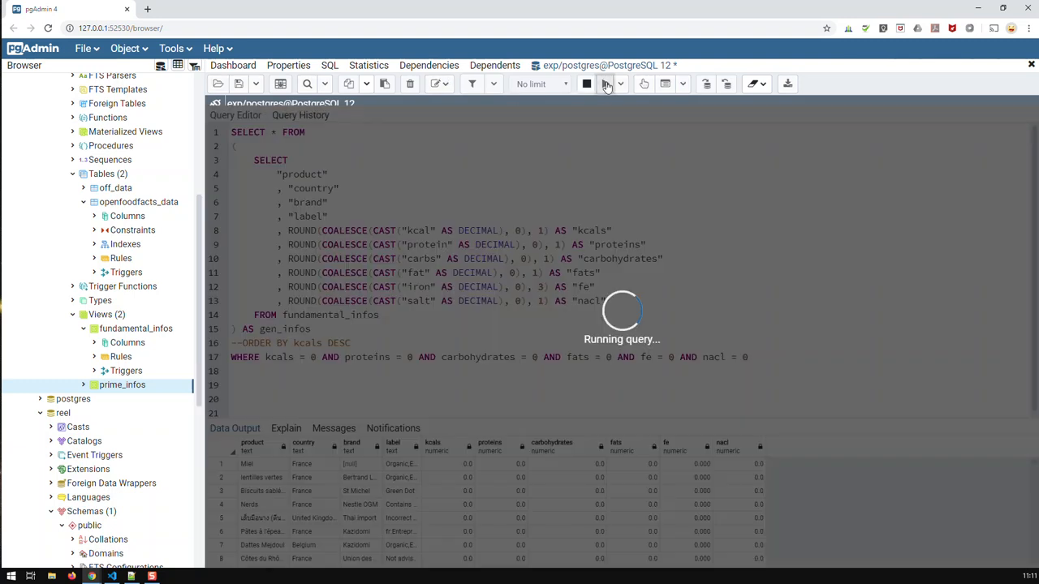
{"action": "left_click", "coordinate": [604, 84]}
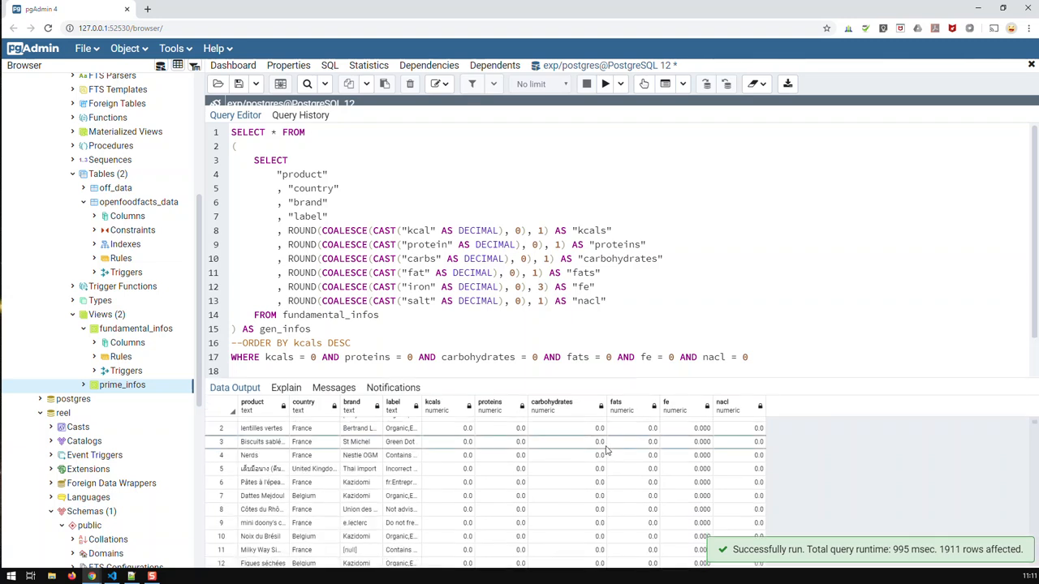
{"action": "scroll", "scroll_direction": "down", "scroll_amount": 3}
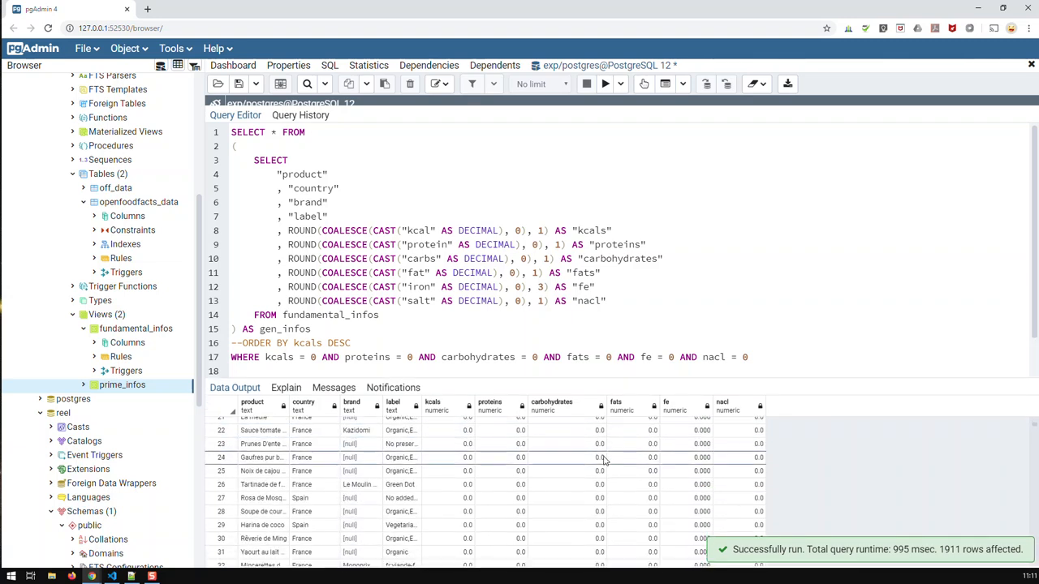
{"action": "scroll", "scroll_direction": "up", "scroll_amount": 3}
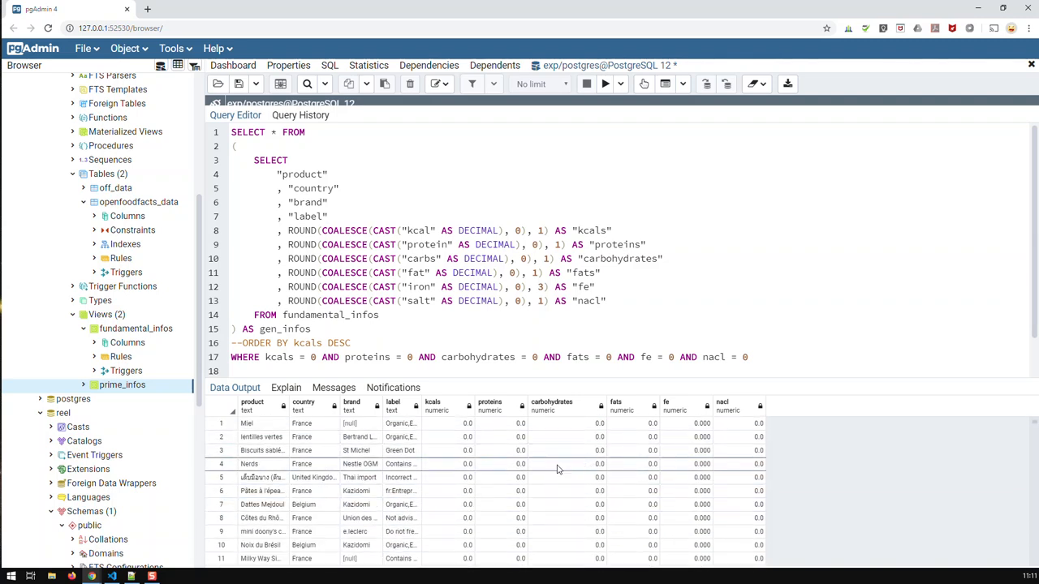
{"action": "scroll", "scroll_direction": "down", "scroll_amount": 3}
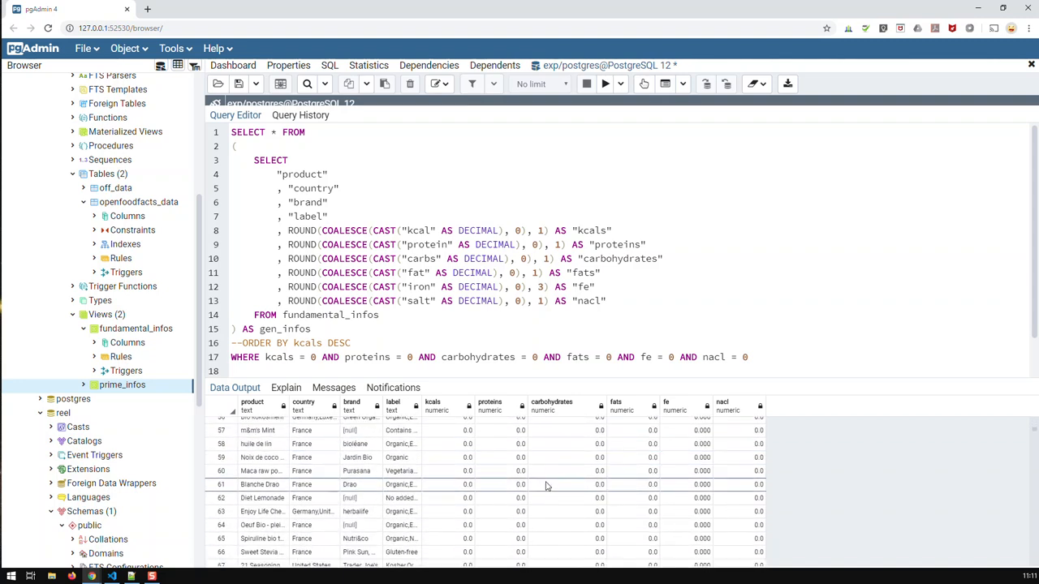
{"action": "scroll", "scroll_direction": "up", "scroll_amount": 3}
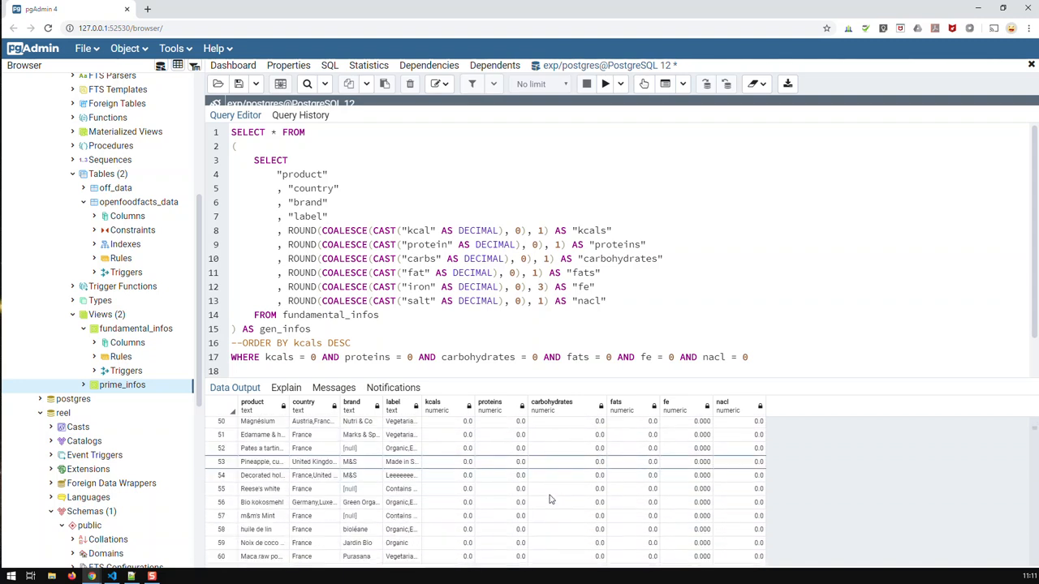
{"action": "scroll", "scroll_direction": "down", "scroll_amount": 3}
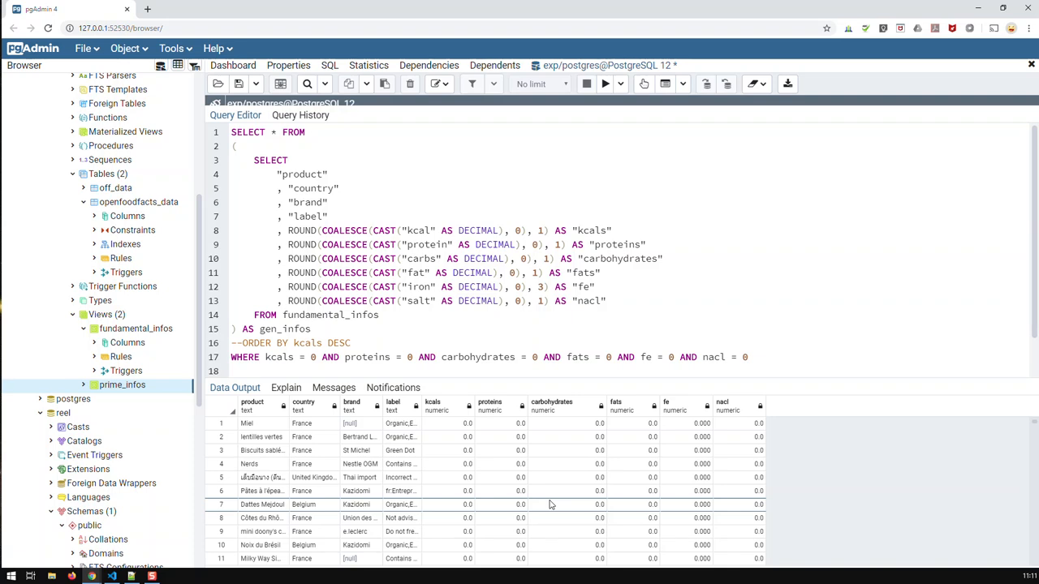
{"action": "mouse_move", "coordinate": [510, 448]}
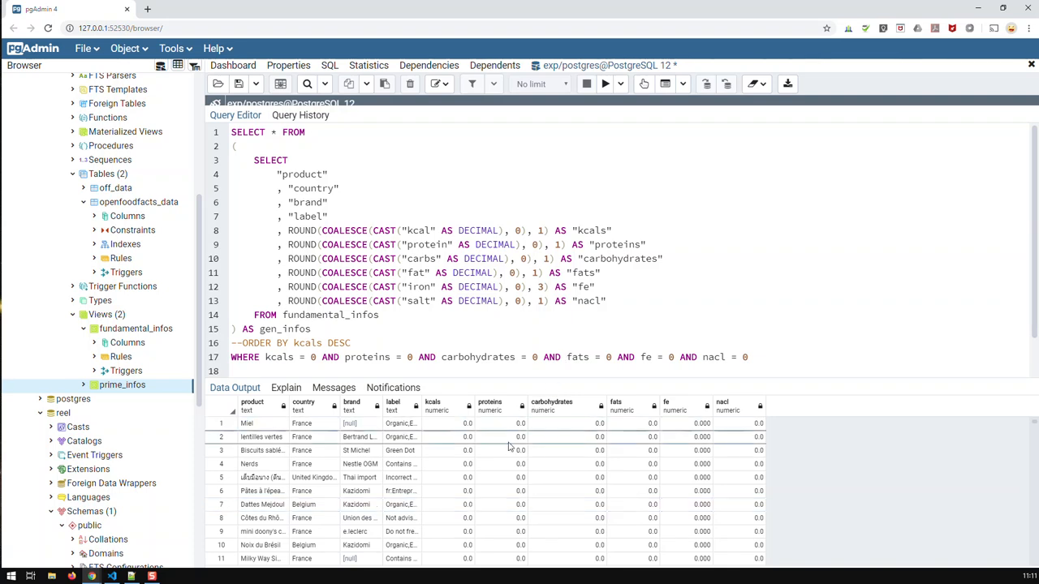
{"action": "mouse_move", "coordinate": [487, 445]}
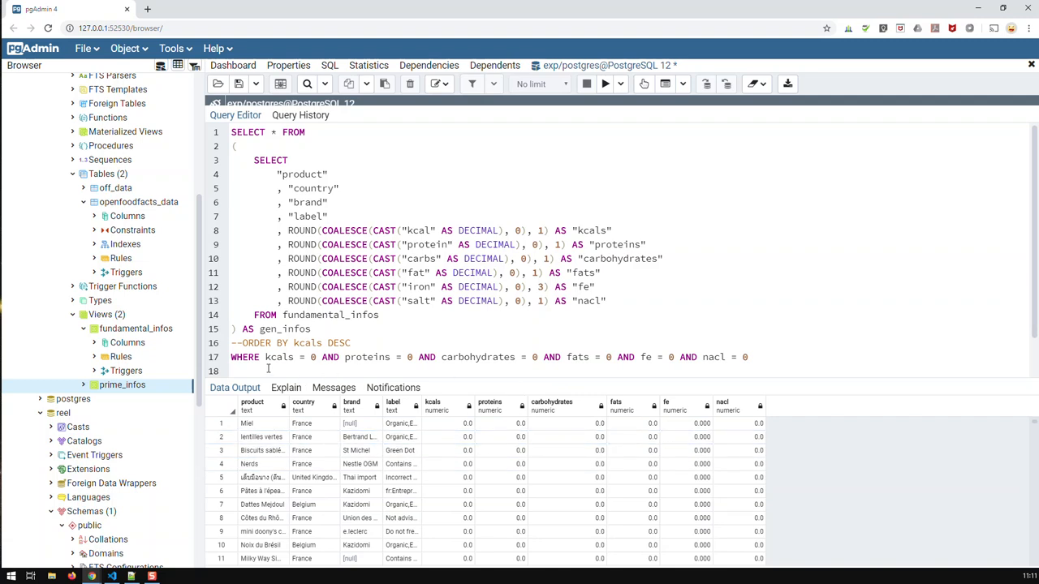
{"action": "scroll", "scroll_direction": "down", "scroll_amount": 3}
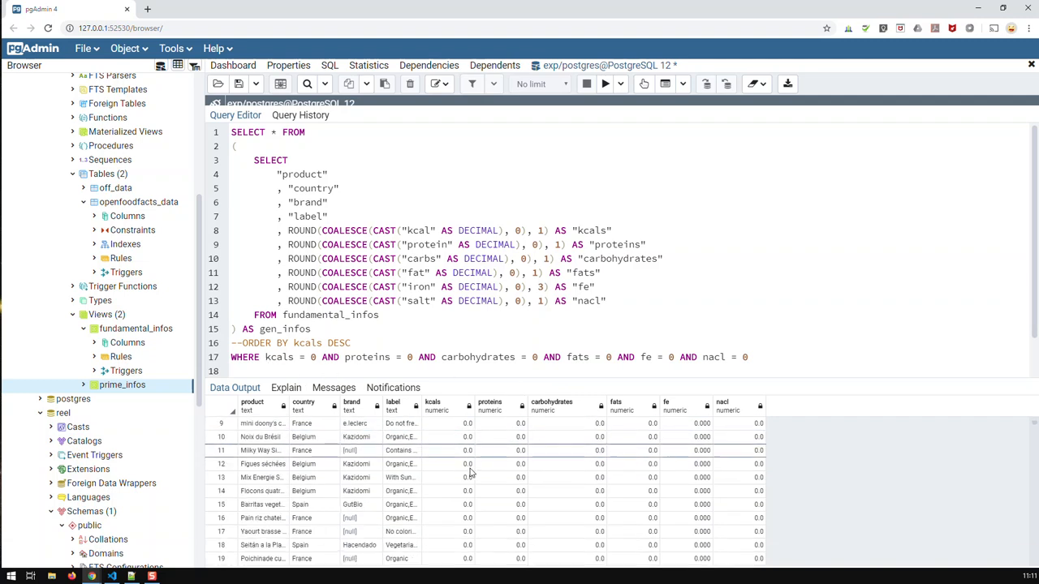
{"action": "scroll", "scroll_direction": "down", "scroll_amount": 3}
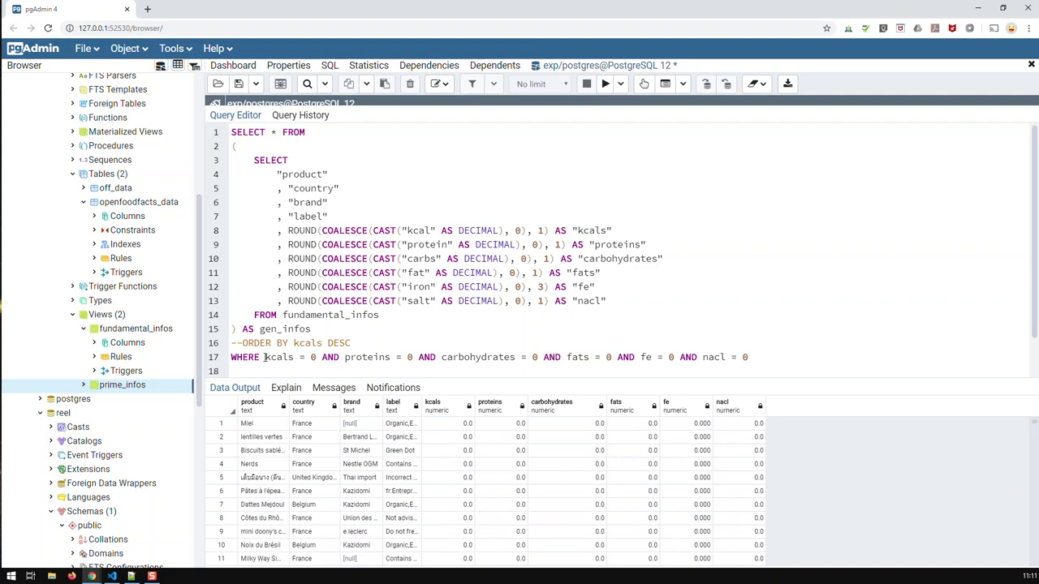
Negate the all-zero conditions with NOT( ... ) and run to list products with nonzero nutrients.
{"action": "type", "text": "NOT("}
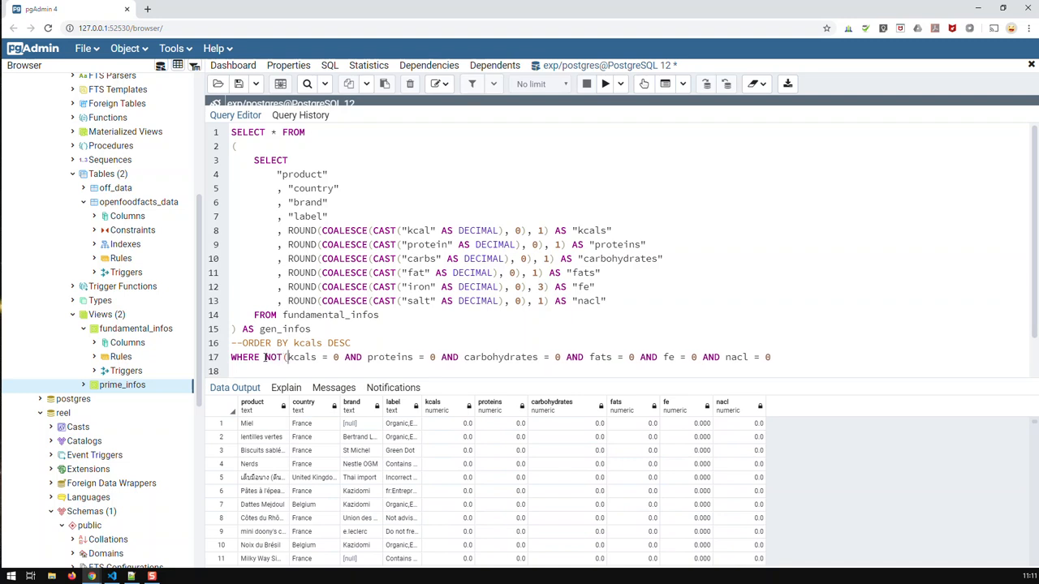
{"action": "mouse_move", "coordinate": [771, 357]}
{"action": "type", "text": ")"}
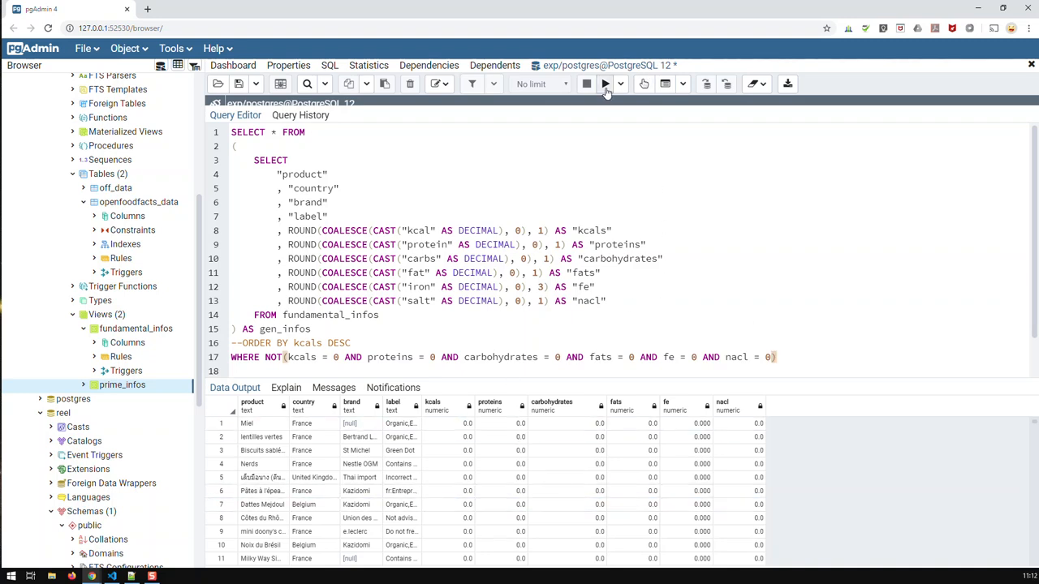
{"action": "left_click", "coordinate": [604, 84]}
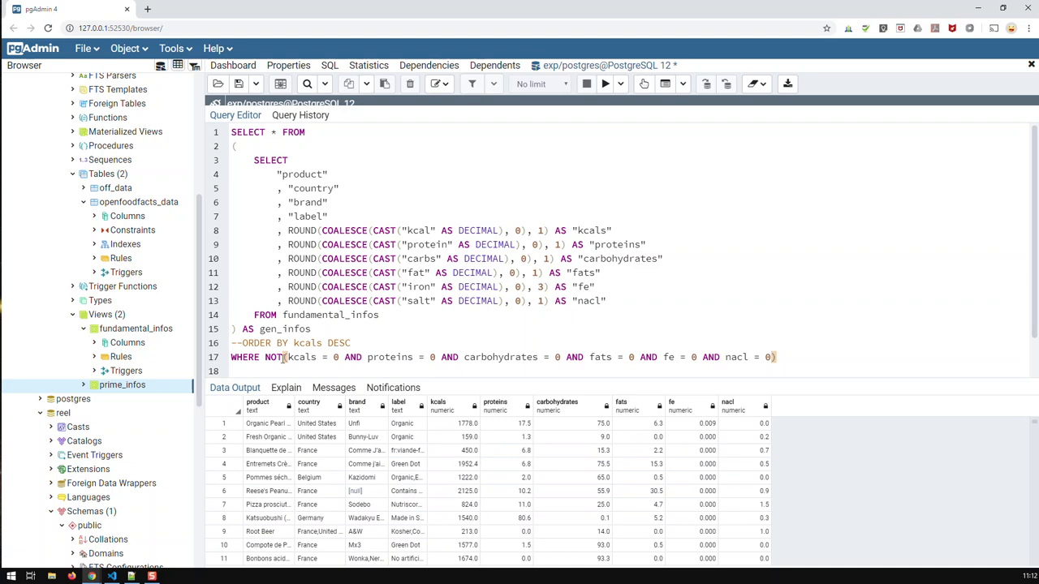
{"action": "mouse_move", "coordinate": [796, 365]}
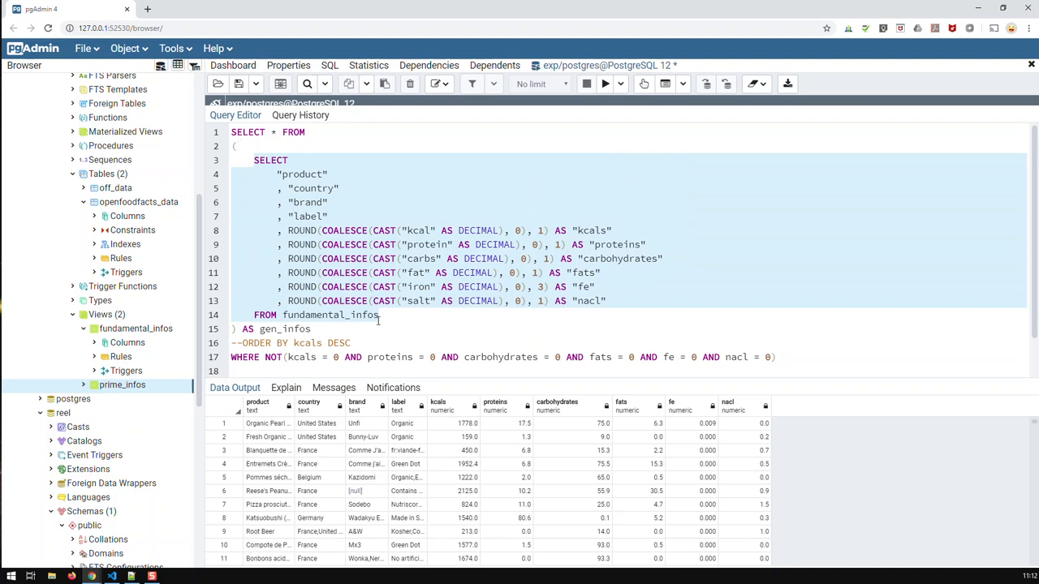
{"action": "mouse_move", "coordinate": [381, 324]}
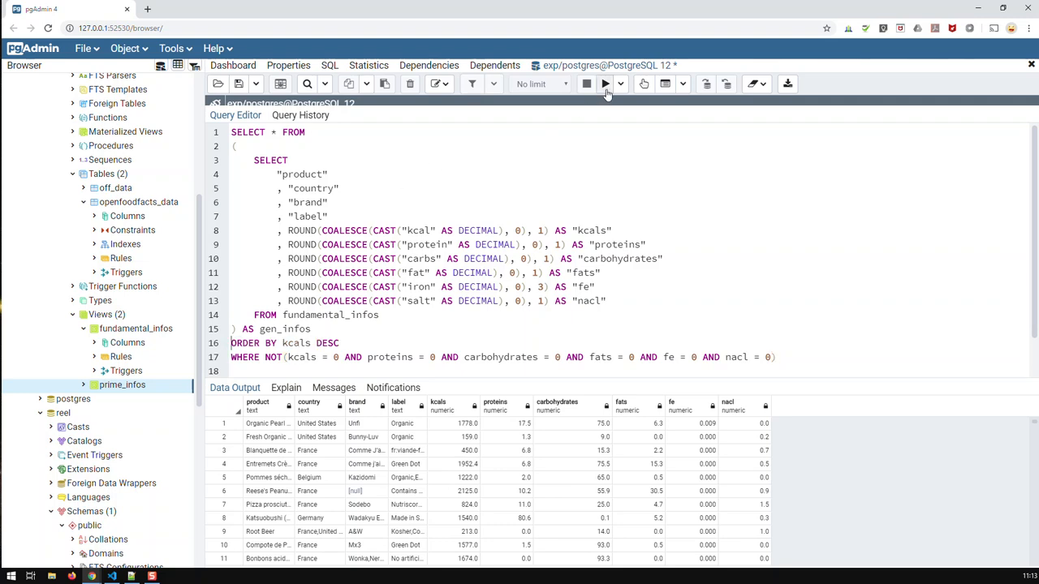
Move ORDER BY kcals DESC below the WHERE clause and rerun, listing highest-calorie products first.
{"action": "left_click", "coordinate": [604, 85]}
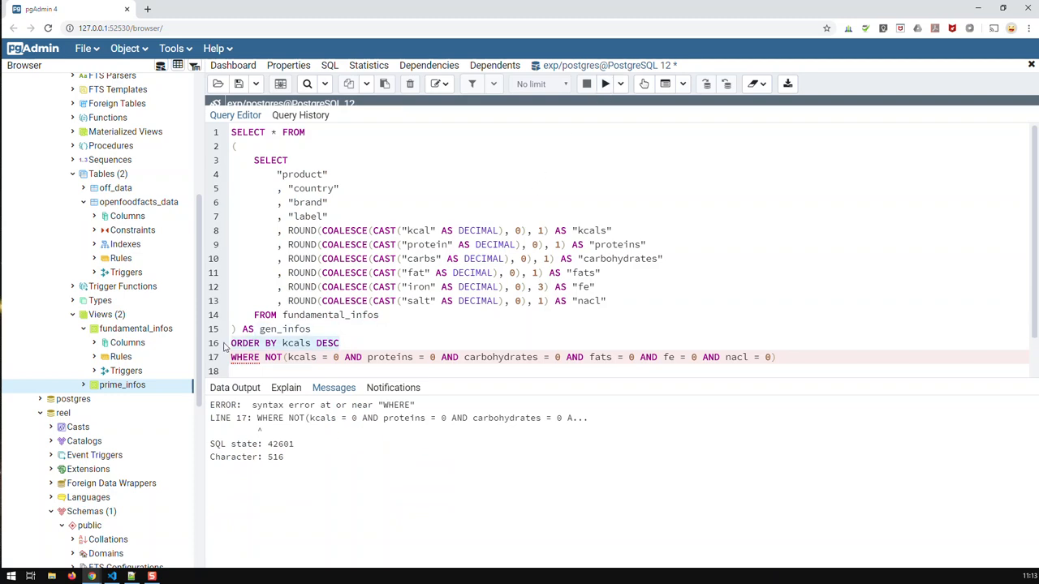
{"action": "key", "text": "Delete"}
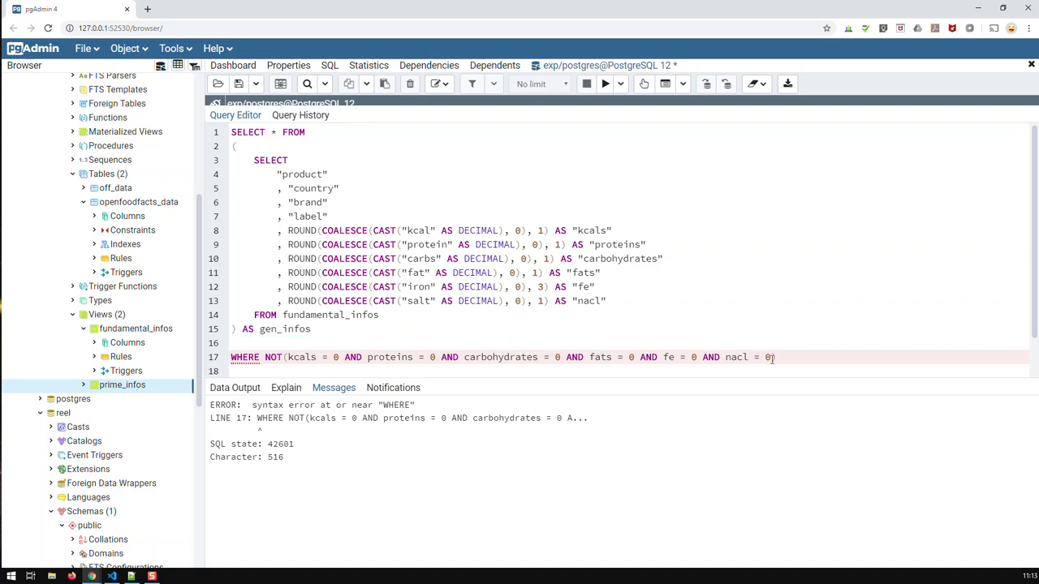
{"action": "type", "text": "ORDER BY kcals DESC"}
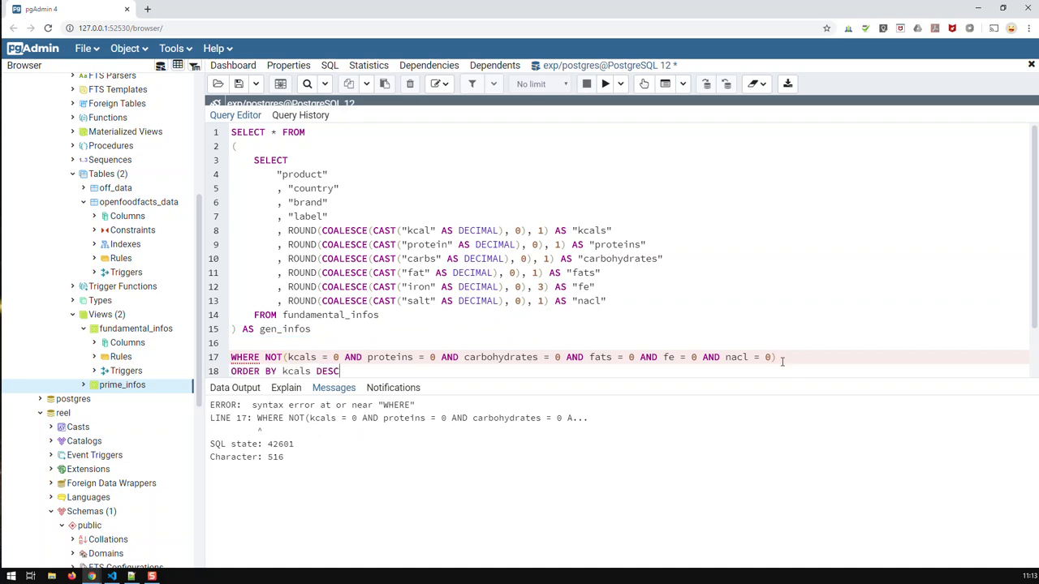
{"action": "left_click", "coordinate": [604, 84]}
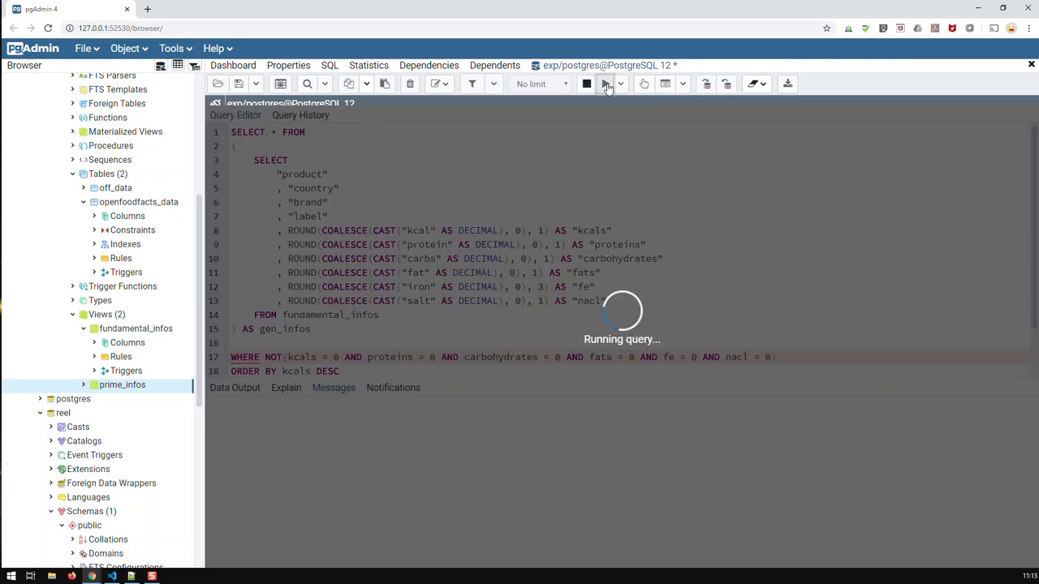
{"action": "left_click", "coordinate": [604, 84]}
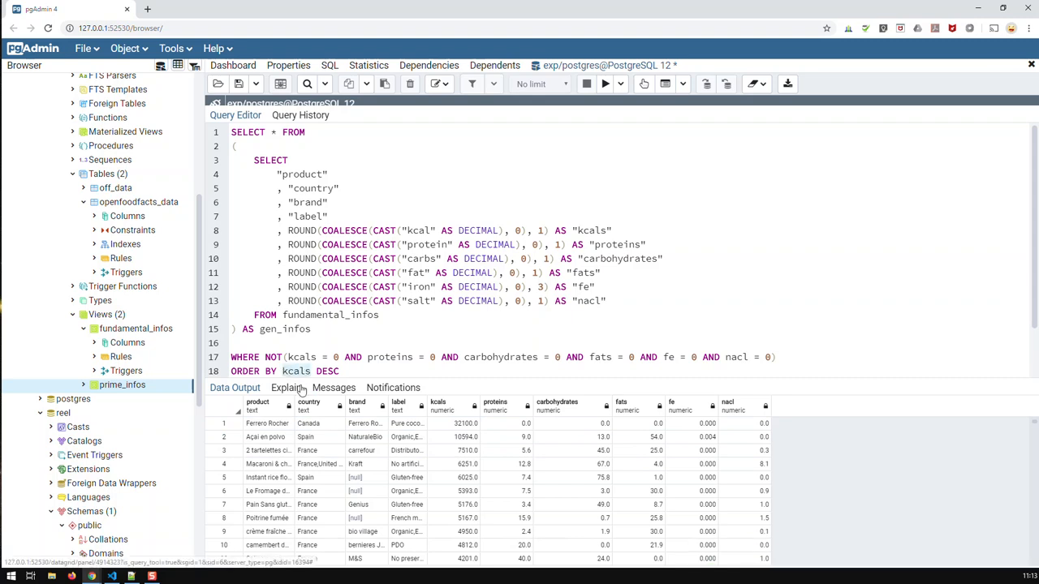
Re-sort the filtered results by proteins descending and review them, then begin an AND condition.
{"action": "type", "text": "protein"}
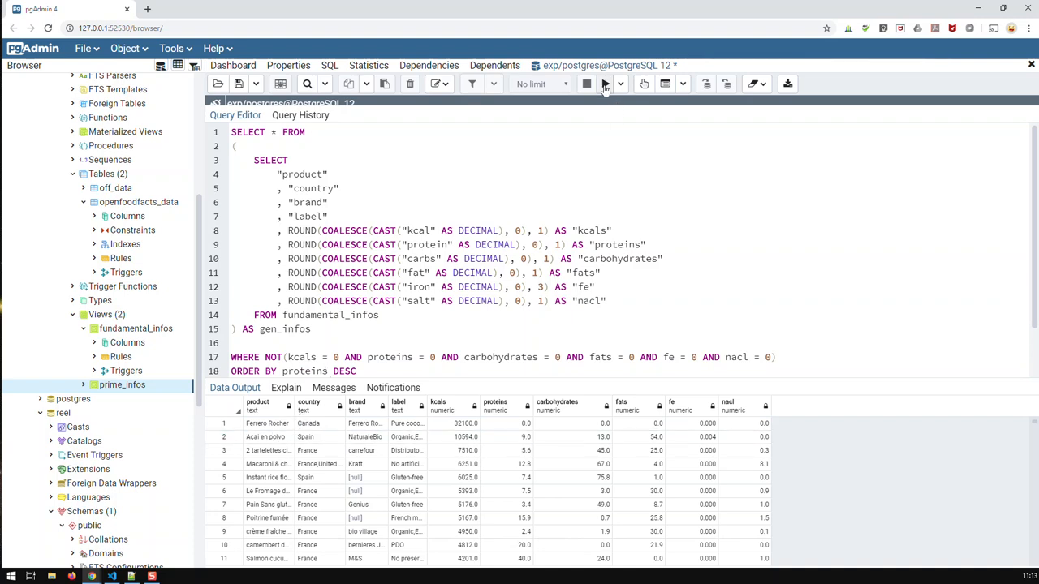
{"action": "left_click", "coordinate": [604, 84]}
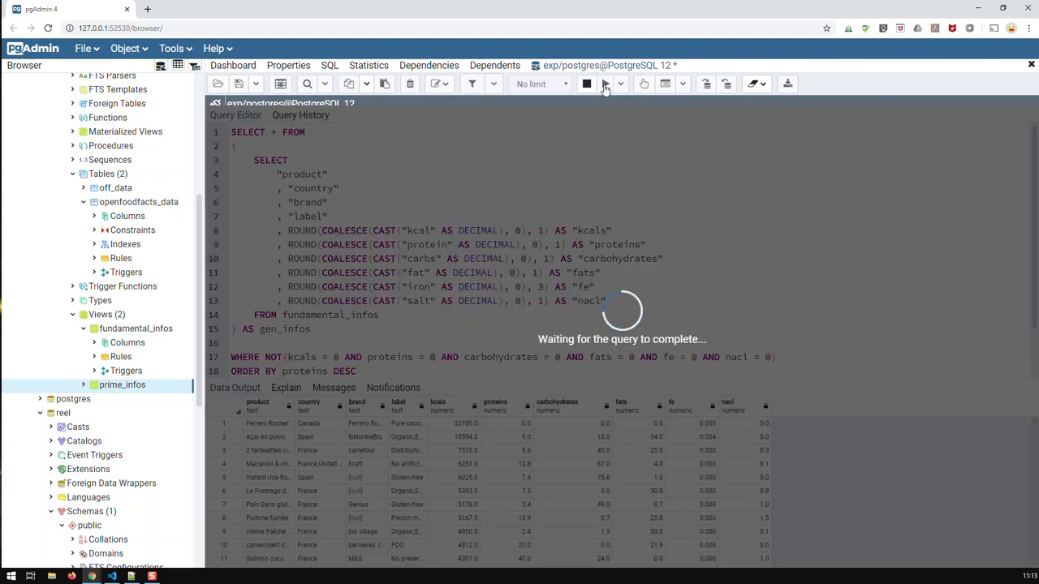
{"action": "left_click", "coordinate": [604, 84]}
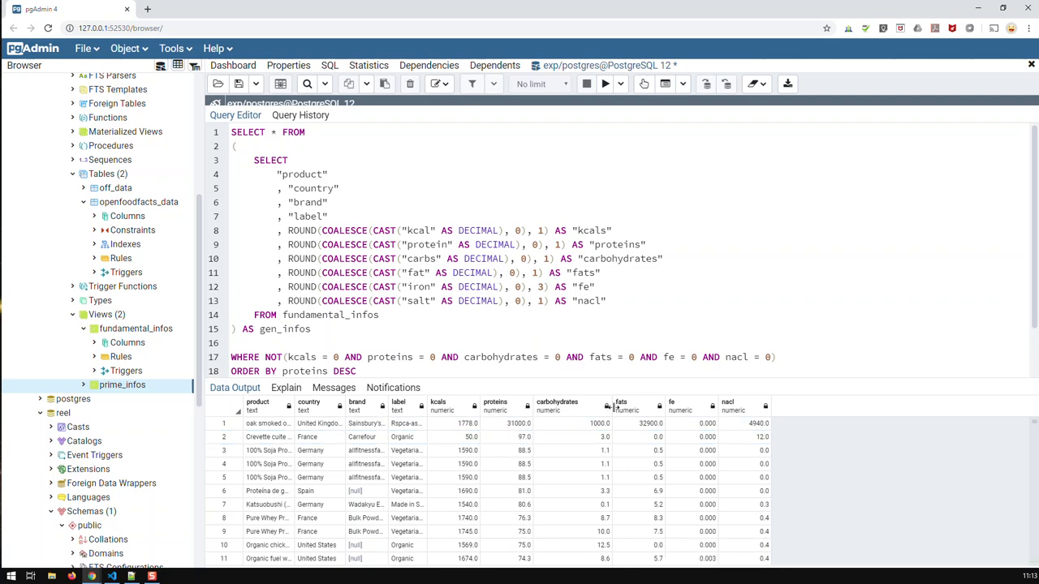
{"action": "mouse_move", "coordinate": [750, 409]}
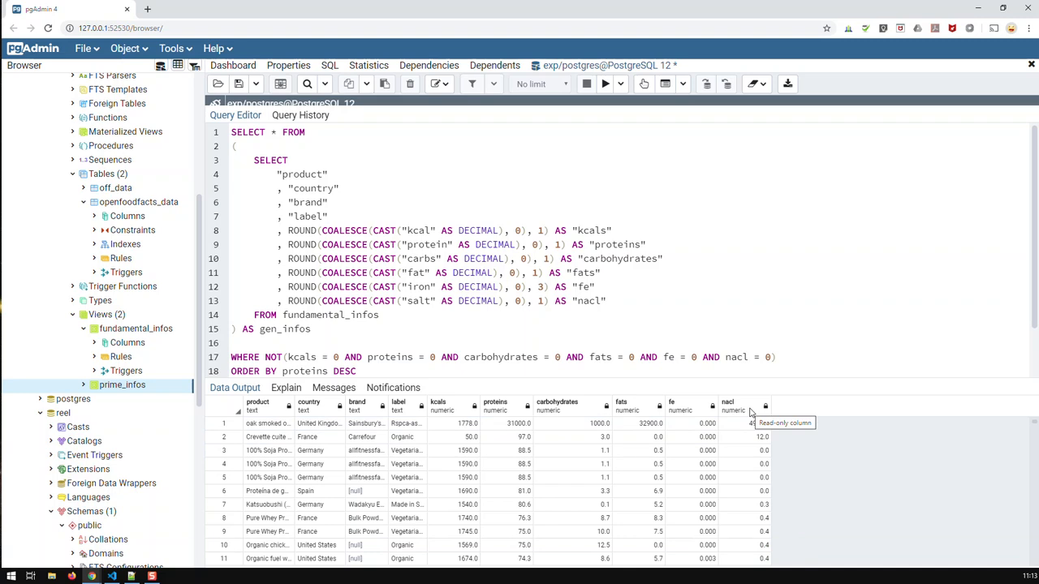
{"action": "mouse_move", "coordinate": [558, 427]}
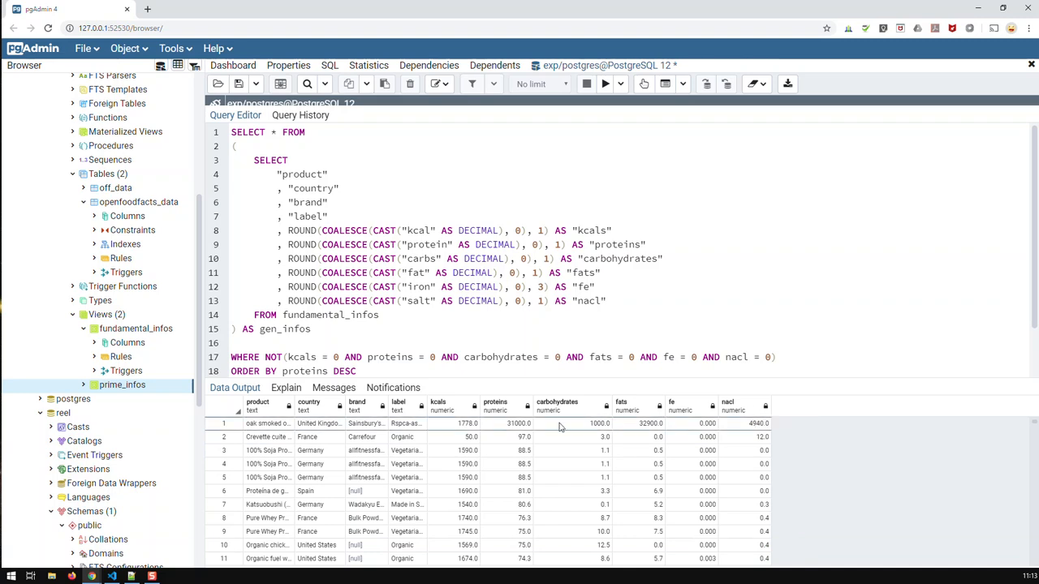
{"action": "mouse_move", "coordinate": [495, 406]}
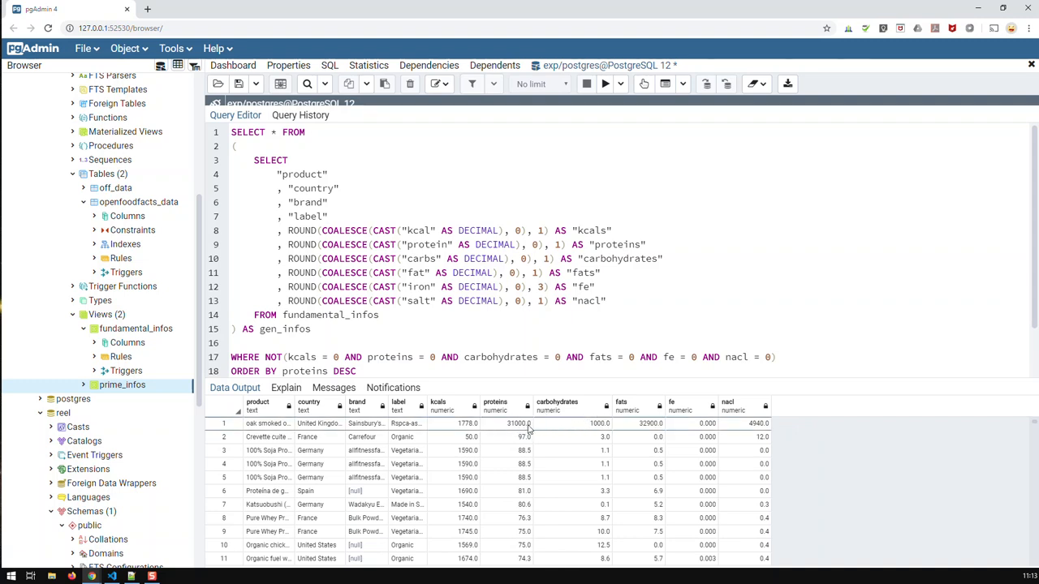
{"action": "scroll", "scroll_direction": "down", "scroll_amount": 3}
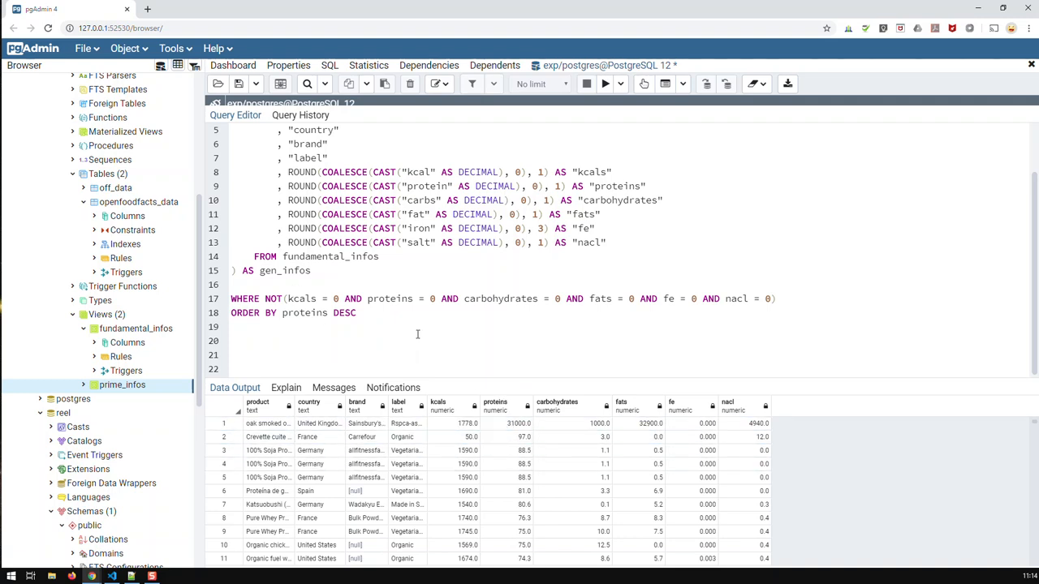
{"action": "mouse_move", "coordinate": [477, 413]}
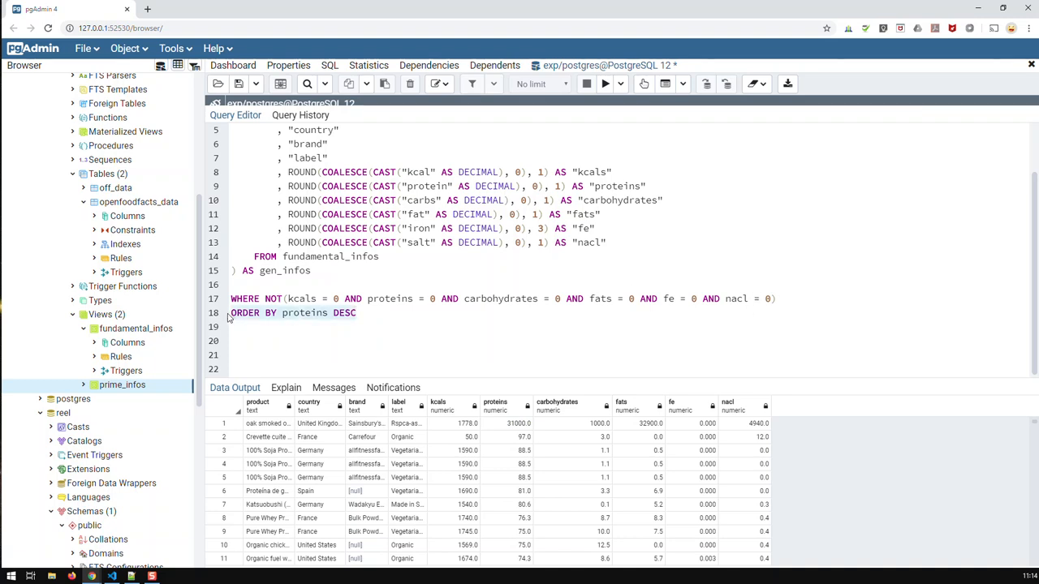
{"action": "type", "text": "AND"}
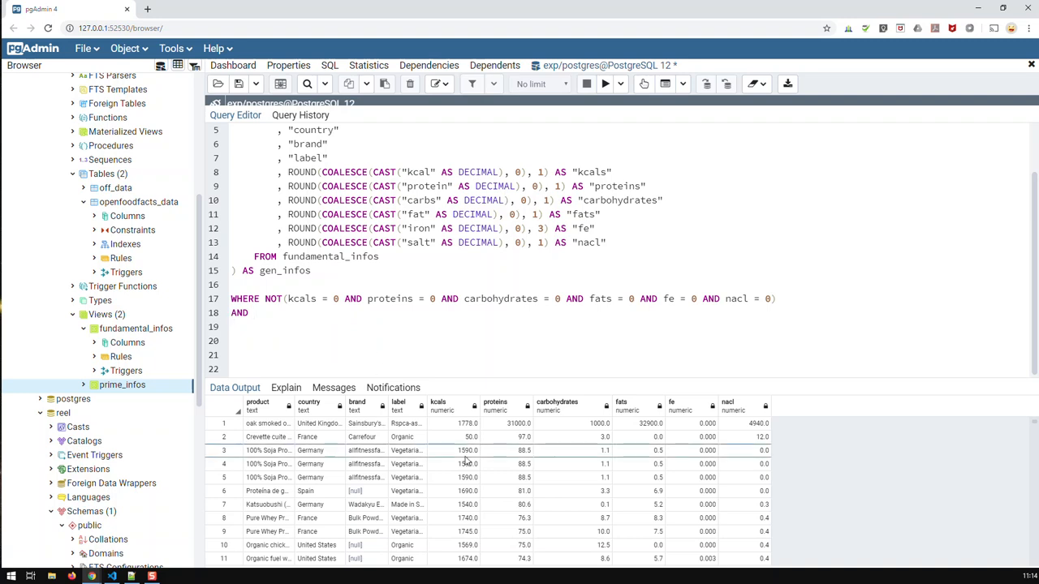
{"action": "mouse_move", "coordinate": [447, 416]}
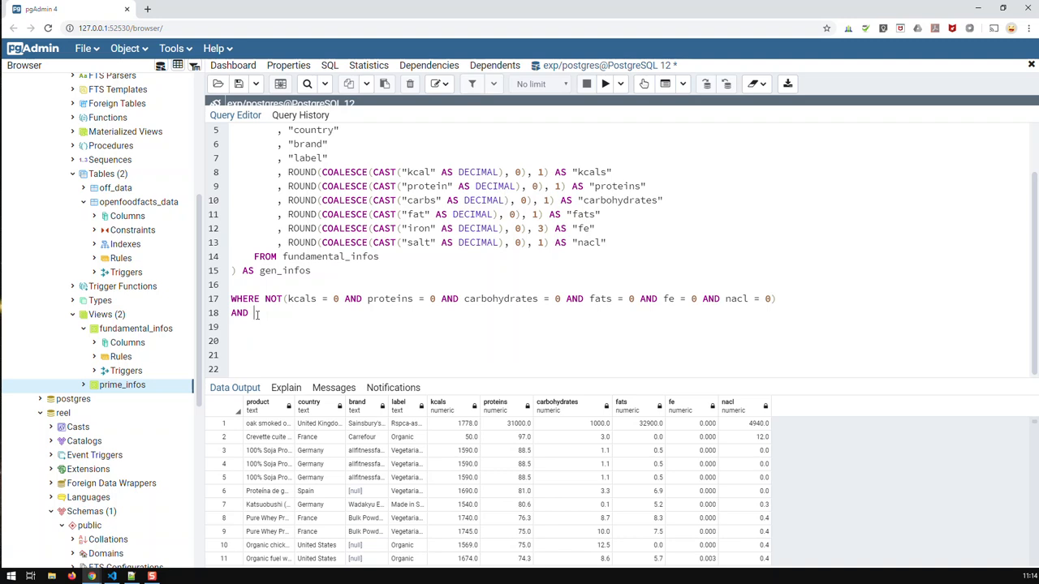
Require proteins, carbohydrates, fats, fe and nacl each < 100 in the WHERE clause and run.
{"action": "type", "text": "proteins"}
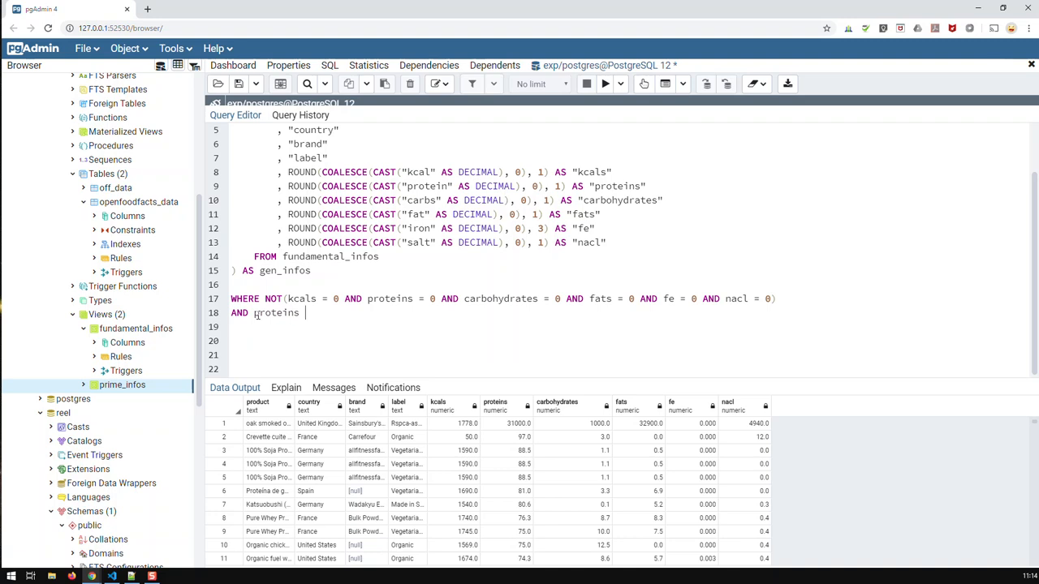
{"action": "type", "text": "< 100"}
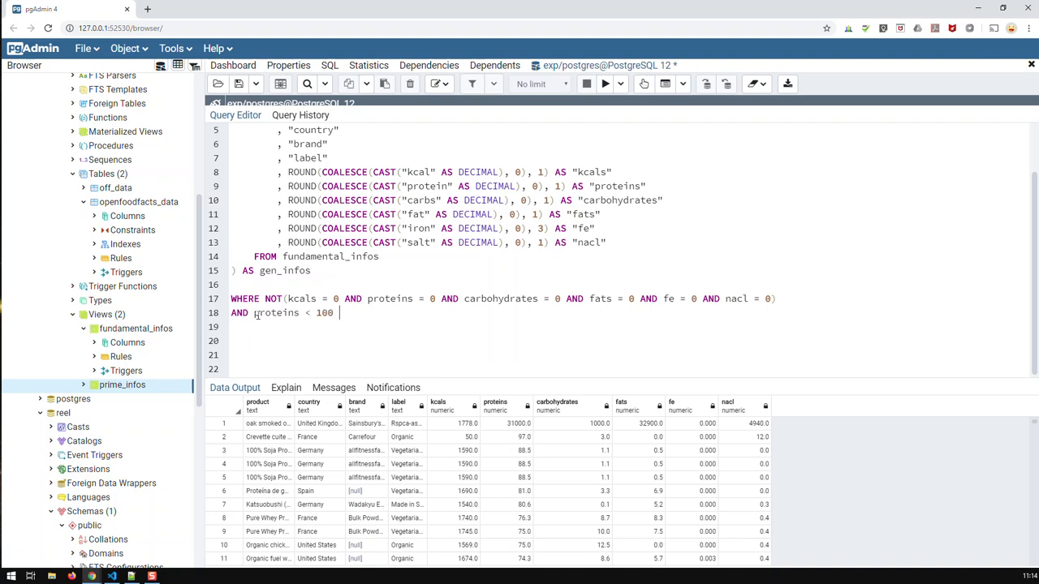
{"action": "type", "text": "AND"}
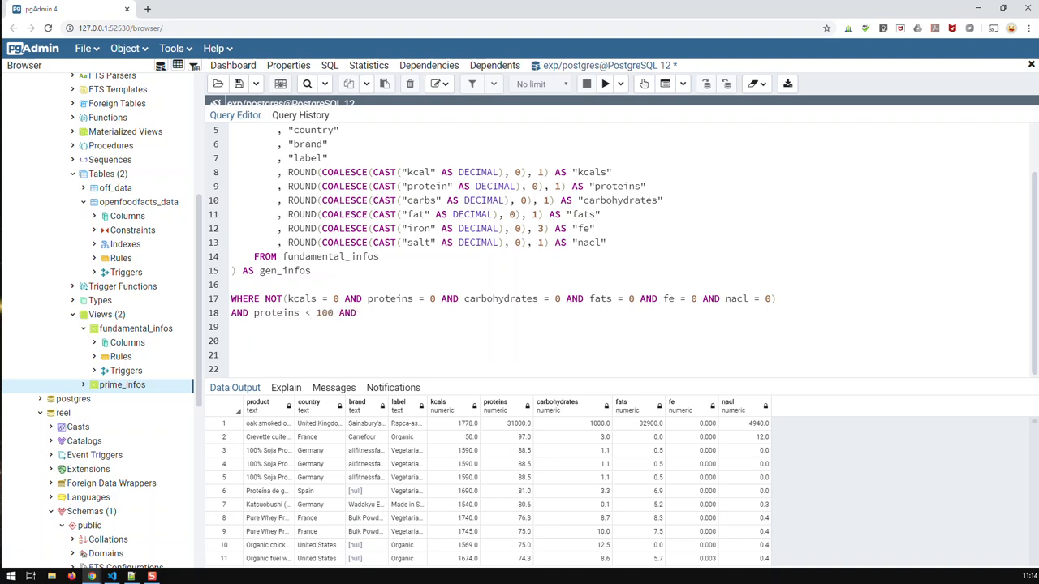
{"action": "type", "text": "c"}
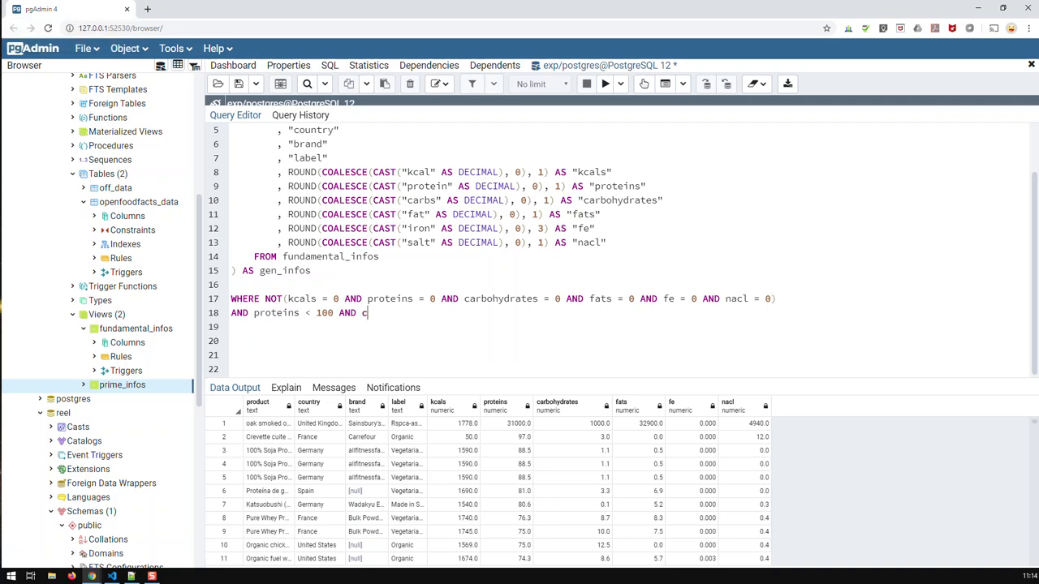
{"action": "type", "text": "arbohydrates < 100"}
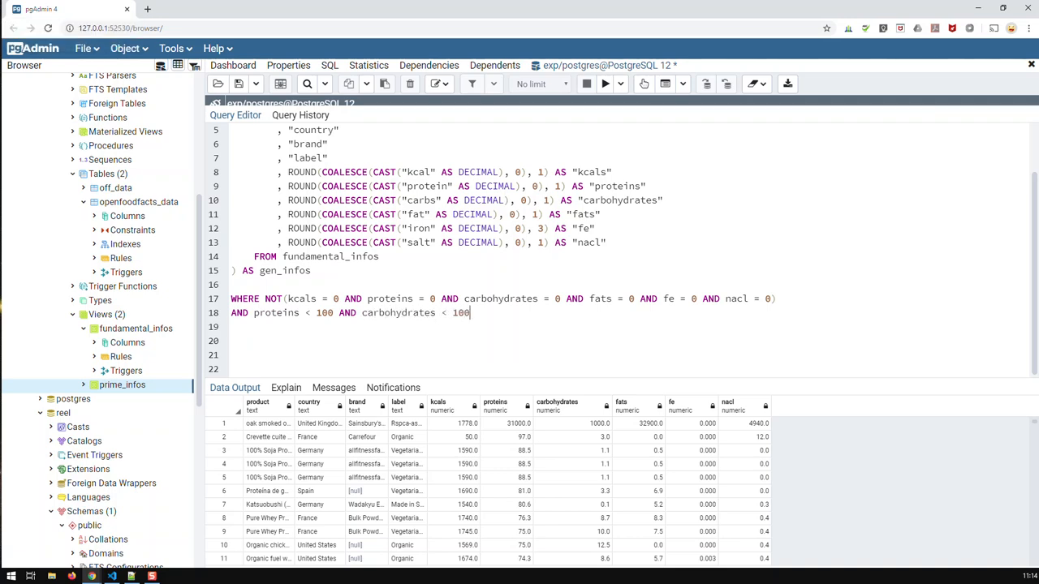
{"action": "type", "text": "AND fats <"}
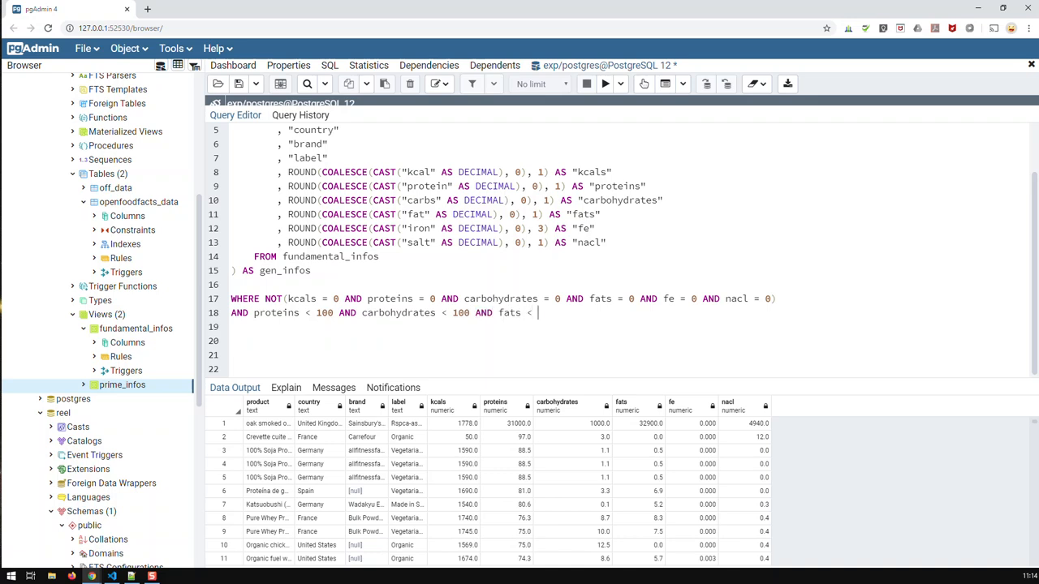
{"action": "type", "text": "100 A"}
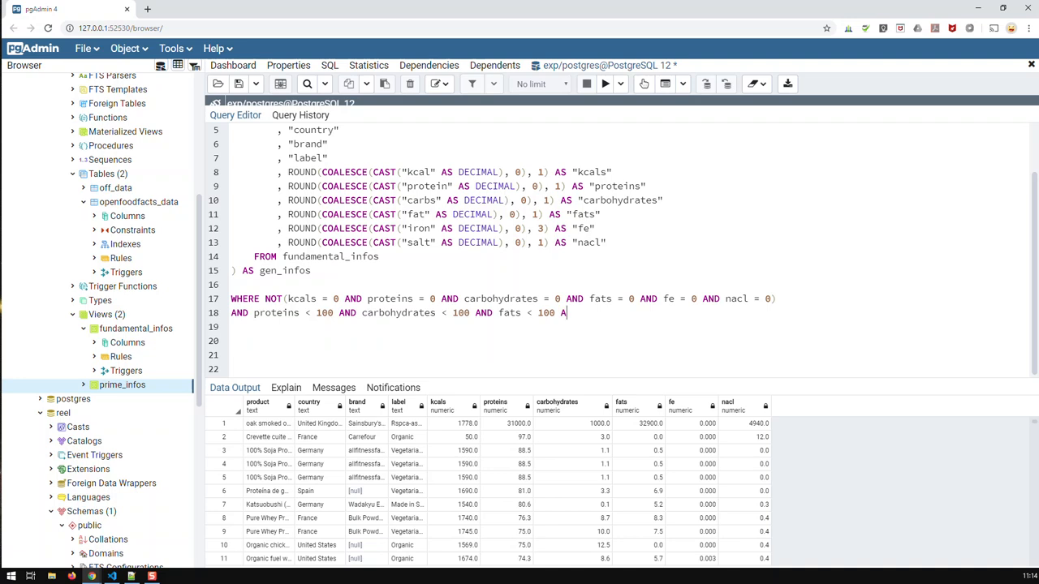
{"action": "type", "text": "fe"}
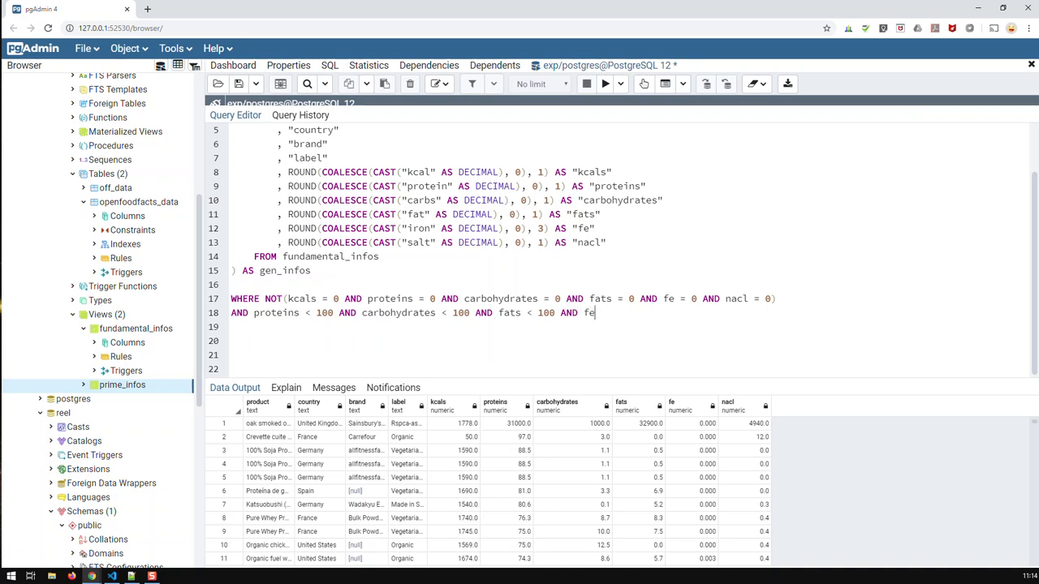
{"action": "type", "text": "<"}
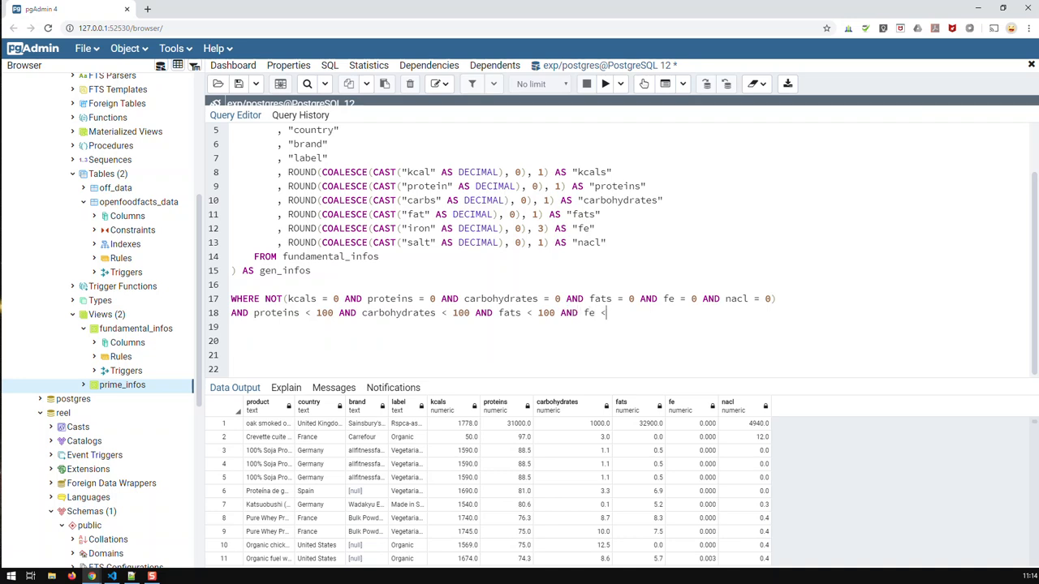
{"action": "type", "text": "100 AND"}
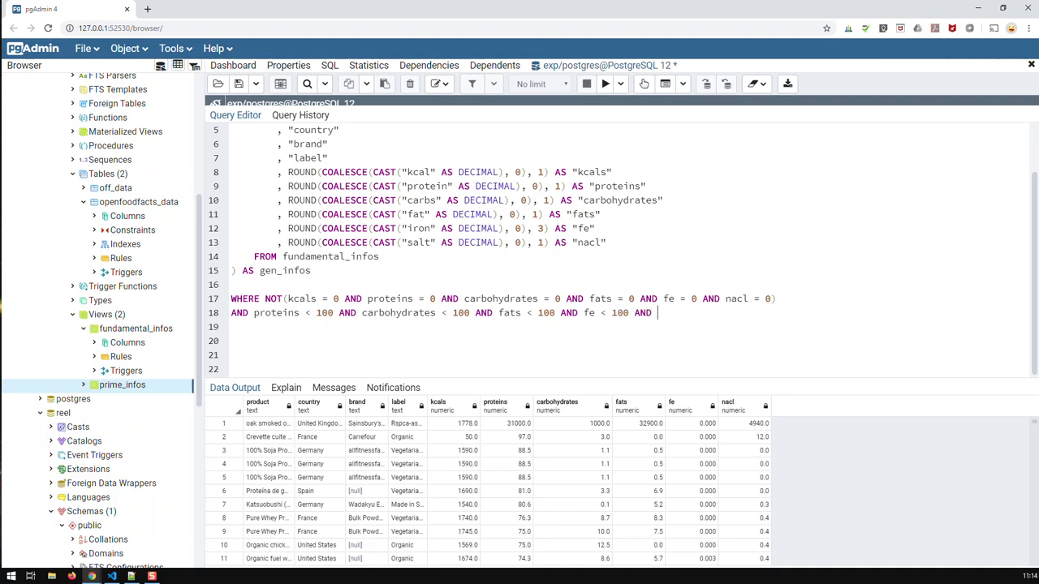
{"action": "type", "text": "nacl"}
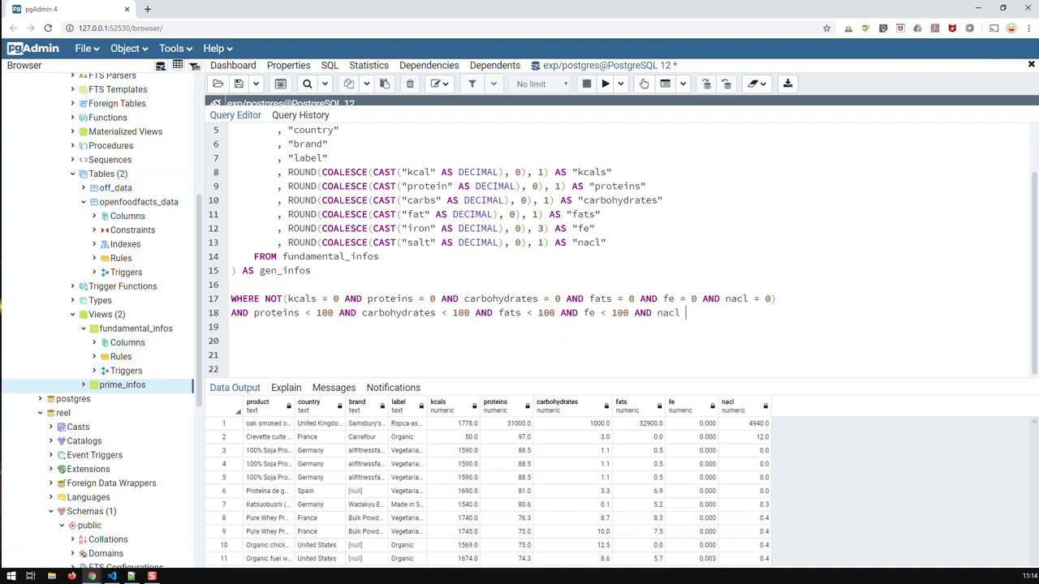
{"action": "type", "text": "<"}
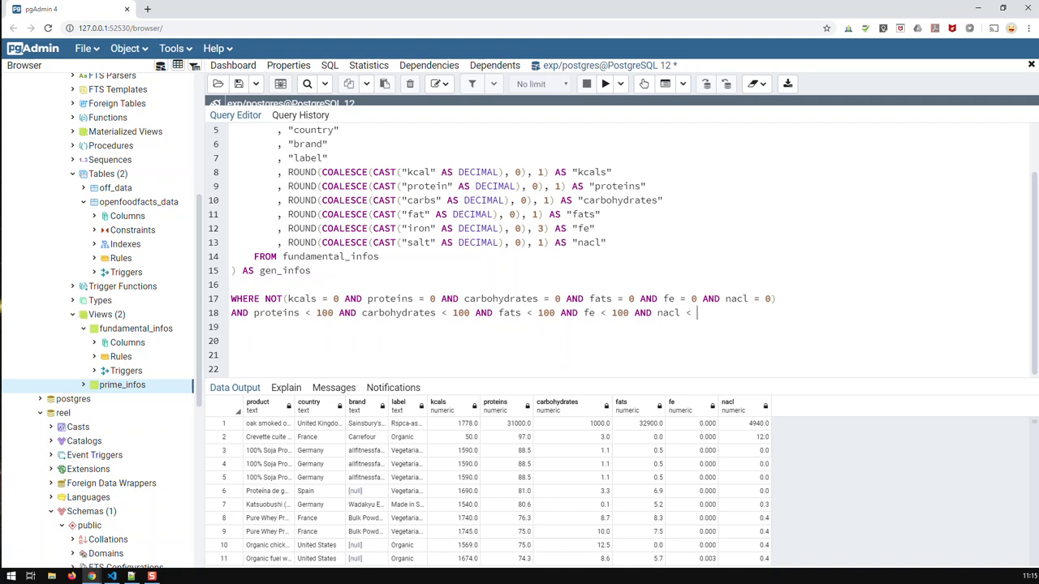
{"action": "type", "text": "100"}
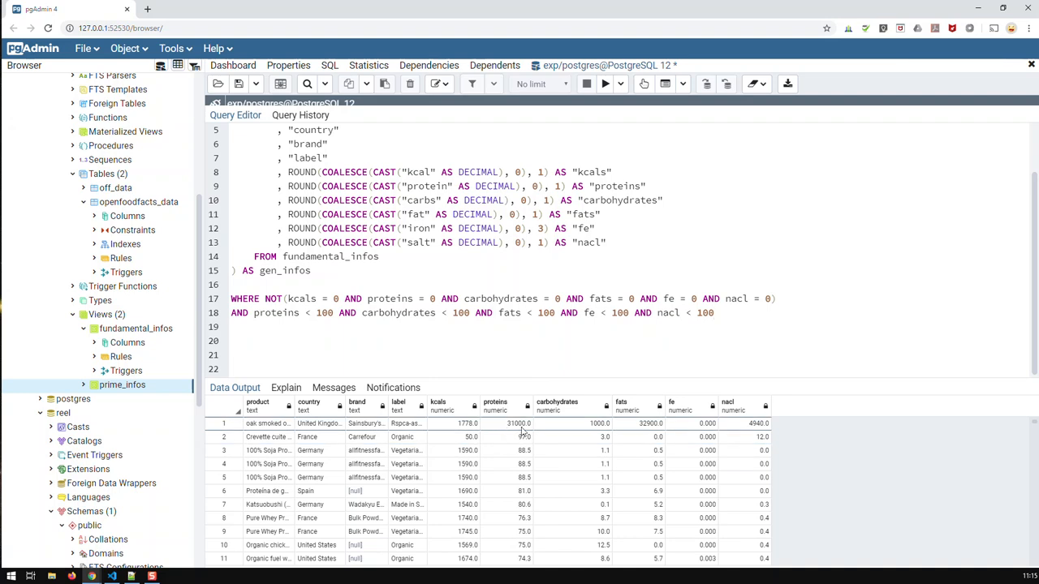
{"action": "left_click", "coordinate": [604, 85]}
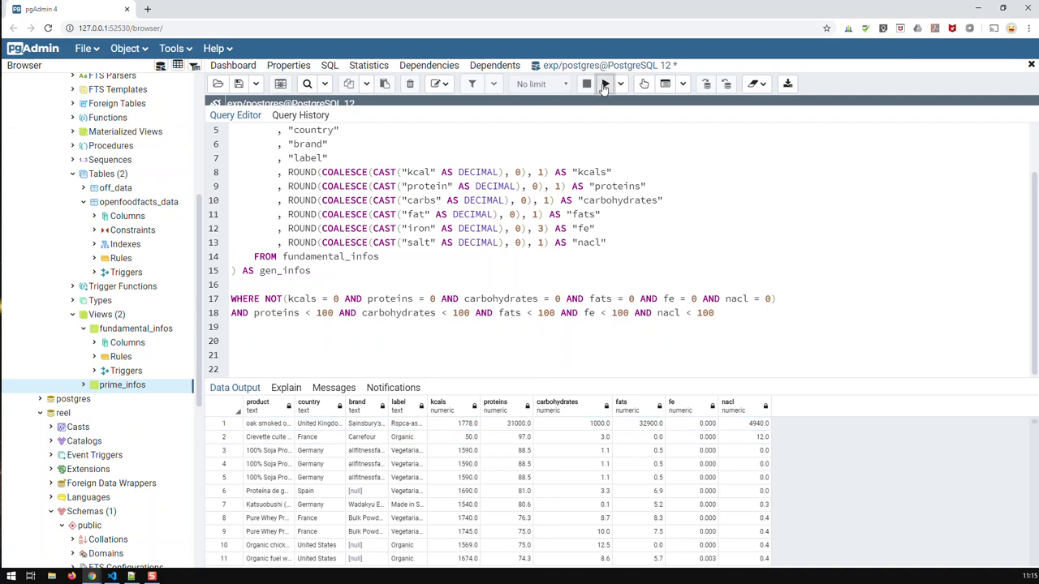
Run the below-100 filter, returning products like Organic Pearl instead of the 31000-protein row.
{"action": "left_click", "coordinate": [586, 84]}
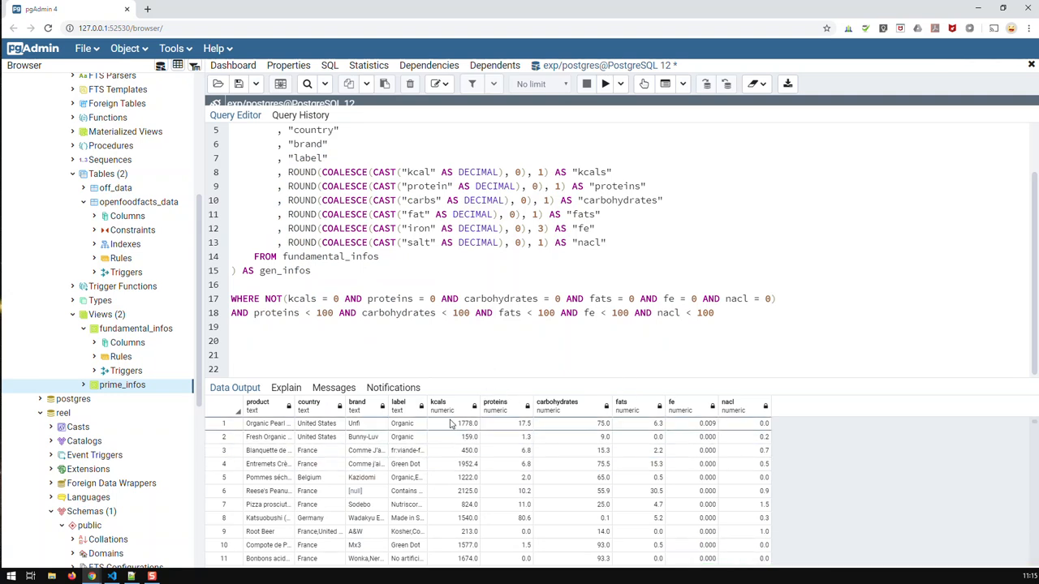
{"action": "mouse_move", "coordinate": [377, 549]}
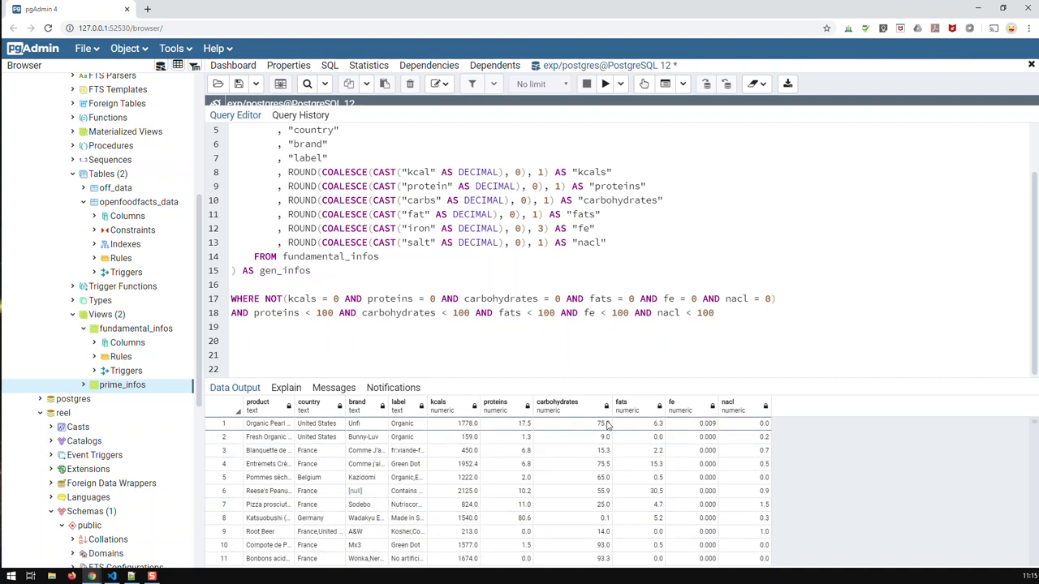
{"action": "mouse_move", "coordinate": [497, 429]}
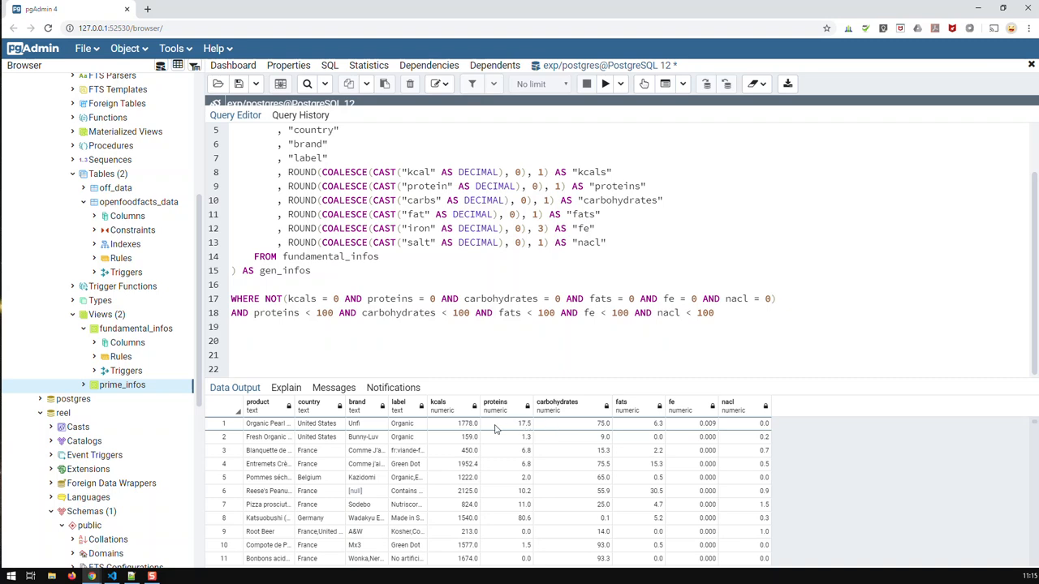
{"action": "mouse_move", "coordinate": [713, 446]}
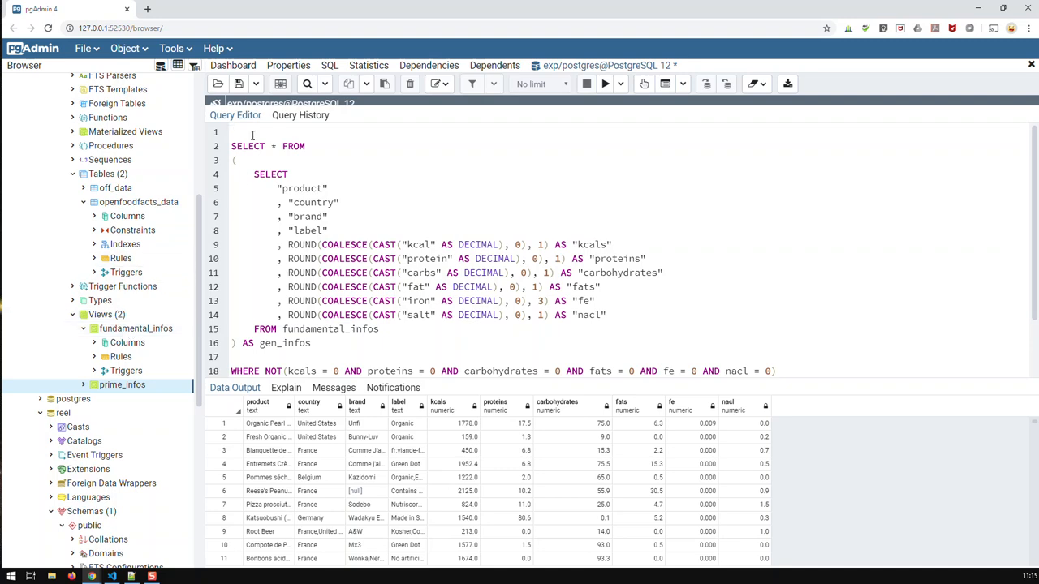
Prefix the filtered query with CREATE VIEW fundamental_infos_clean AS on line 1.
{"action": "type", "text": "CREATE"}
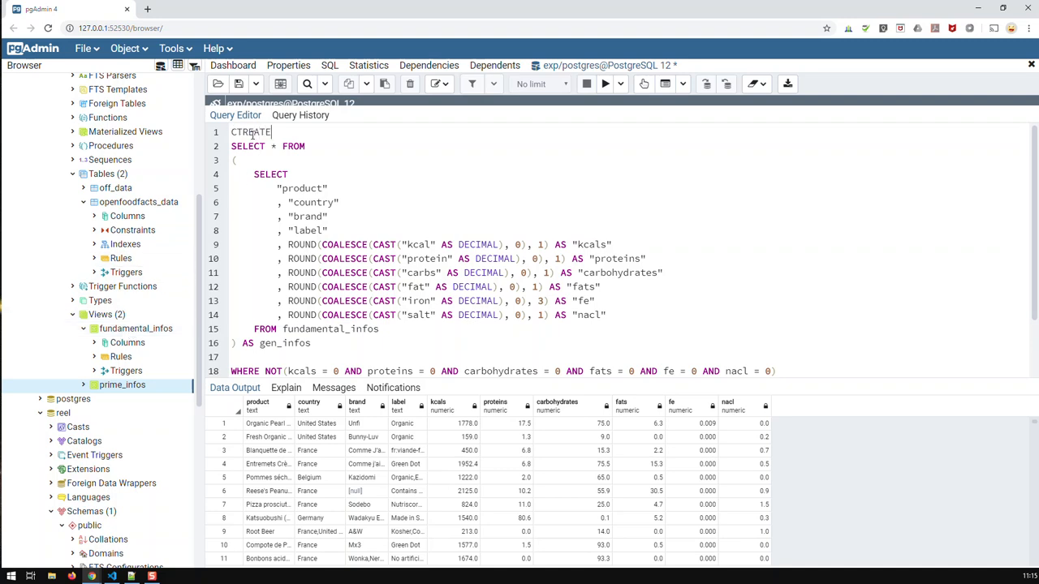
{"action": "key", "text": "BackSpace"}
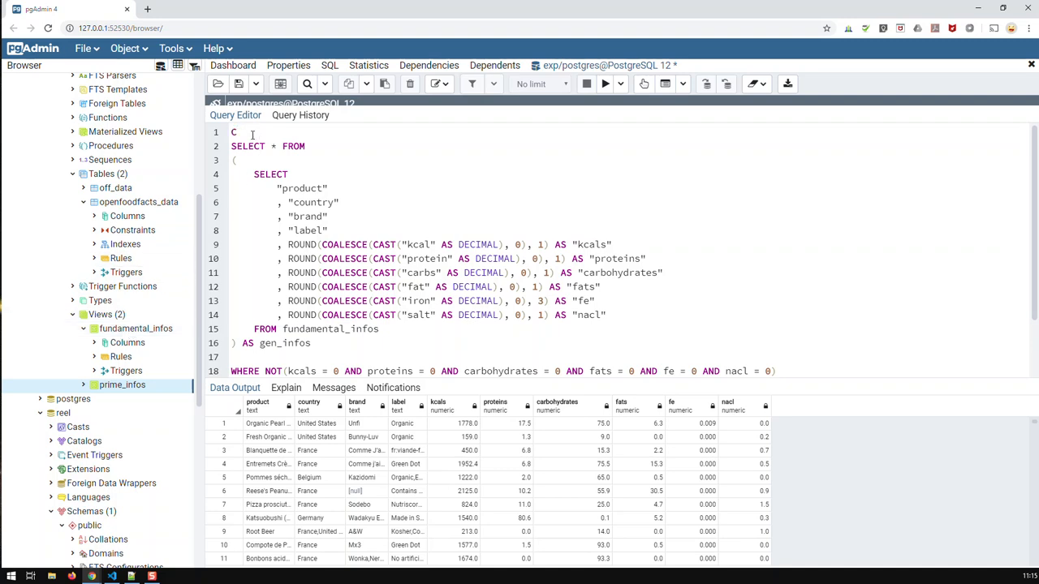
{"action": "type", "text": "REATE"}
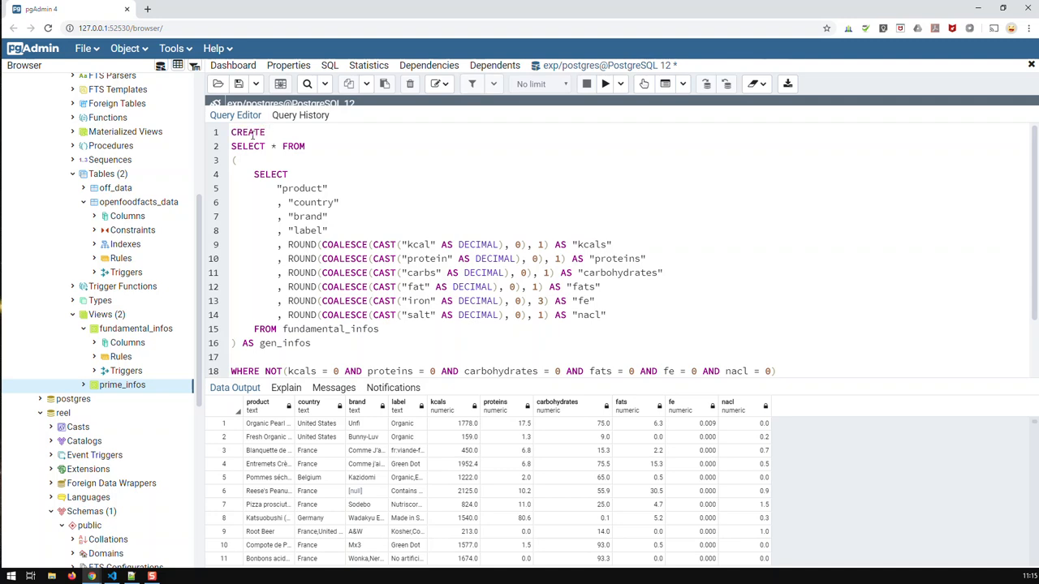
{"action": "type", "text": "VIEW"}
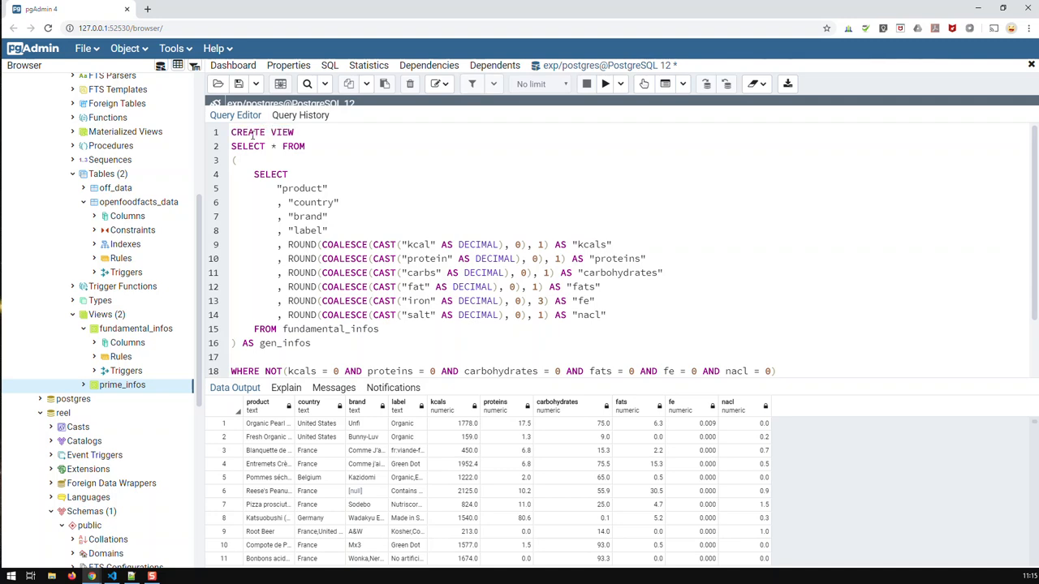
{"action": "left_click", "coordinate": [300, 134]}
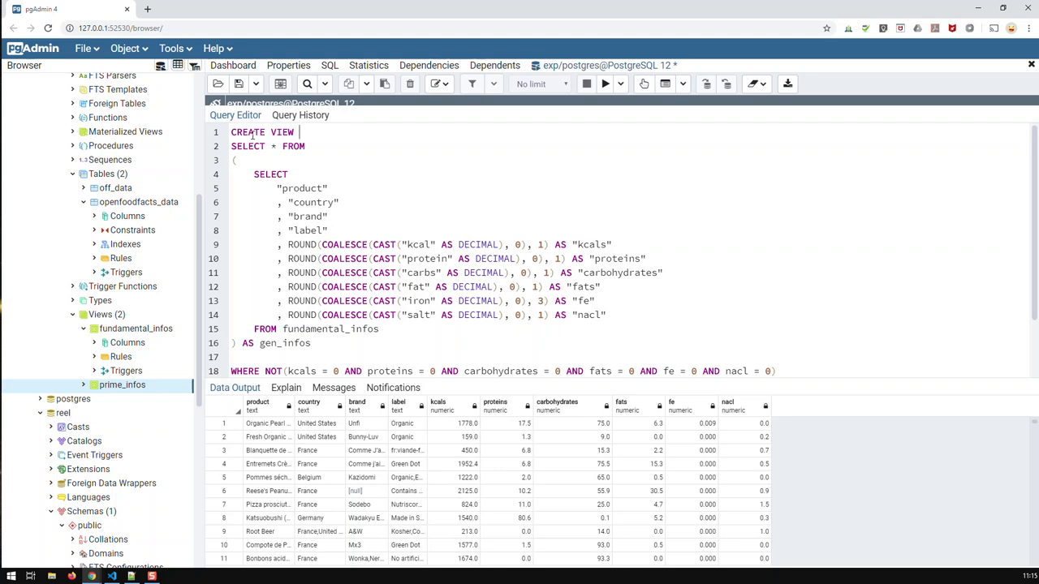
{"action": "type", "text": "funf"}
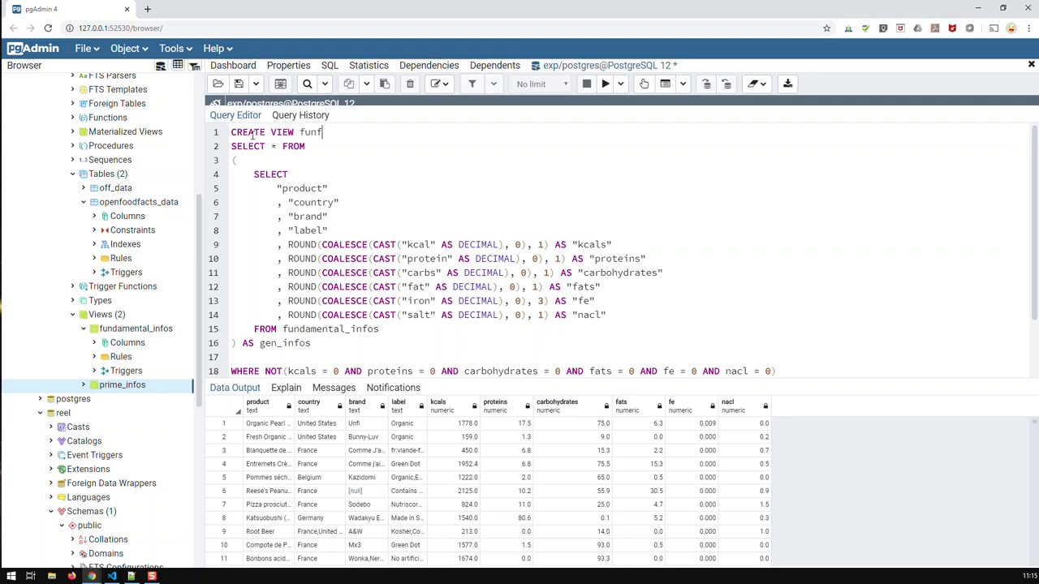
{"action": "type", "text": "undamental_info"}
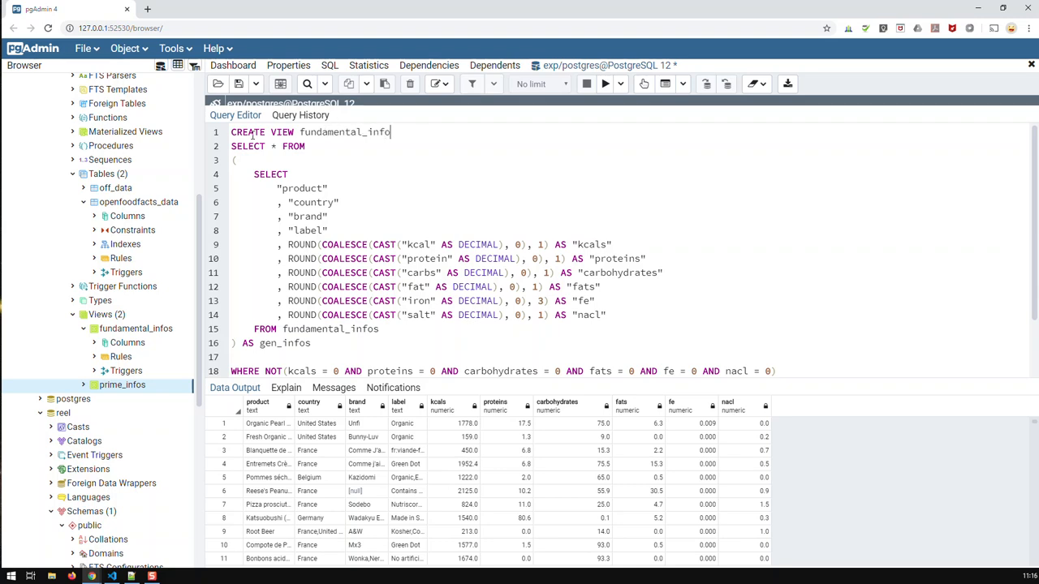
{"action": "type", "text": "s_clea"}
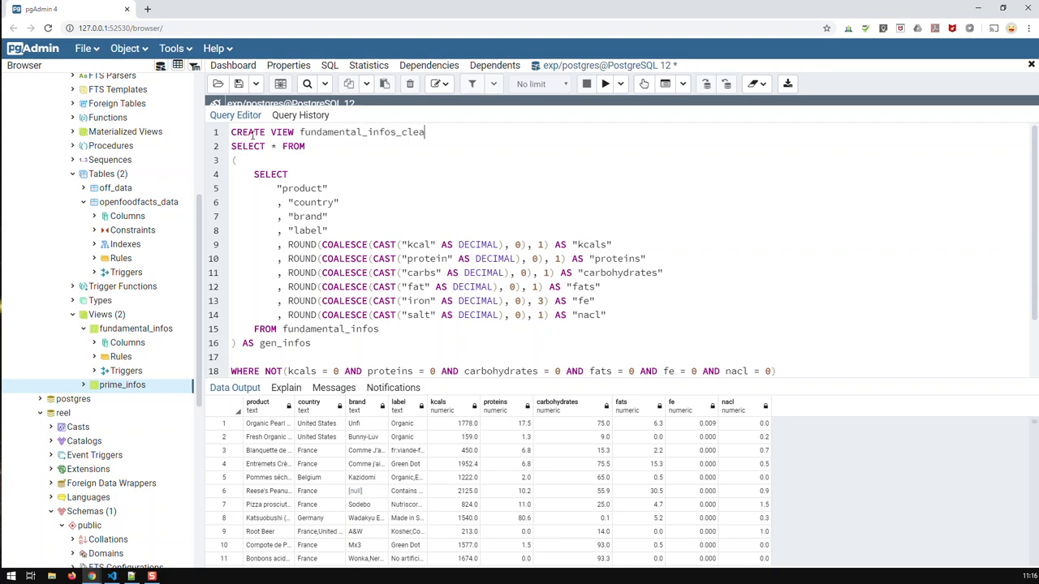
{"action": "type", "text": "n"}
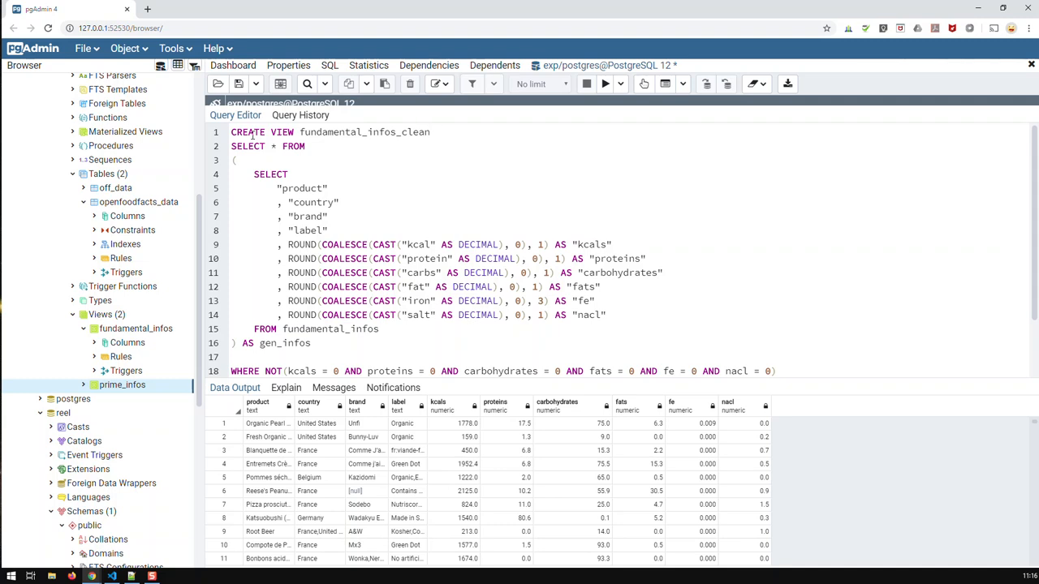
{"action": "type", "text": "AS"}
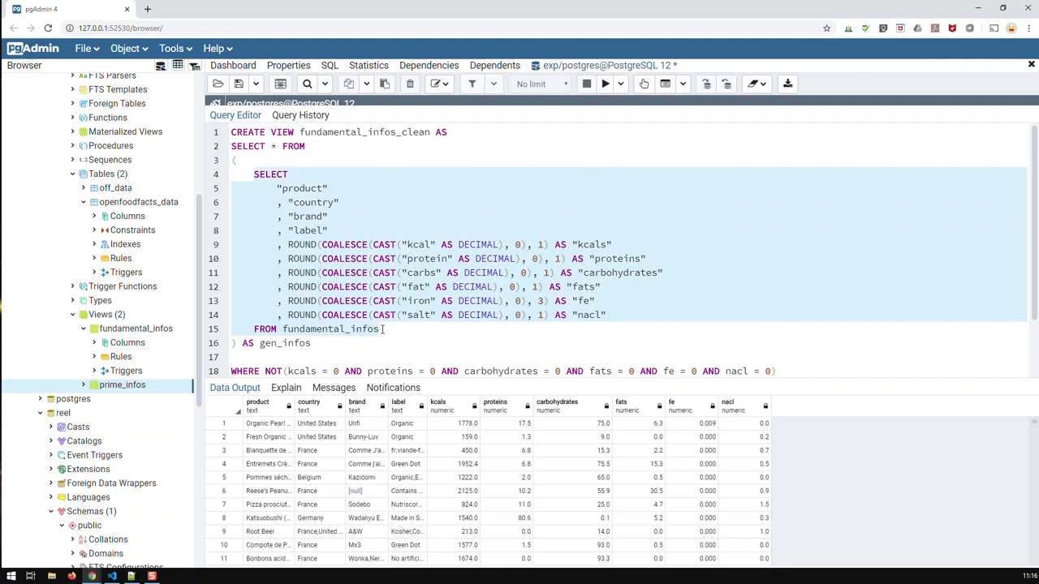
{"action": "mouse_move", "coordinate": [381, 333]}
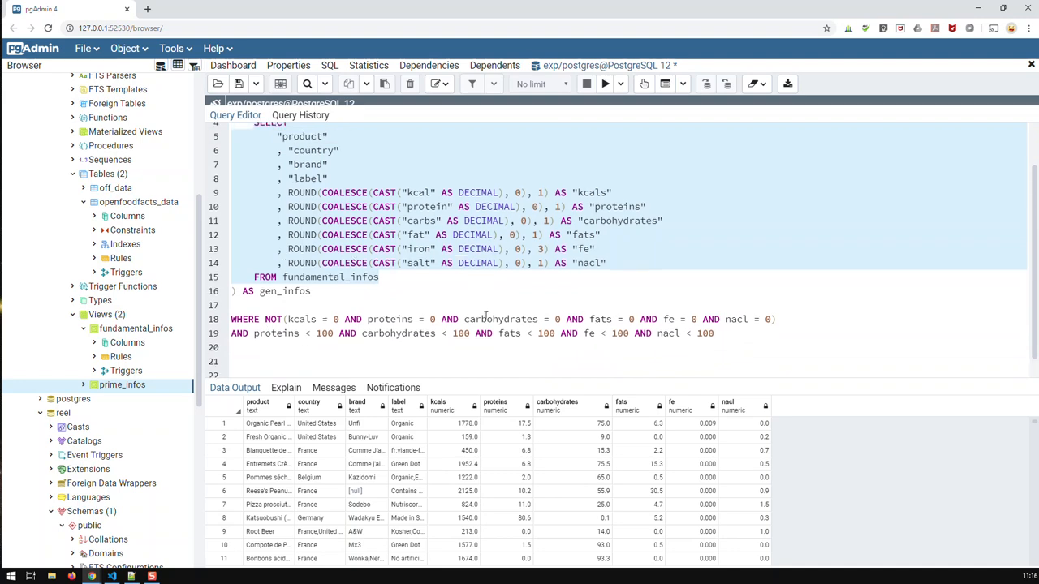
{"action": "type", "text": "CREATE VIEW fundamental_infos_clean AS"}
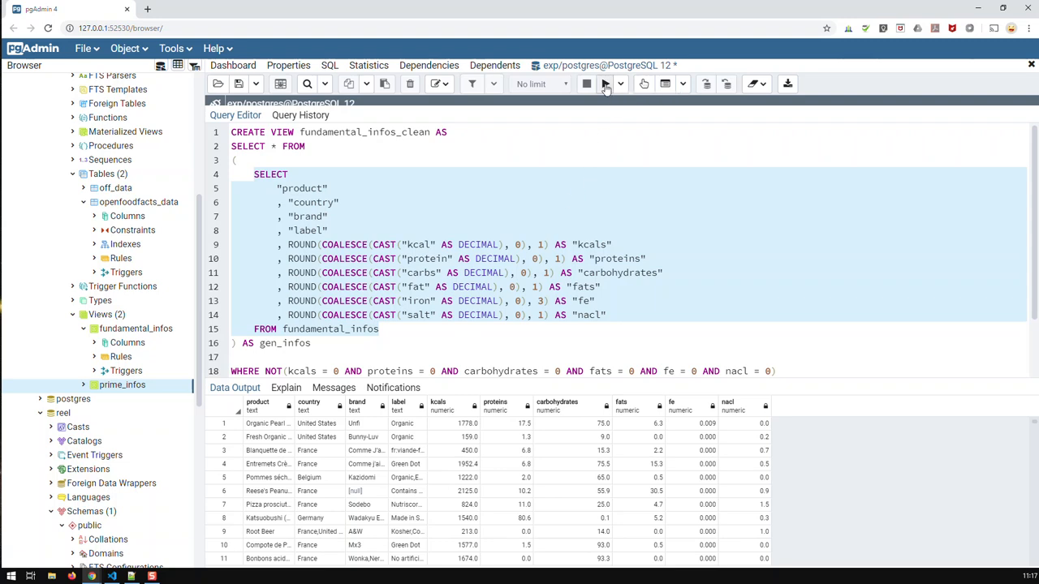
Execute the CREATE VIEW statement and refresh Views so fundamental_infos_clean appears in the browser tree.
{"action": "left_click", "coordinate": [586, 84]}
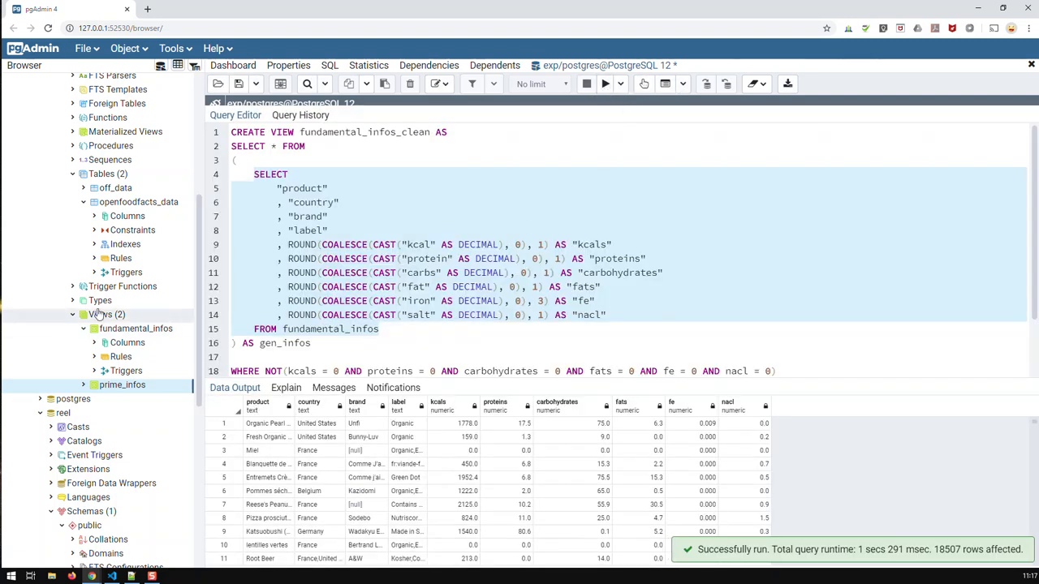
{"action": "right_click", "coordinate": [136, 328]}
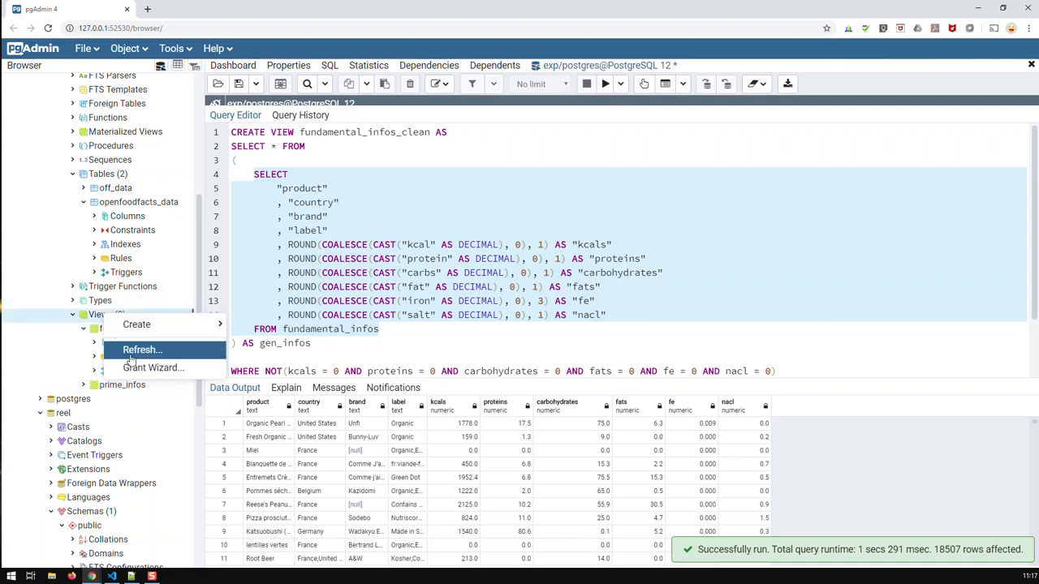
{"action": "left_click", "coordinate": [143, 351]}
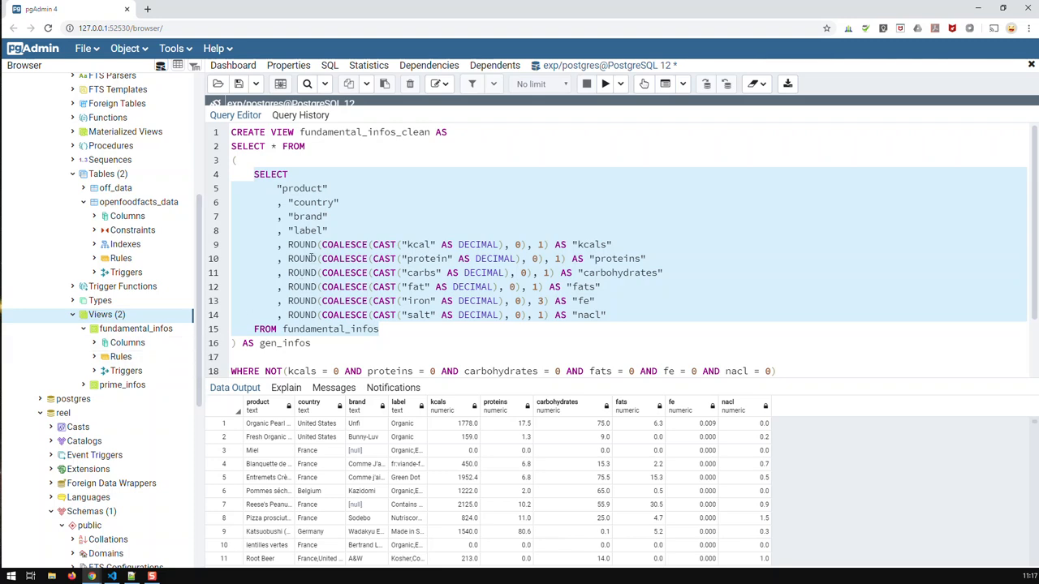
{"action": "right_click", "coordinate": [136, 328]}
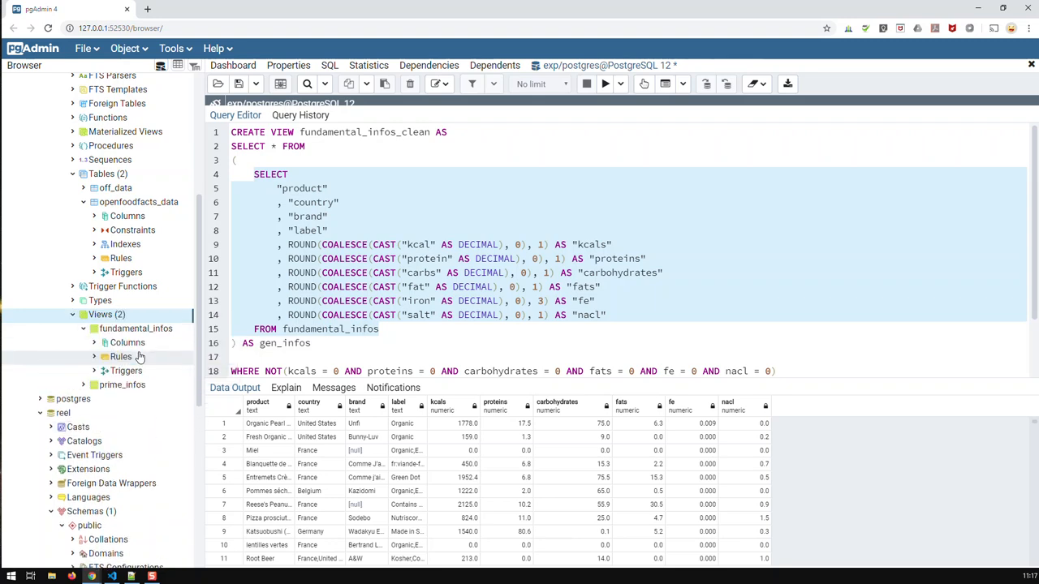
{"action": "left_click", "coordinate": [604, 85]}
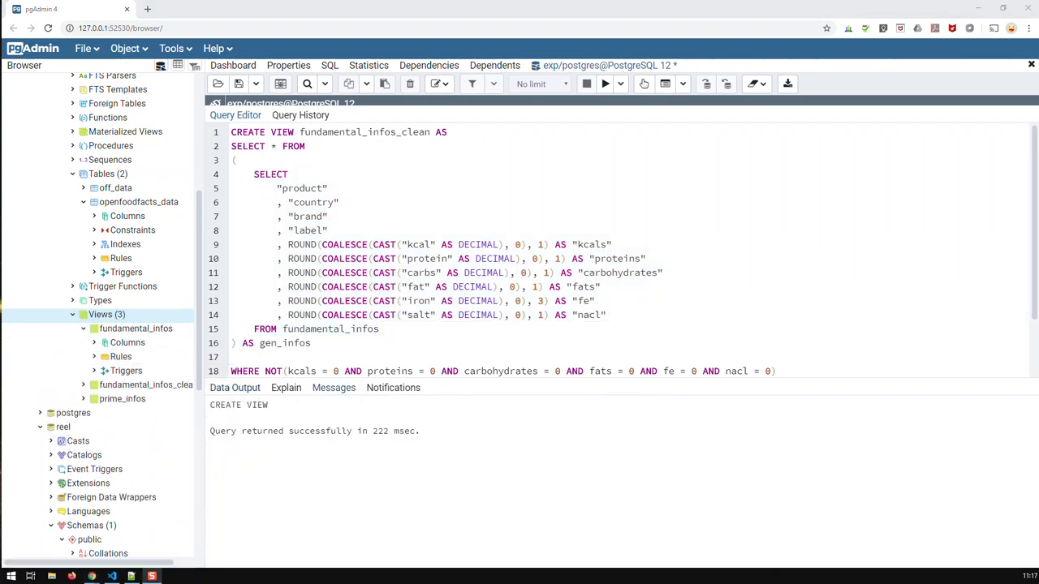
{"action": "left_click", "coordinate": [146, 385]}
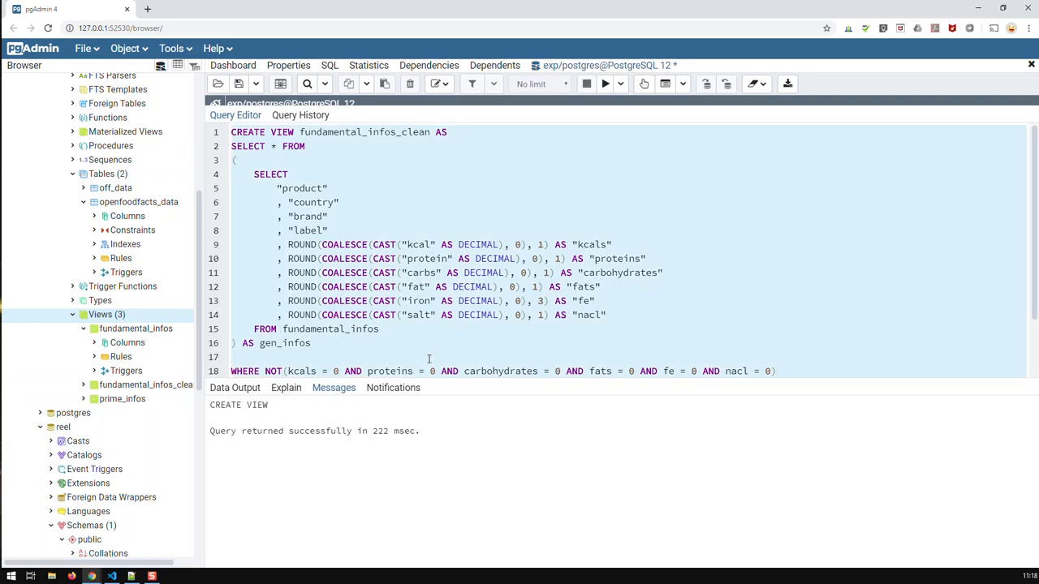
{"action": "mouse_move", "coordinate": [731, 221]}
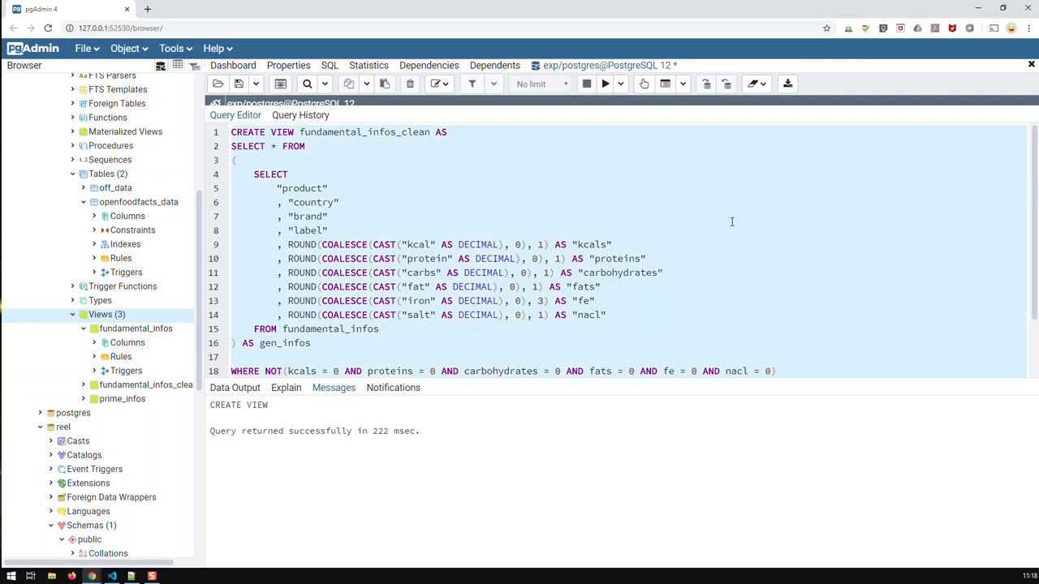
{"action": "mouse_move", "coordinate": [532, 250]}
{"action": "type", "text": "SELECT *"}
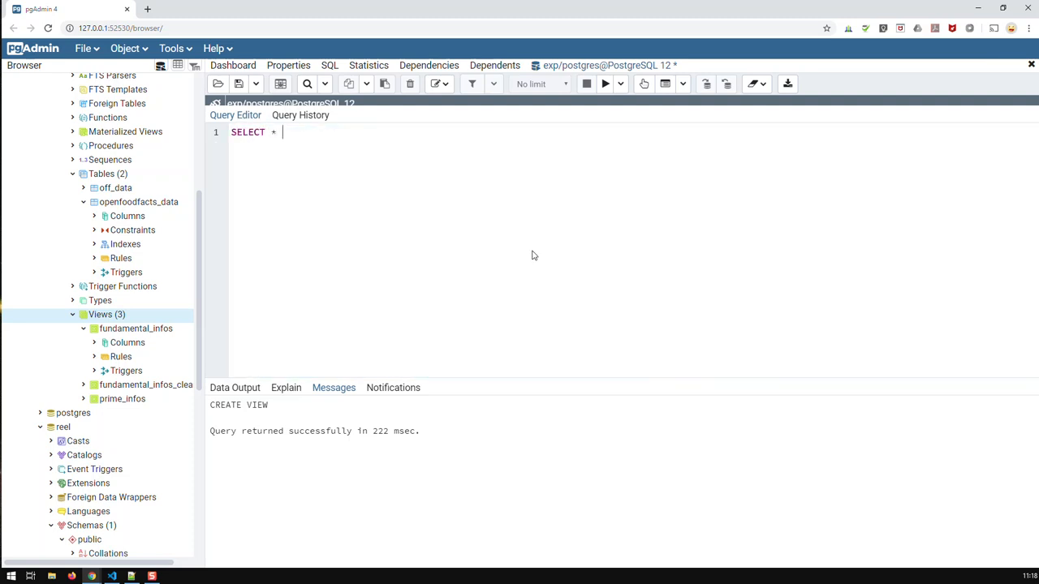
Run SELECT * FROM fundamental_infos_clean and browse its 16,358 cleaned, rounded rows.
{"action": "type", "text": "FROM"}
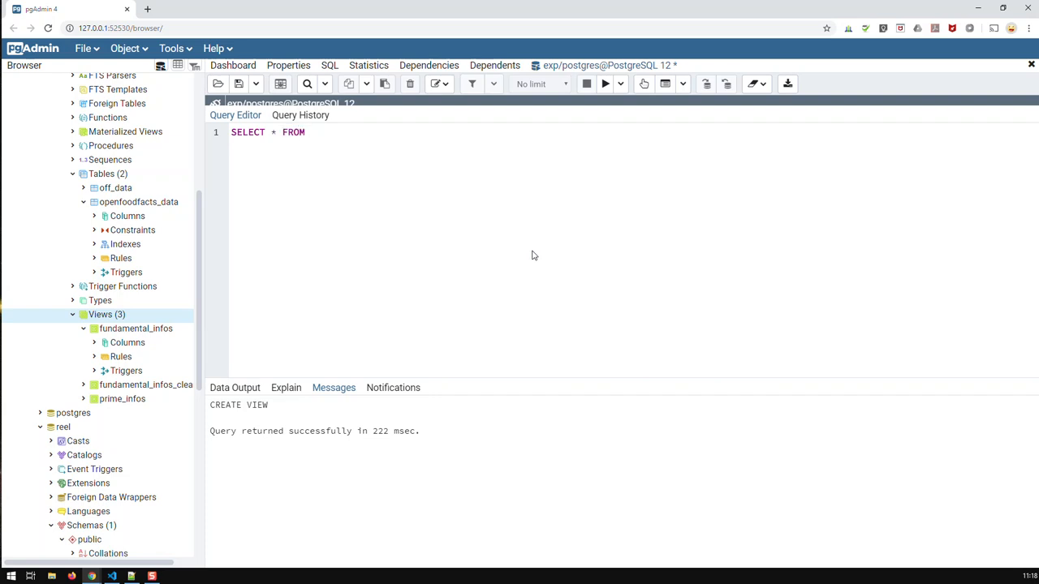
{"action": "type", "text": "fundam"}
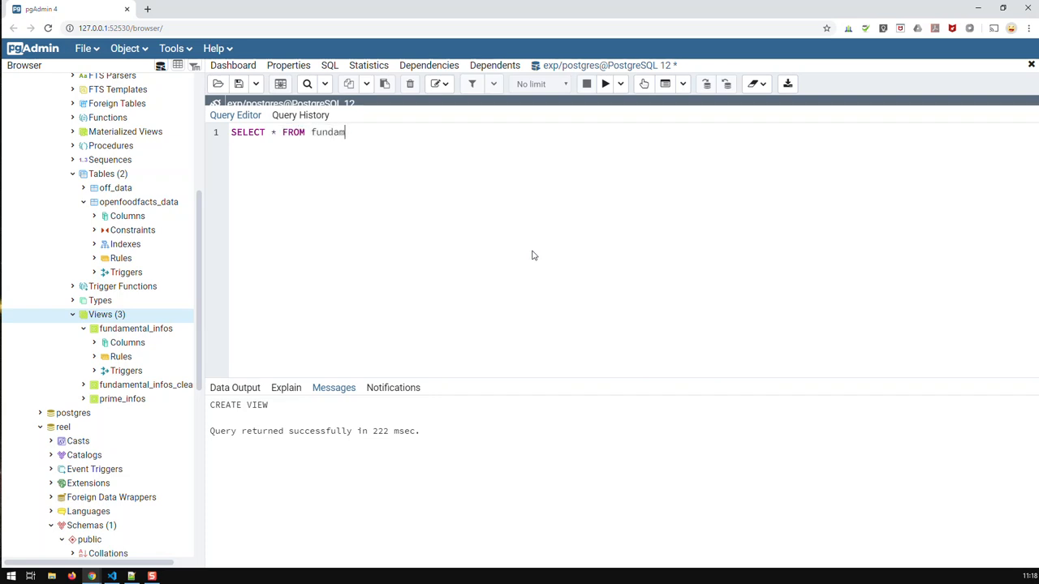
{"action": "type", "text": "ental_infos_clean"}
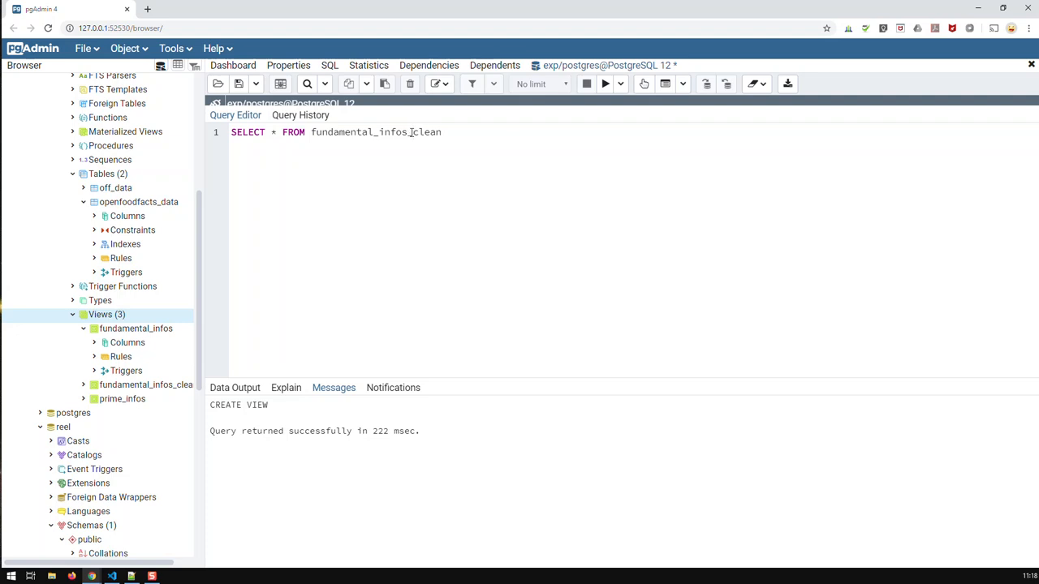
{"action": "left_click", "coordinate": [603, 85]}
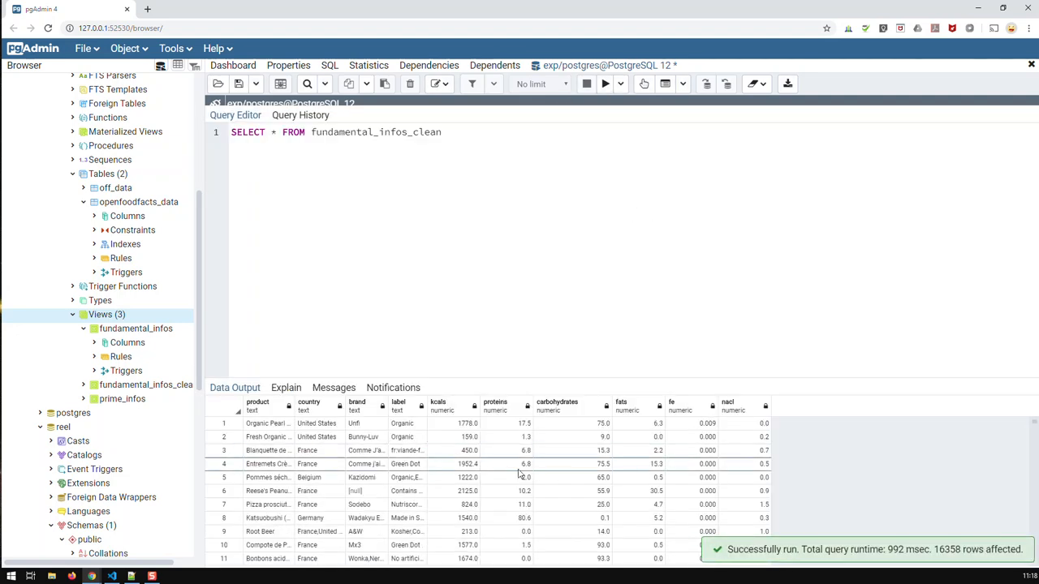
{"action": "scroll", "scroll_direction": "down", "scroll_amount": 3}
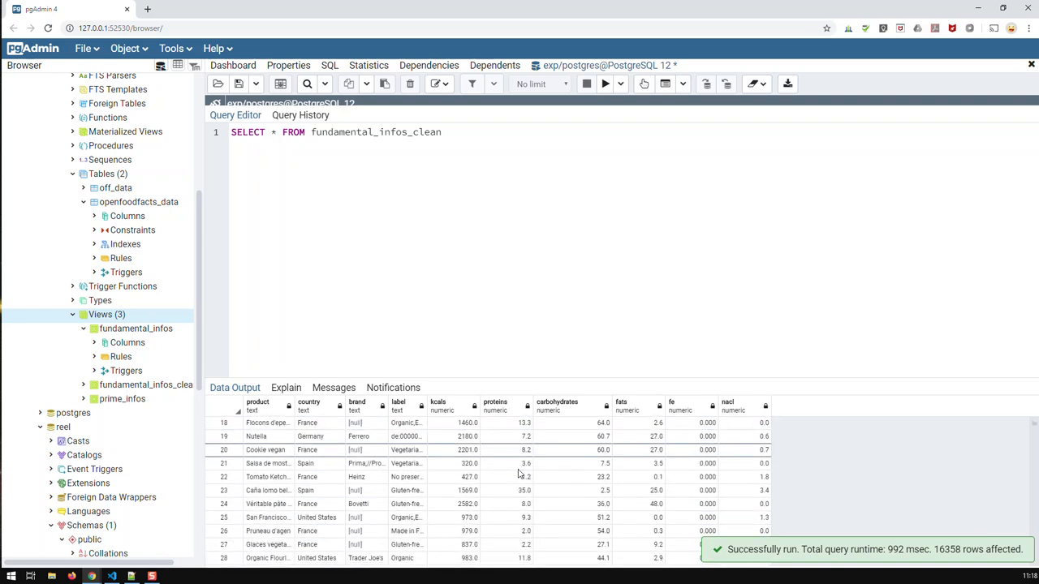